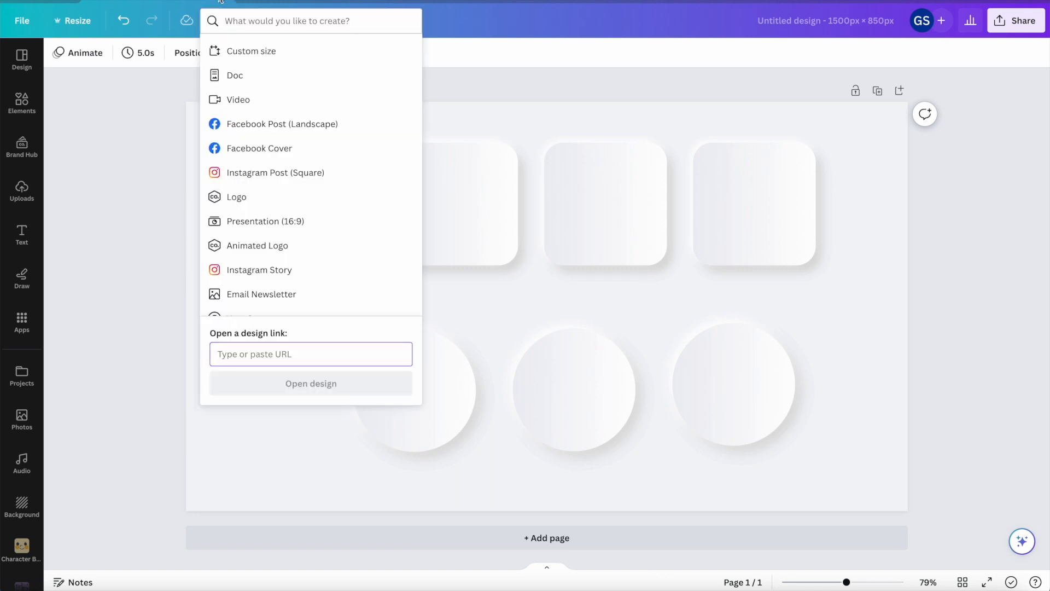
{"action": "mouse_move", "coordinate": [263, 50]}
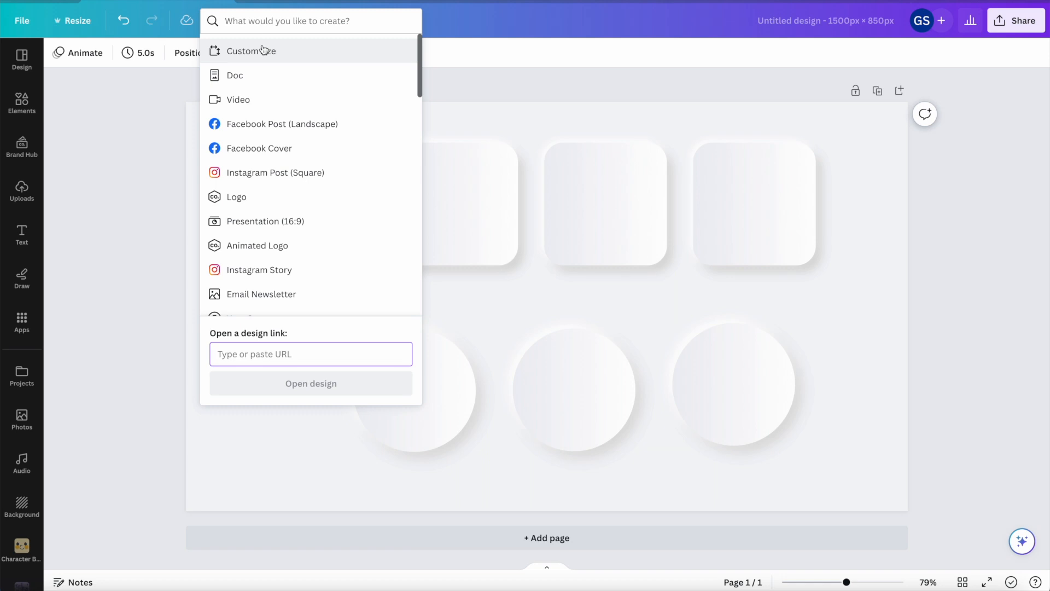
{"action": "mouse_move", "coordinate": [263, 51]}
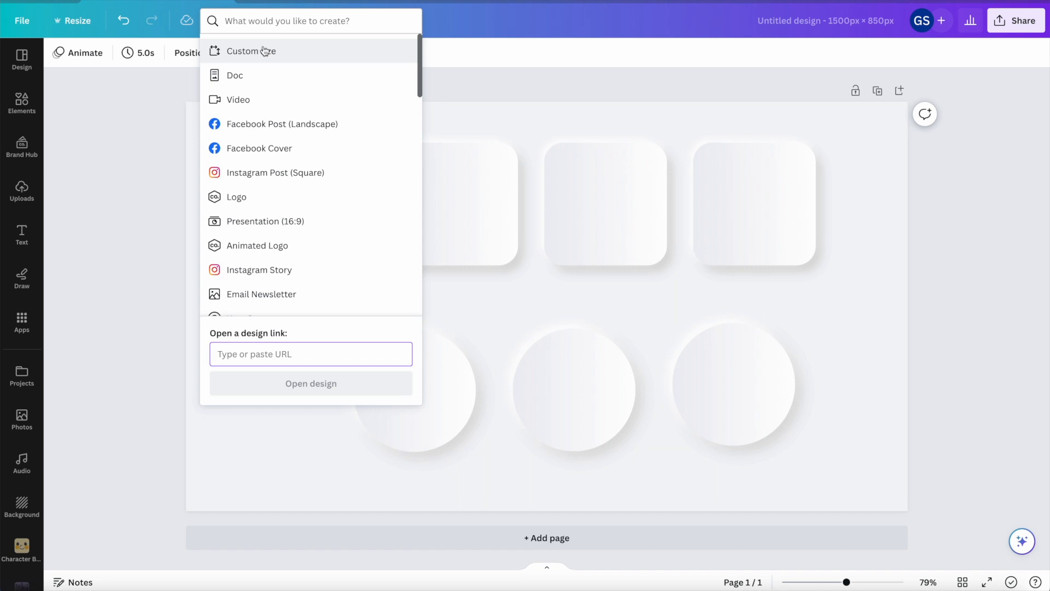
Step: Create a new custom-size design of 800 × 800 px
{"action": "left_click", "coordinate": [251, 51]}
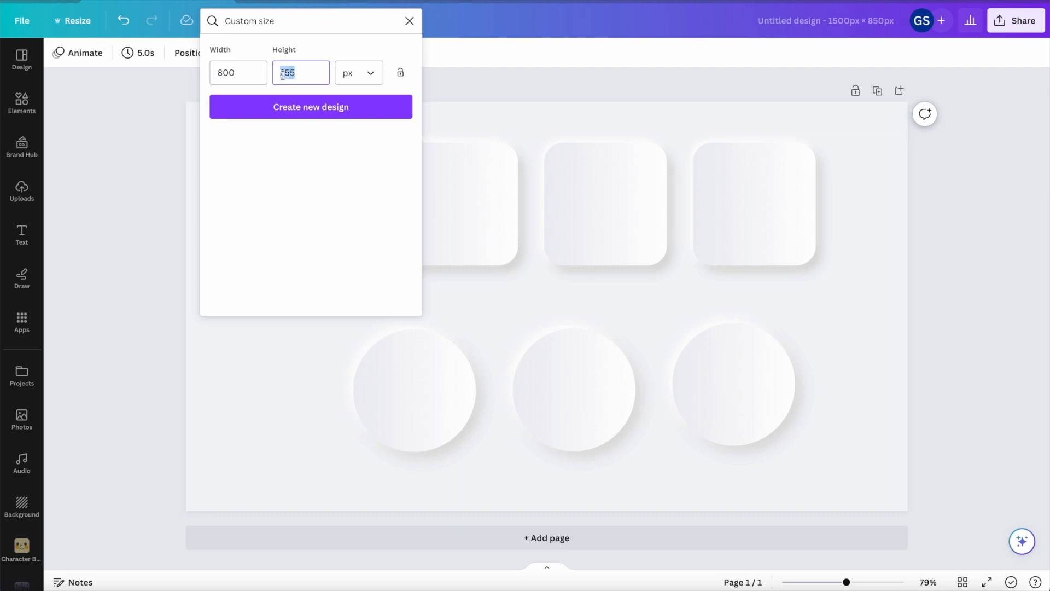
{"action": "left_click", "coordinate": [310, 106]}
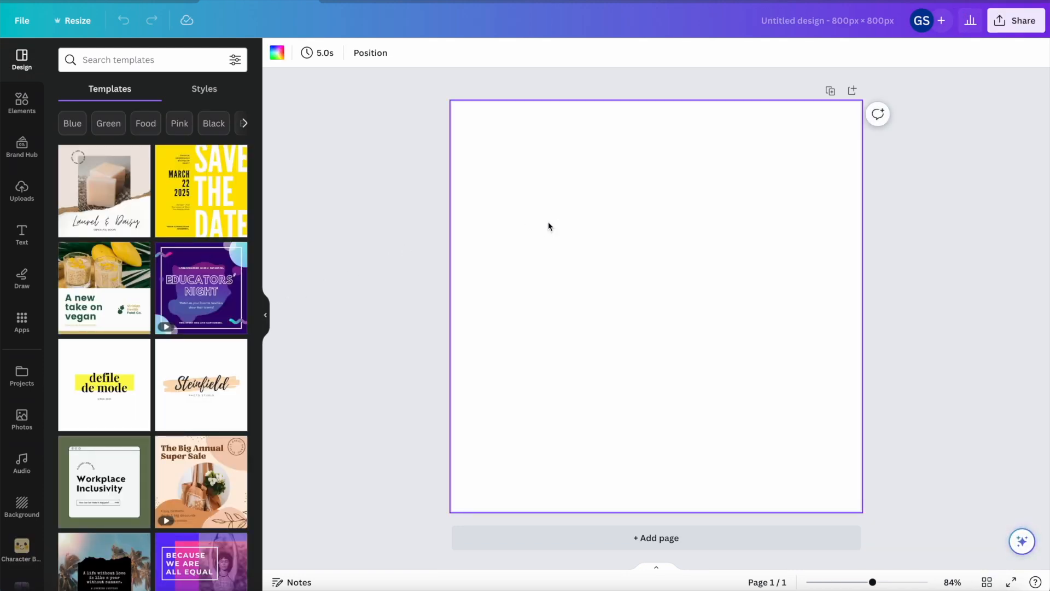
Step: Fill the page background with the light gray brand-palette colour
{"action": "left_click", "coordinate": [276, 52]}
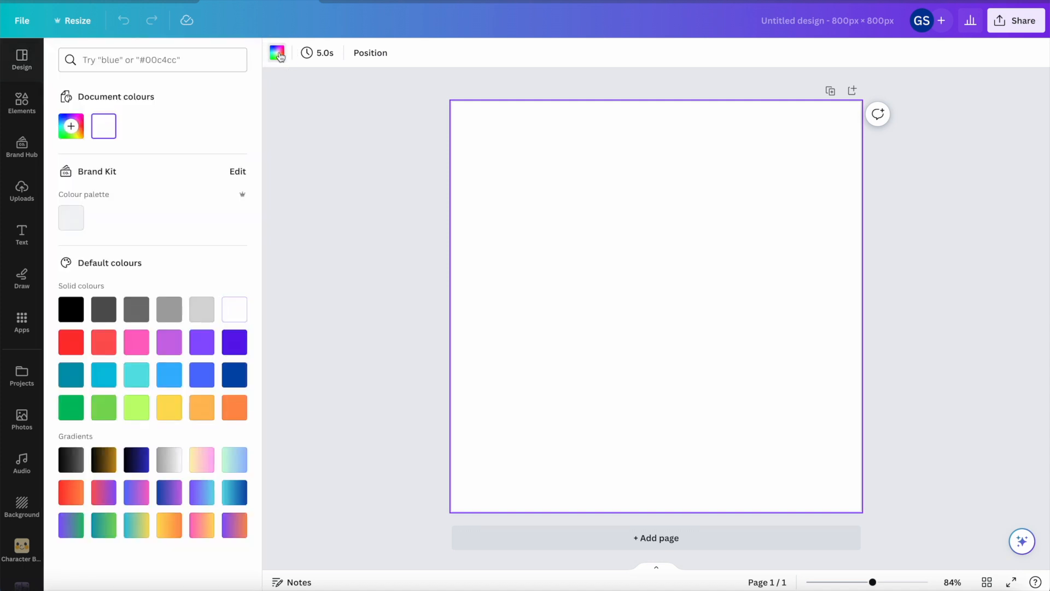
{"action": "mouse_move", "coordinate": [275, 53]}
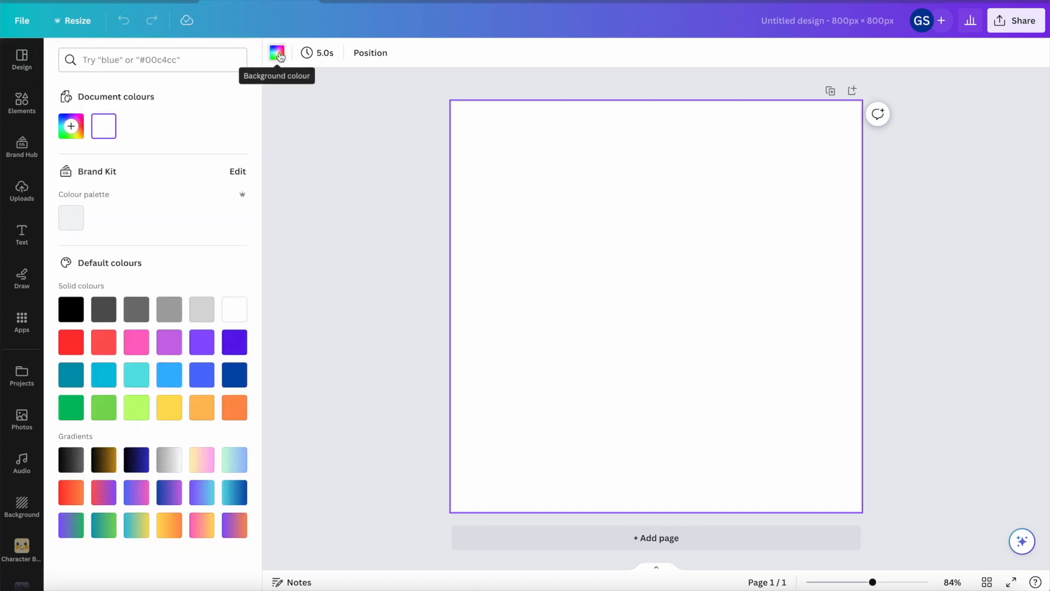
{"action": "left_click", "coordinate": [202, 309]}
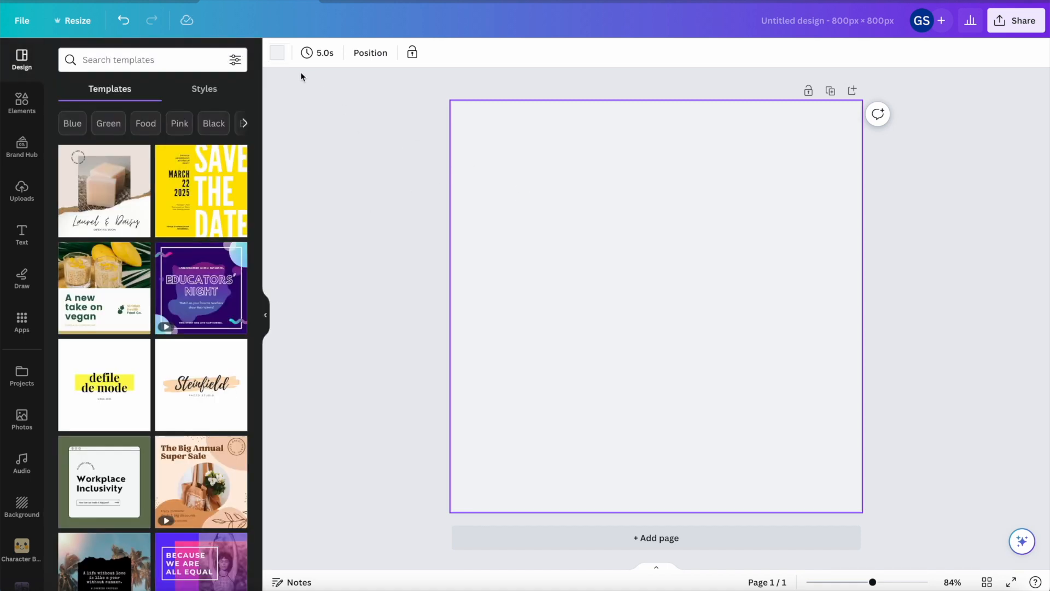
{"action": "left_click", "coordinate": [22, 104]}
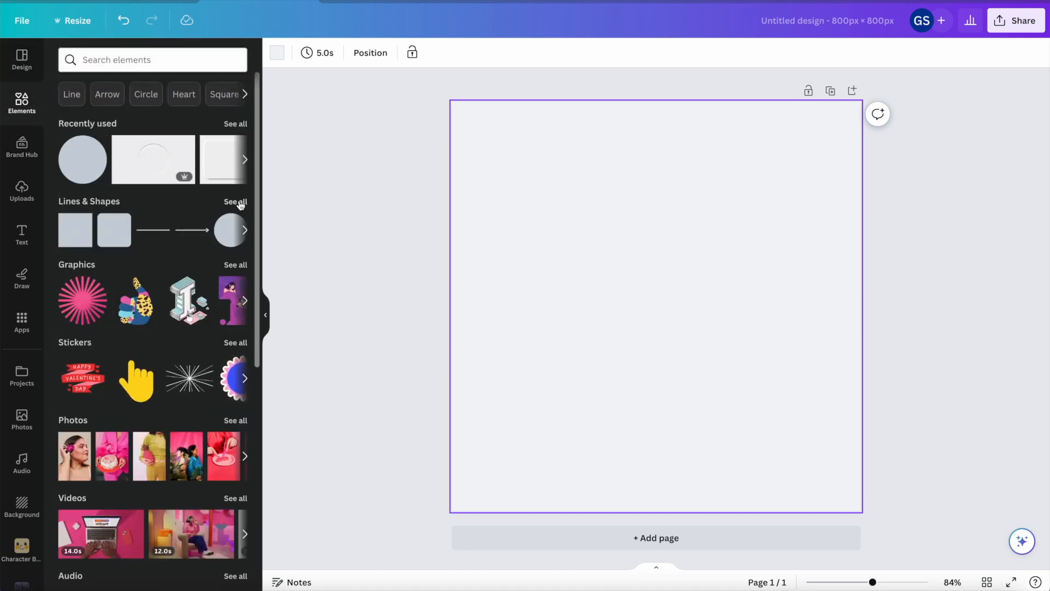
Step: Search Elements for 'shapes' and add a gray rounded square to the page
{"action": "left_click", "coordinate": [152, 59]}
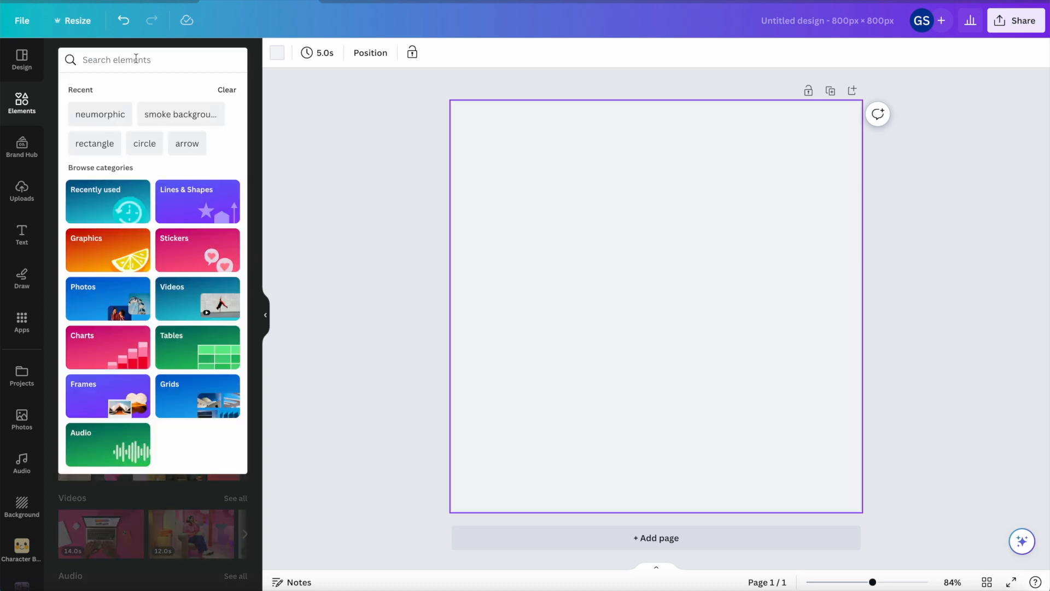
{"action": "type", "text": "shapes"}
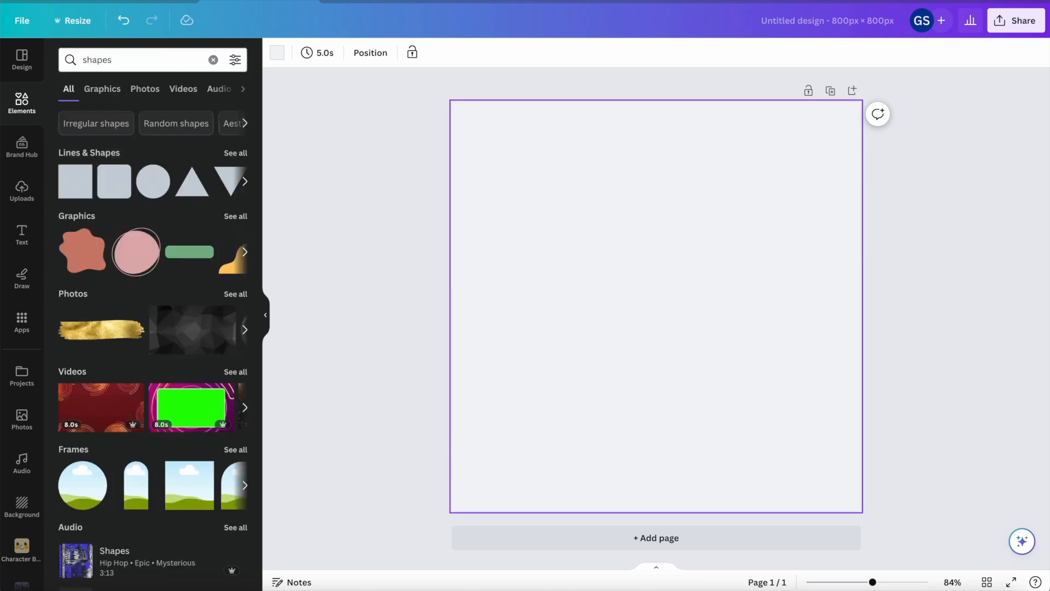
{"action": "left_click", "coordinate": [235, 152]}
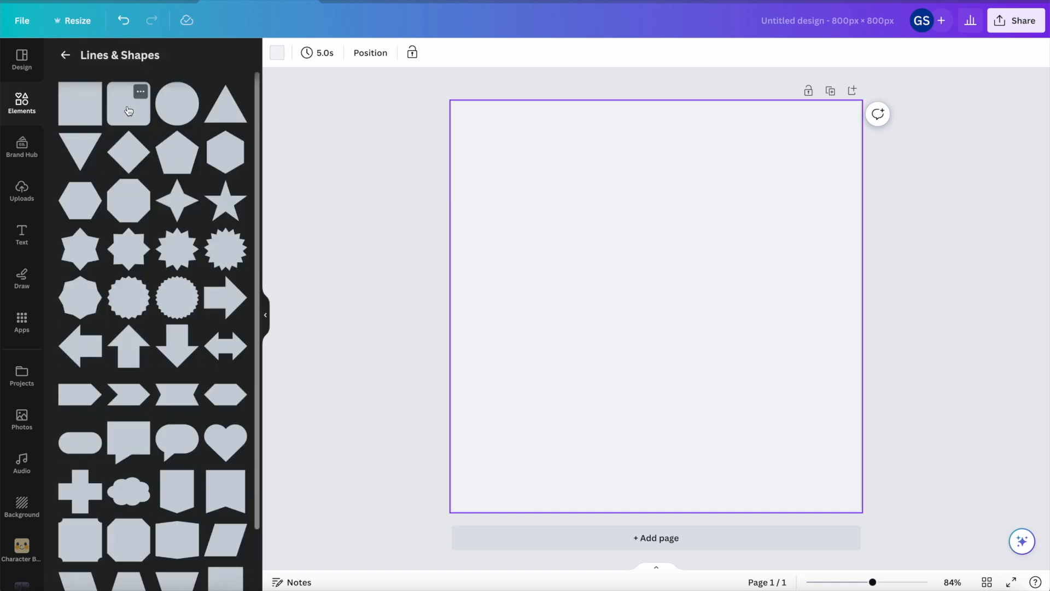
{"action": "left_click", "coordinate": [128, 104]}
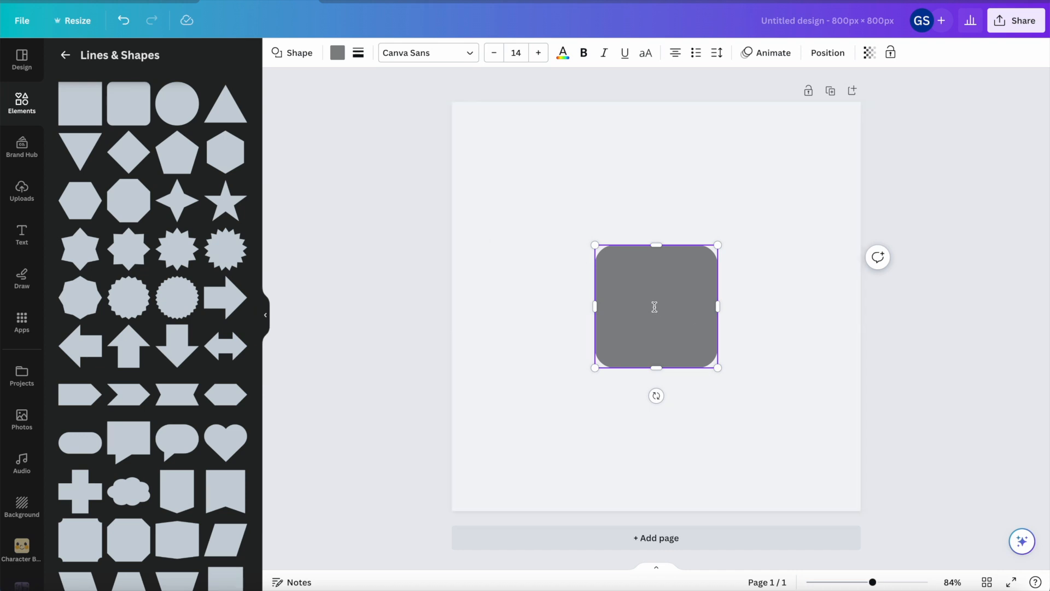
{"action": "mouse_move", "coordinate": [925, 283]}
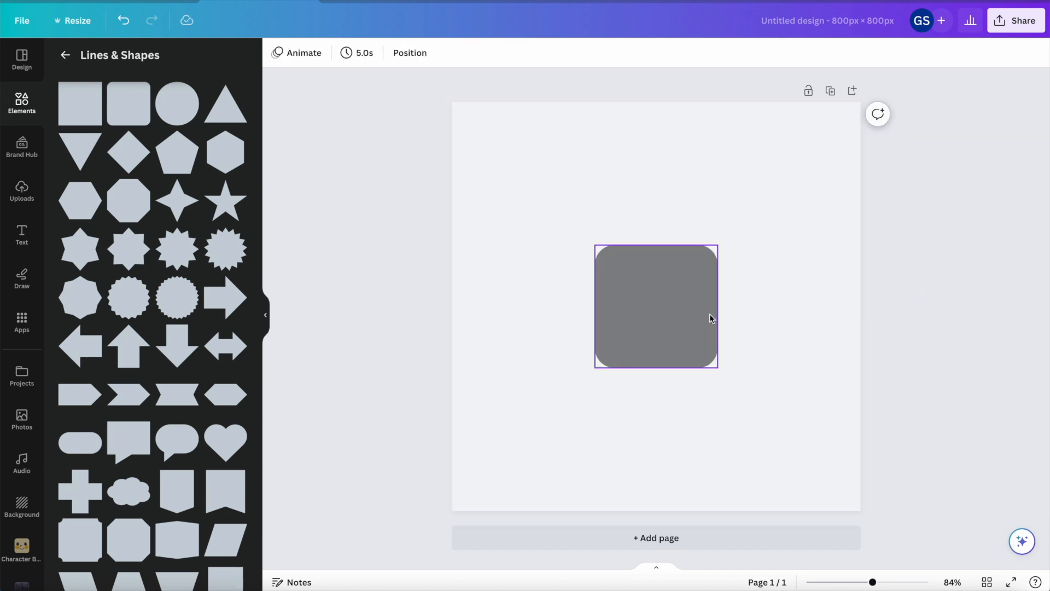
{"action": "left_click", "coordinate": [677, 301]}
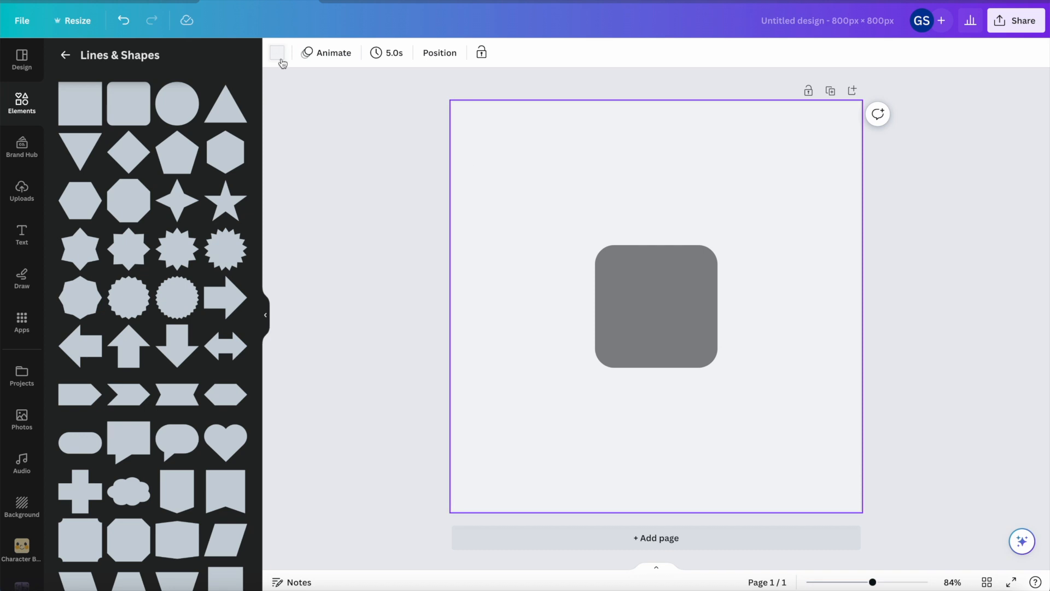
{"action": "left_click", "coordinate": [277, 53]}
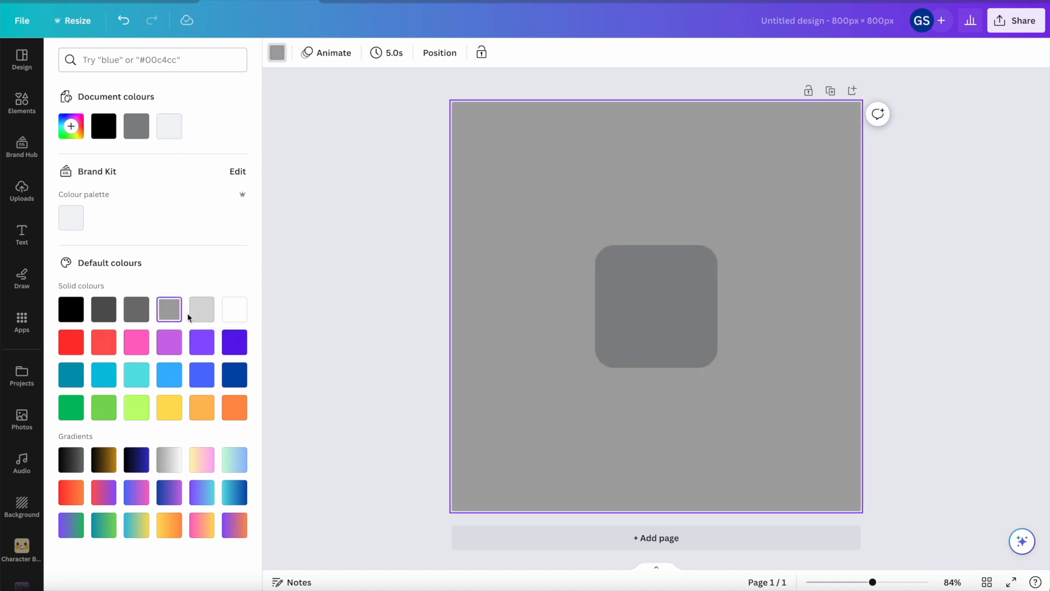
{"action": "left_click", "coordinate": [234, 343]}
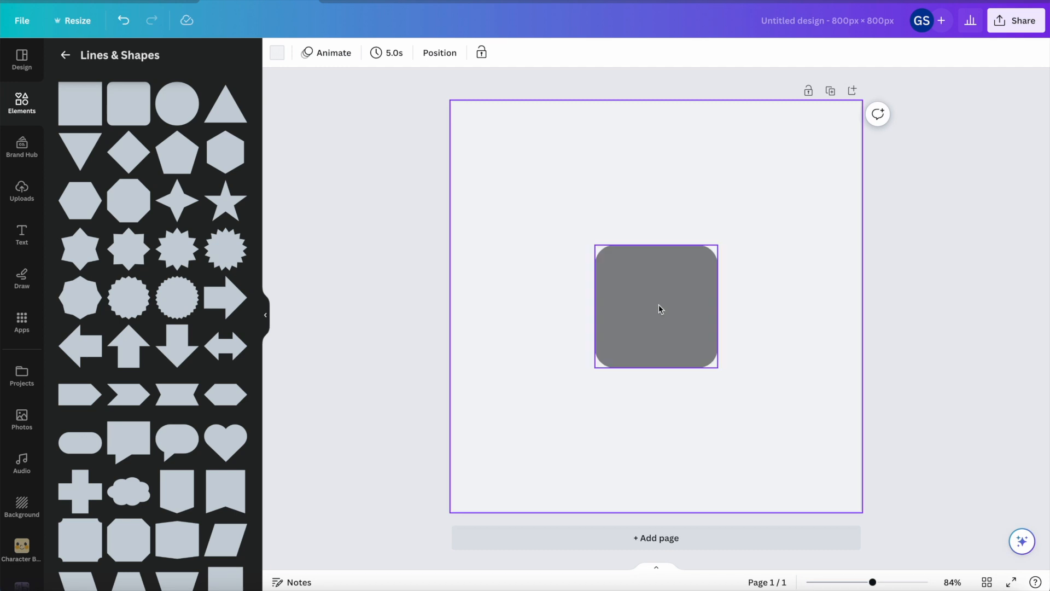
{"action": "left_click", "coordinate": [656, 306]}
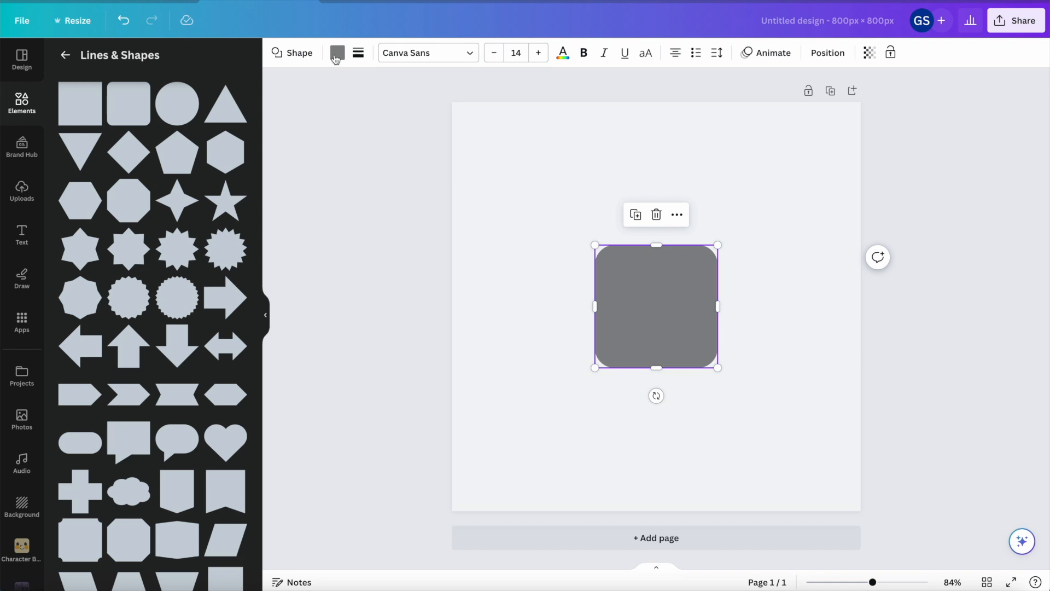
Step: Replace a trial gradient preset with solid purple (#5E17EB) on the rounded square
{"action": "left_click", "coordinate": [338, 52]}
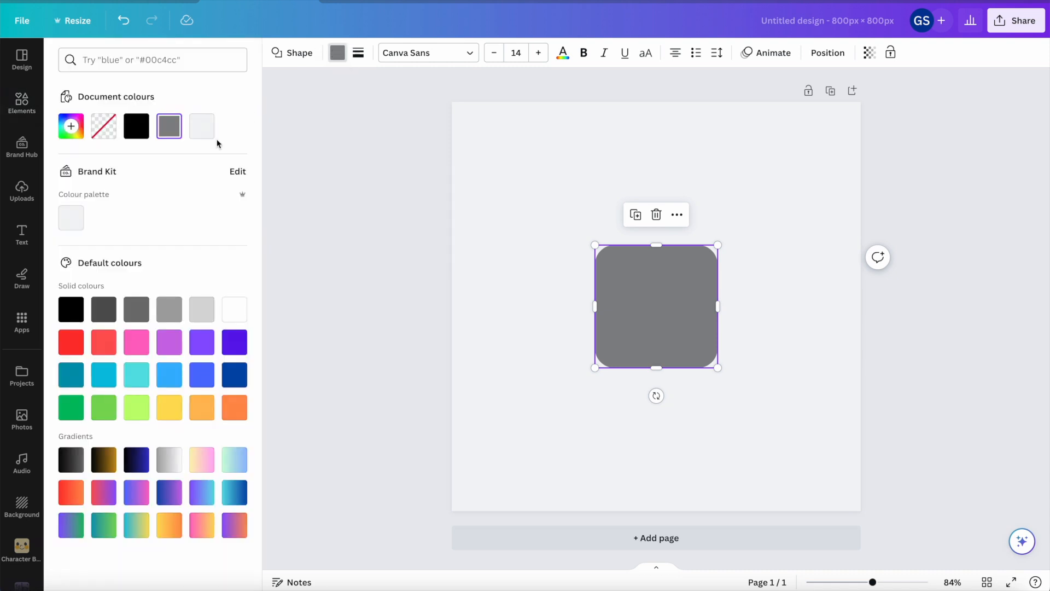
{"action": "mouse_move", "coordinate": [173, 164]}
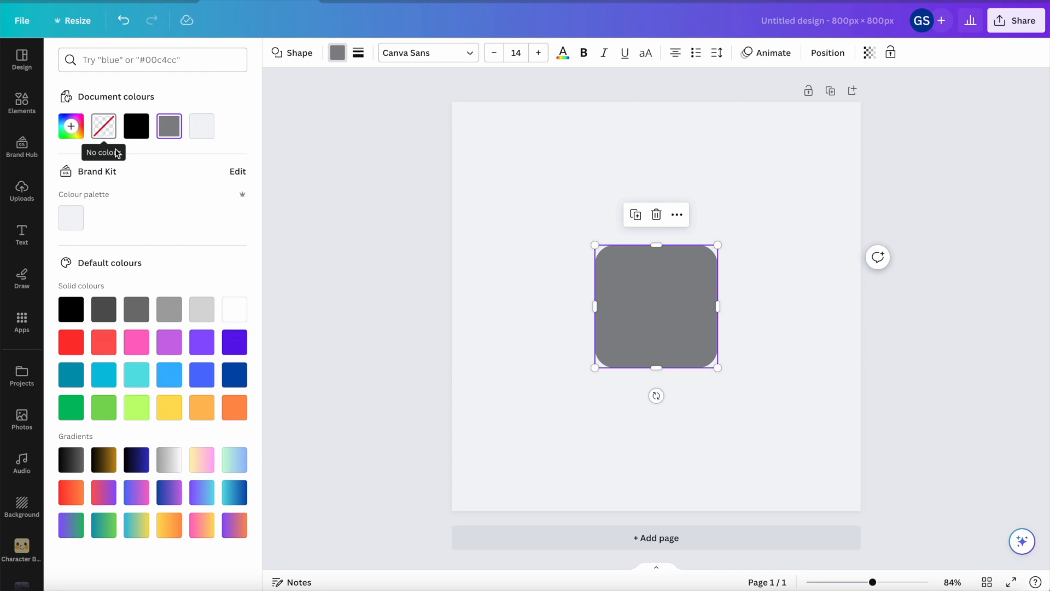
{"action": "left_click", "coordinate": [169, 460]}
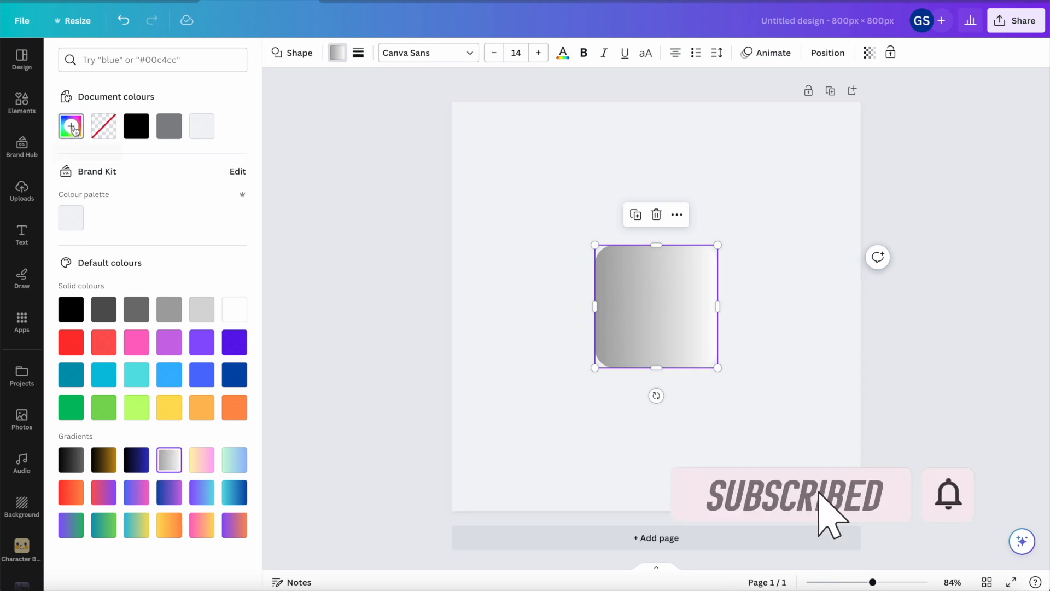
{"action": "left_click", "coordinate": [71, 126]}
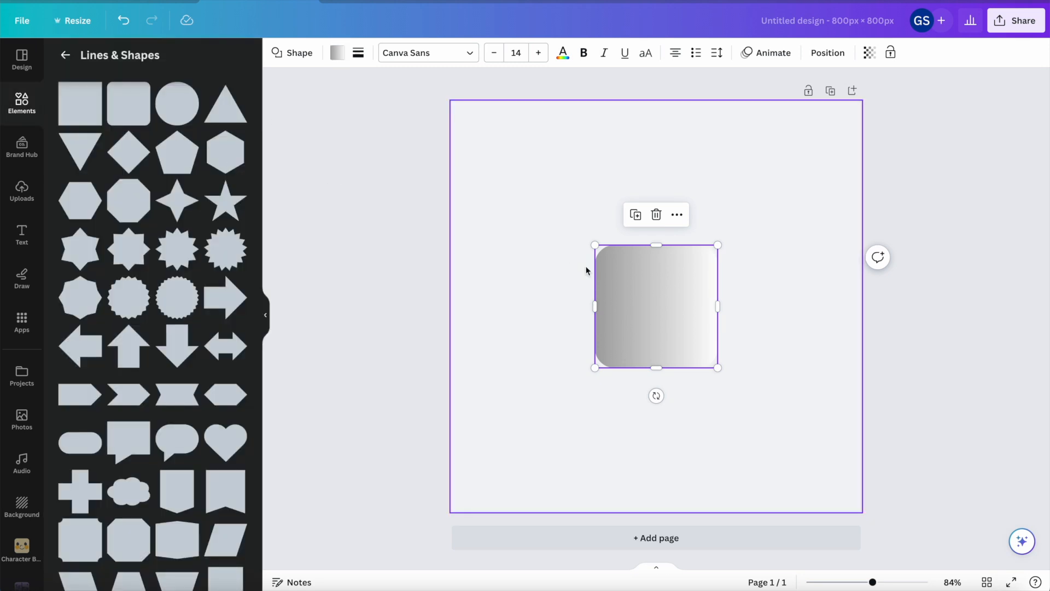
{"action": "left_click", "coordinate": [337, 53]}
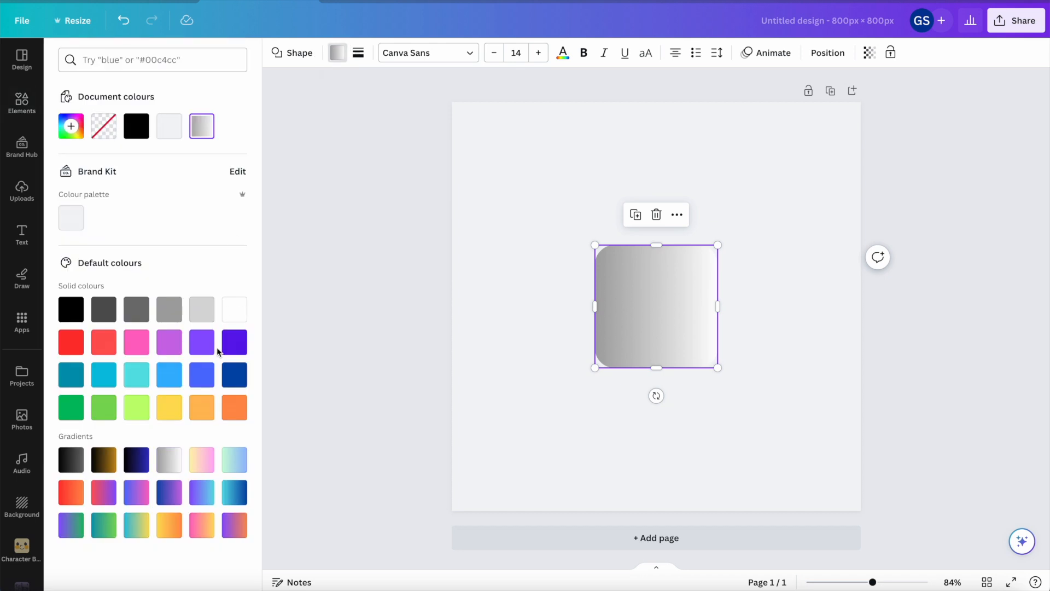
{"action": "left_click", "coordinate": [233, 342]}
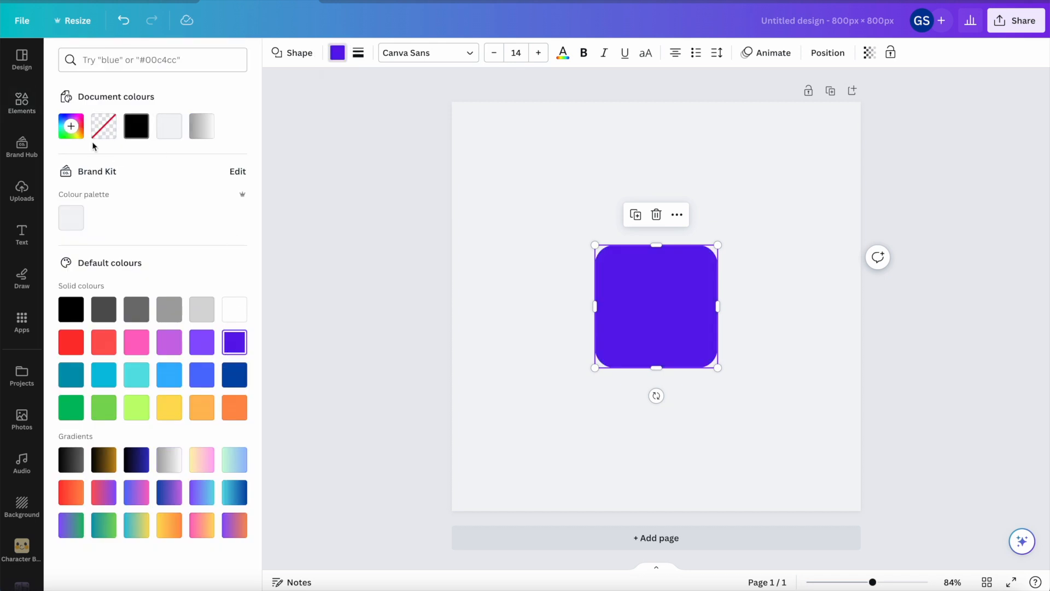
{"action": "left_click", "coordinate": [71, 126]}
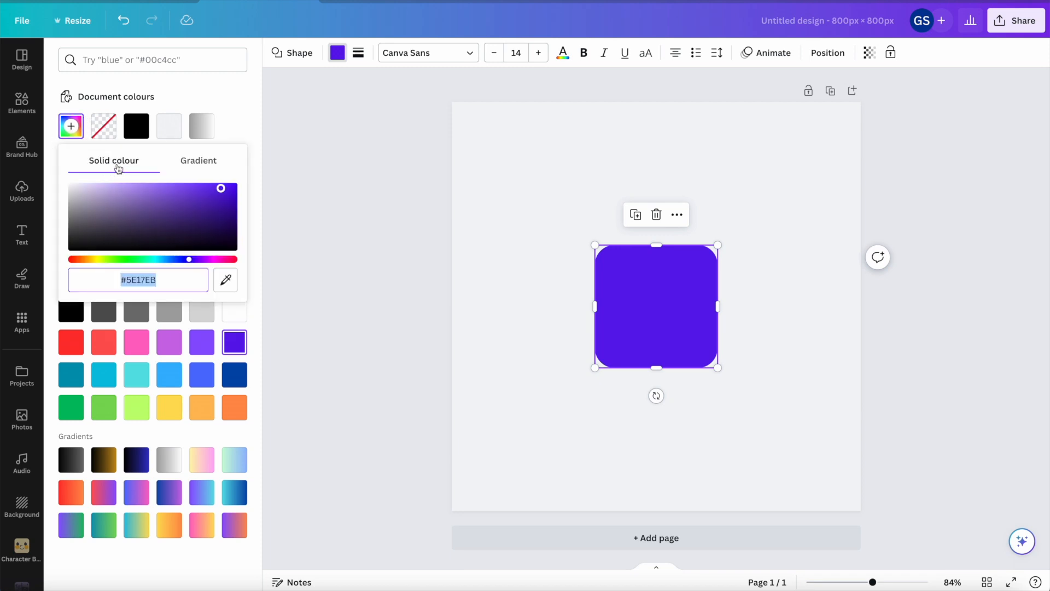
{"action": "mouse_move", "coordinate": [155, 164]}
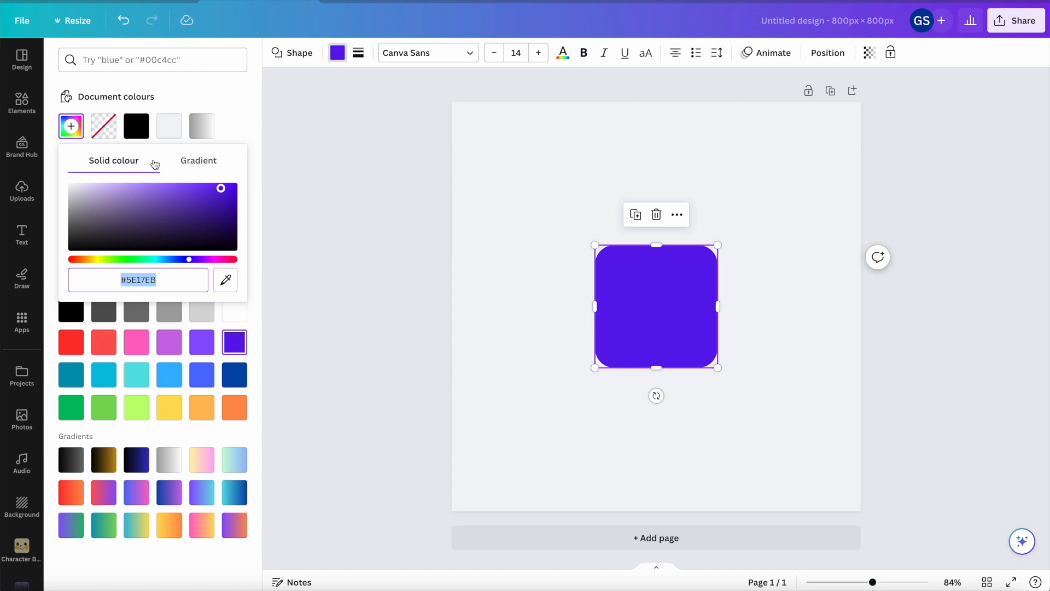
Step: Give the square a gradient fill from light gray (#ED…) to white
{"action": "left_click", "coordinate": [198, 160]}
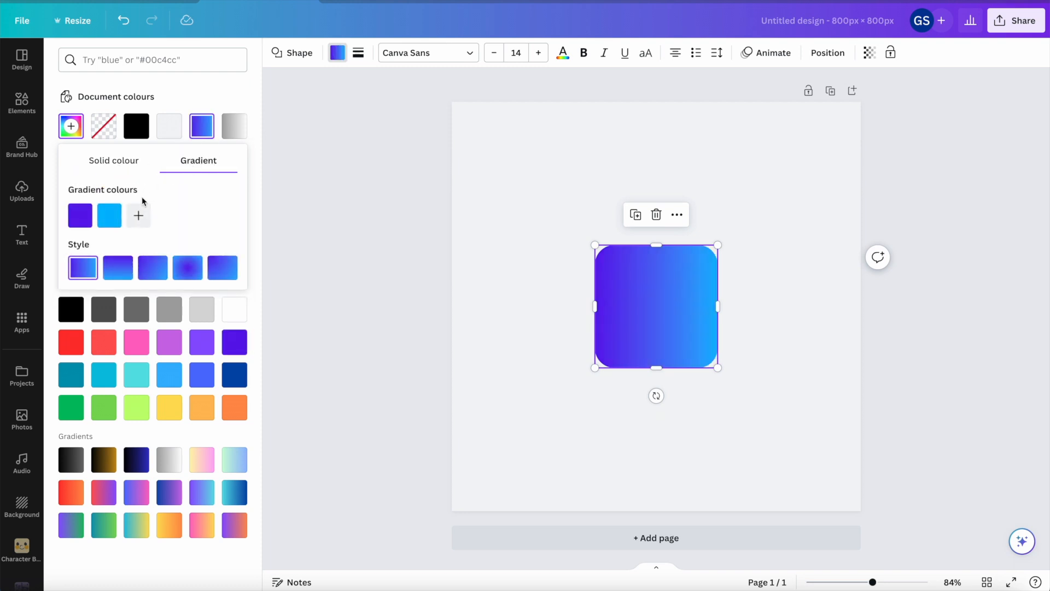
{"action": "left_click", "coordinate": [108, 215]}
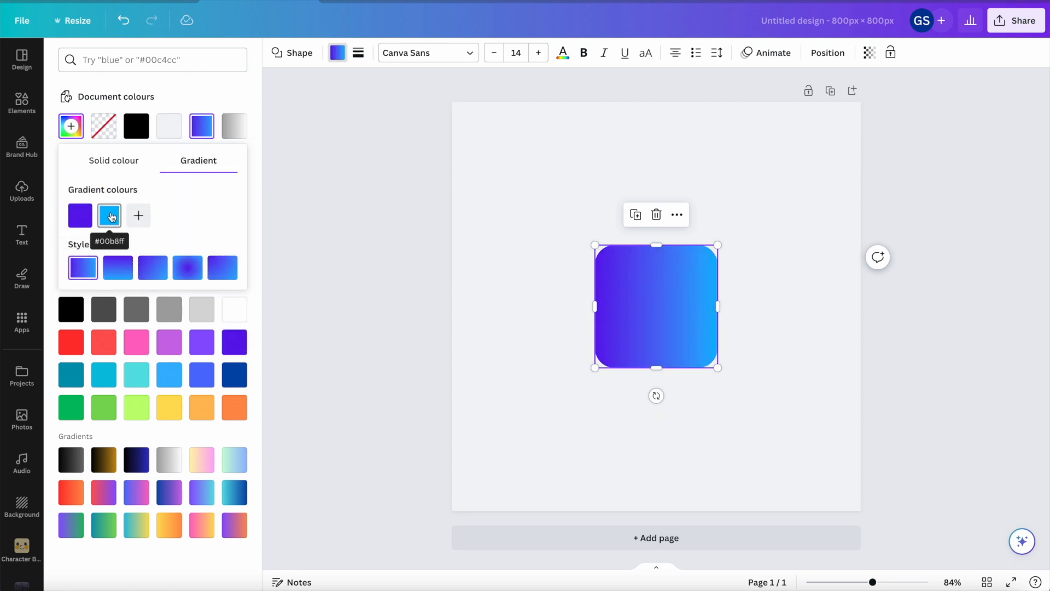
{"action": "left_click", "coordinate": [108, 215]}
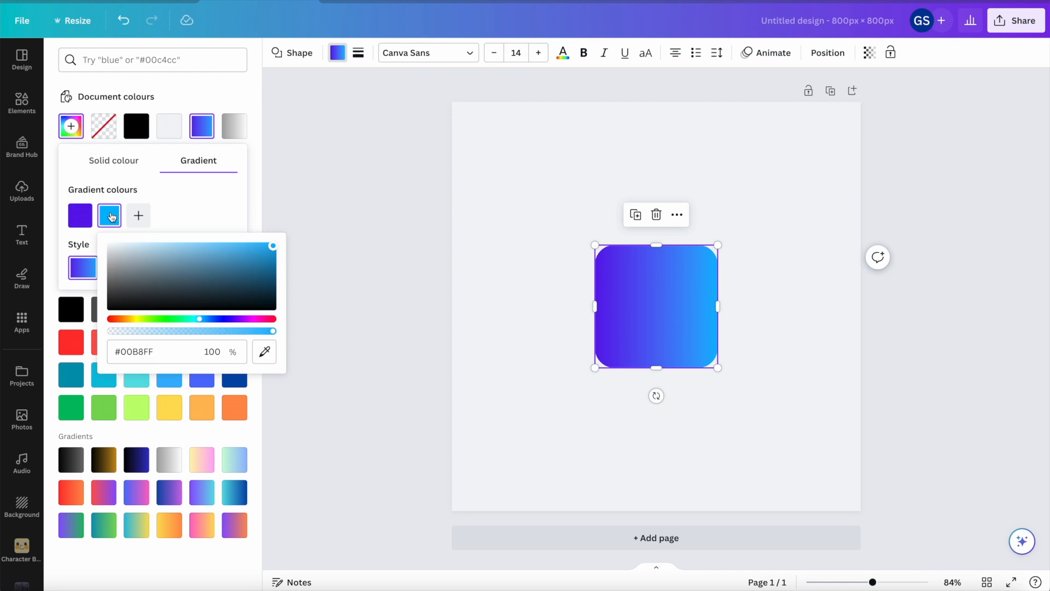
{"action": "left_click_drag", "start_coordinate": [180, 319], "coordinate": [198, 319]}
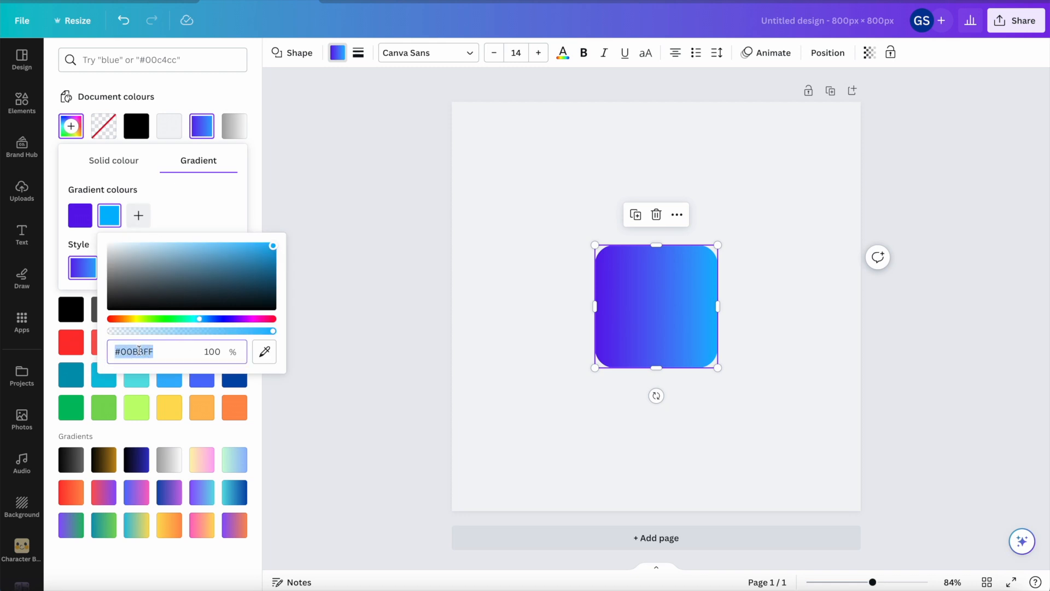
{"action": "left_click", "coordinate": [80, 215]}
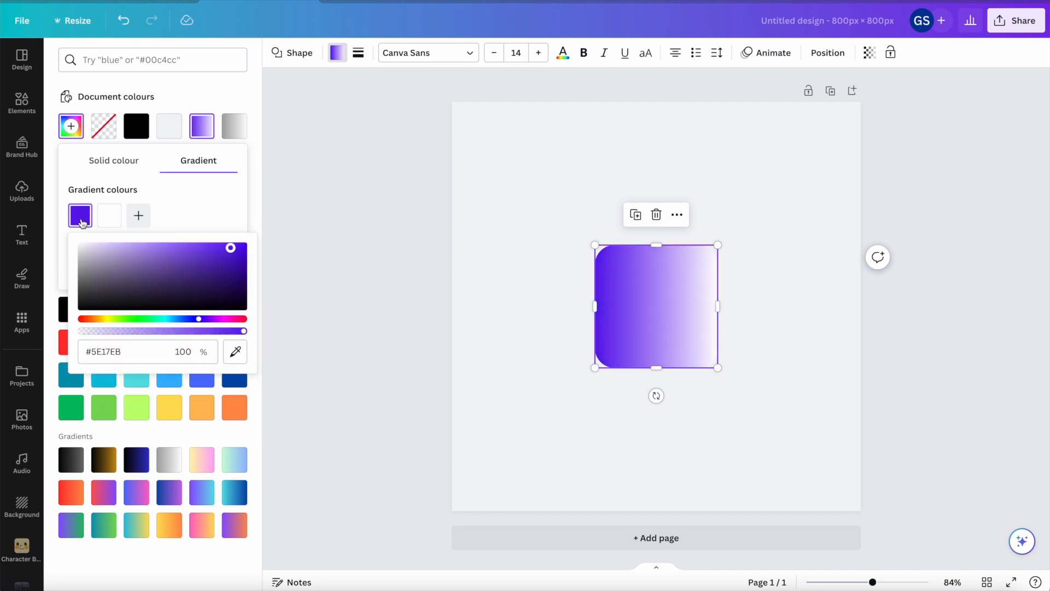
{"action": "left_click", "coordinate": [121, 352]}
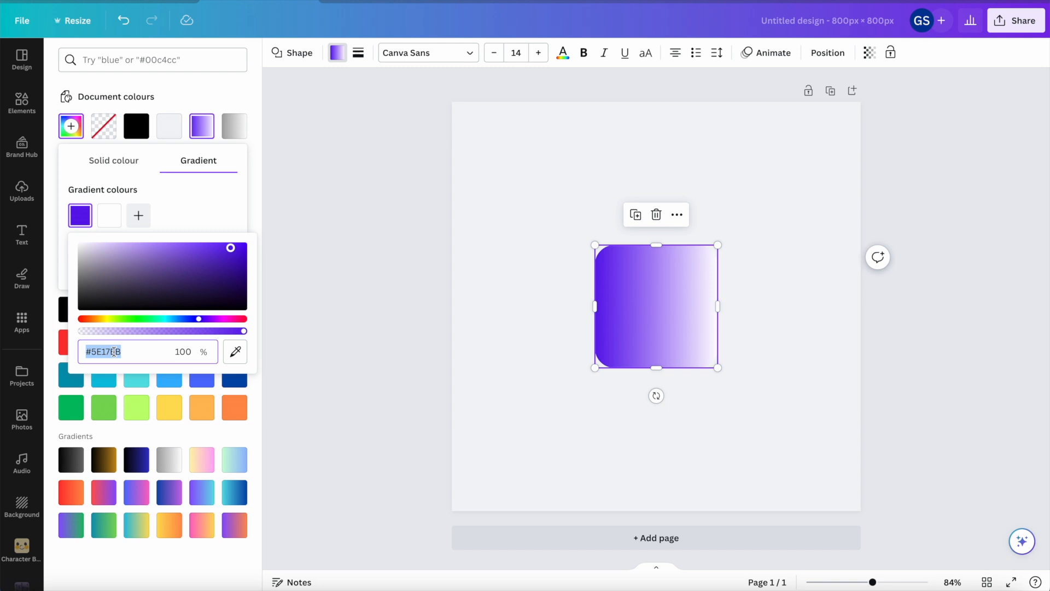
{"action": "type", "text": "#ED"}
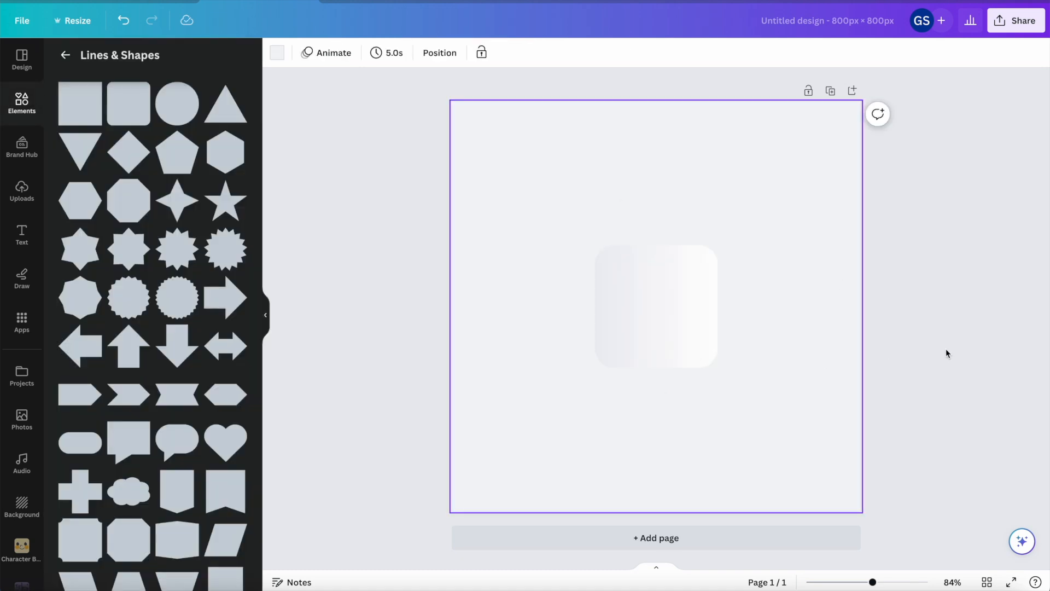
{"action": "mouse_move", "coordinate": [771, 319]}
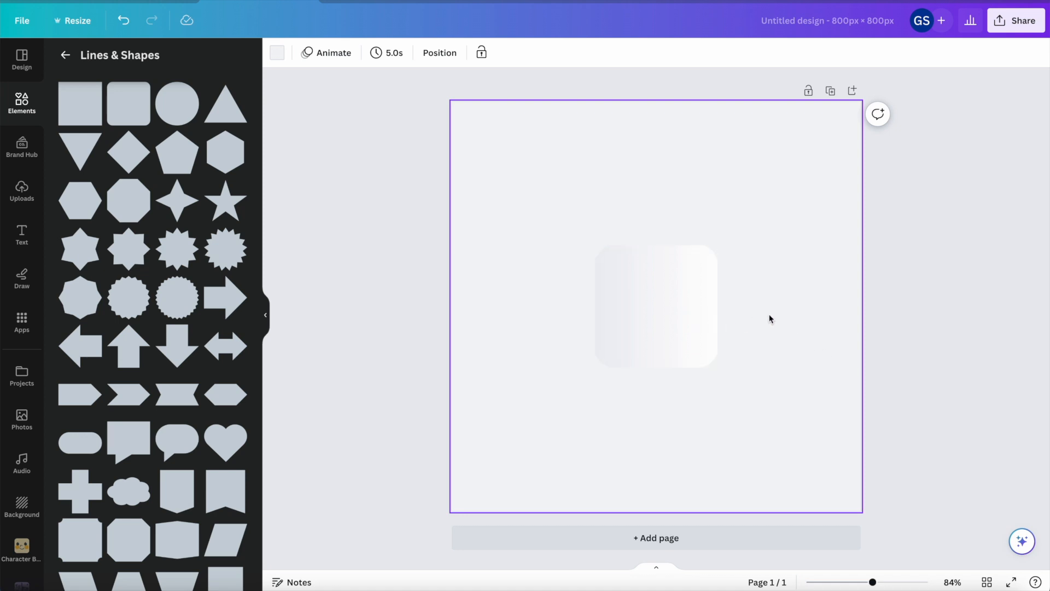
{"action": "mouse_move", "coordinate": [918, 297]}
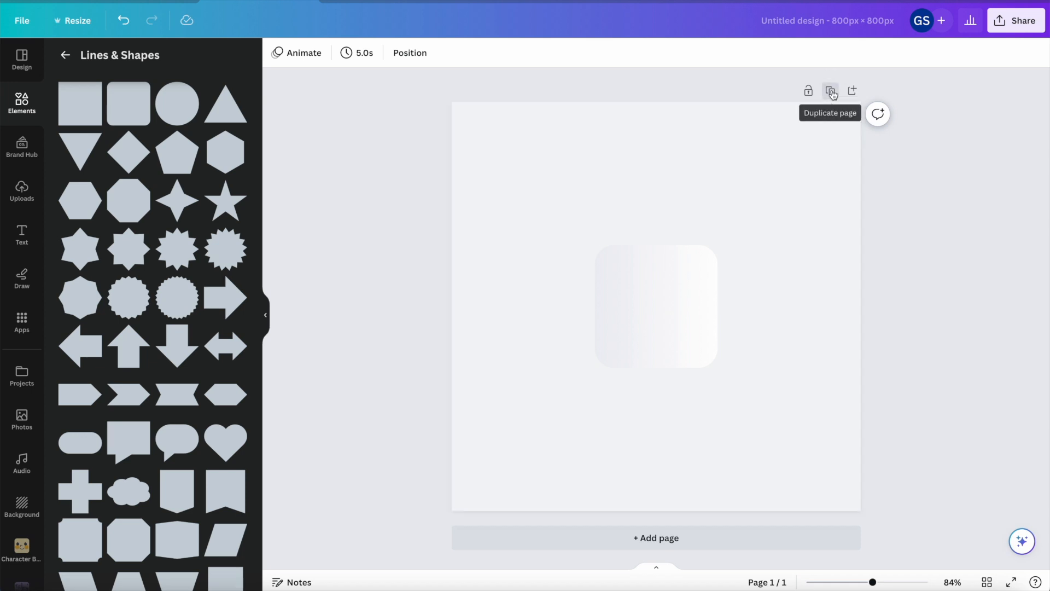
Step: Duplicate the page and open the copied square's fill colour options
{"action": "left_click", "coordinate": [830, 90]}
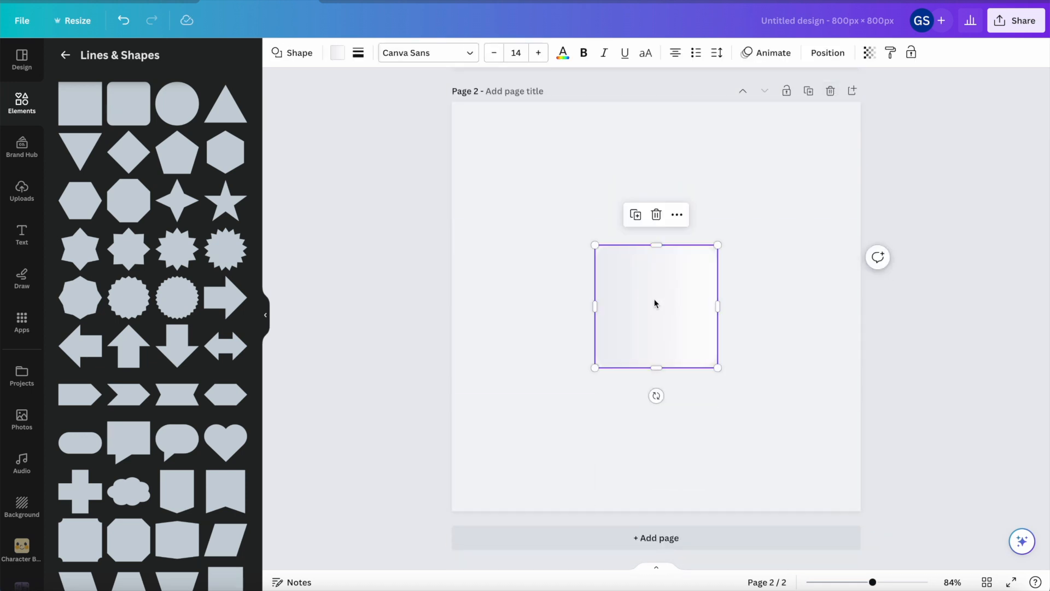
{"action": "mouse_move", "coordinate": [357, 110]}
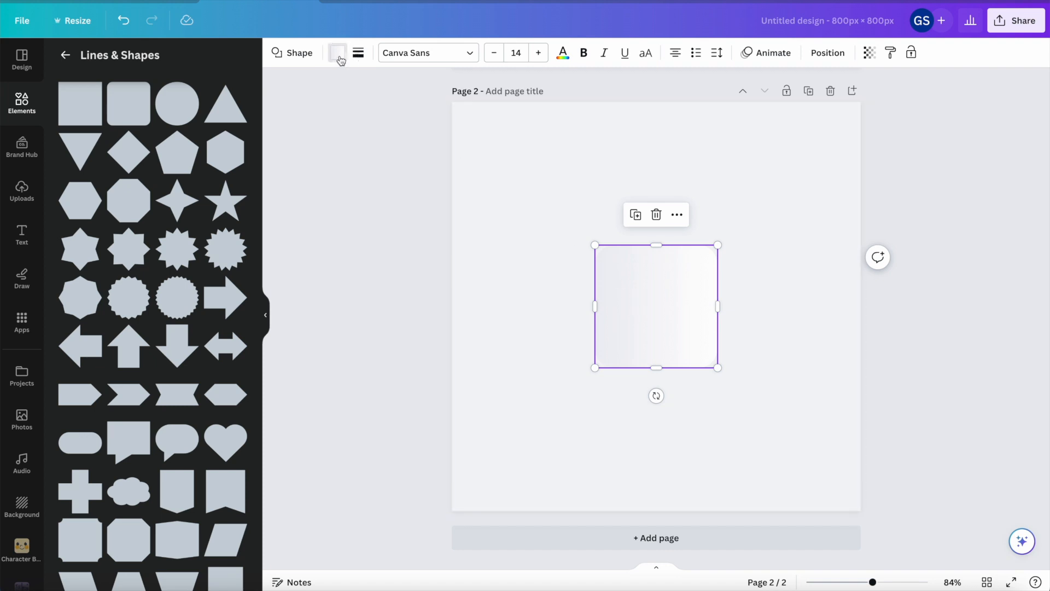
{"action": "left_click", "coordinate": [337, 53]}
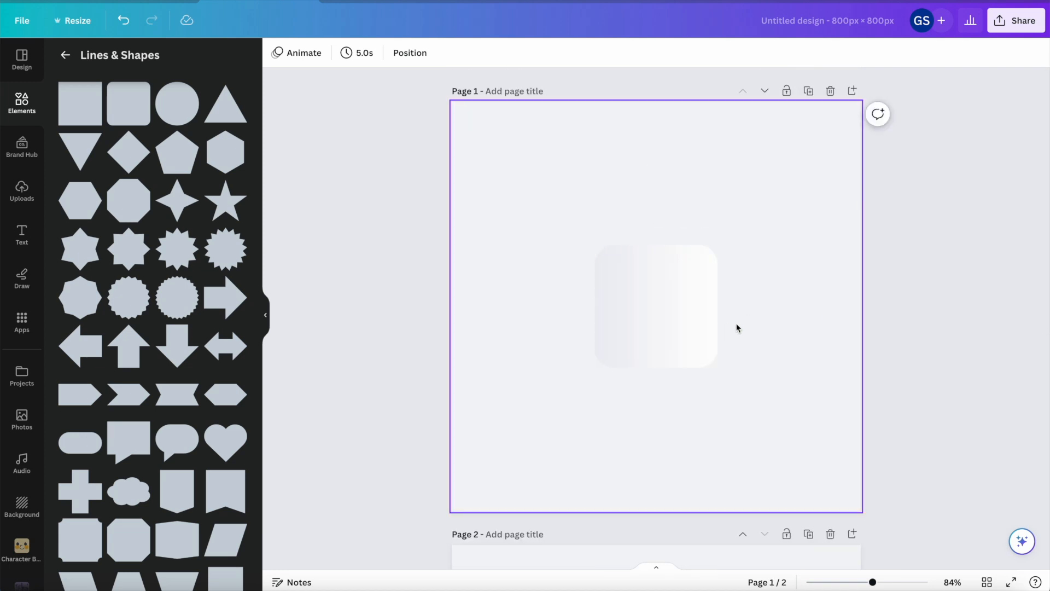
{"action": "left_click", "coordinate": [947, 302]}
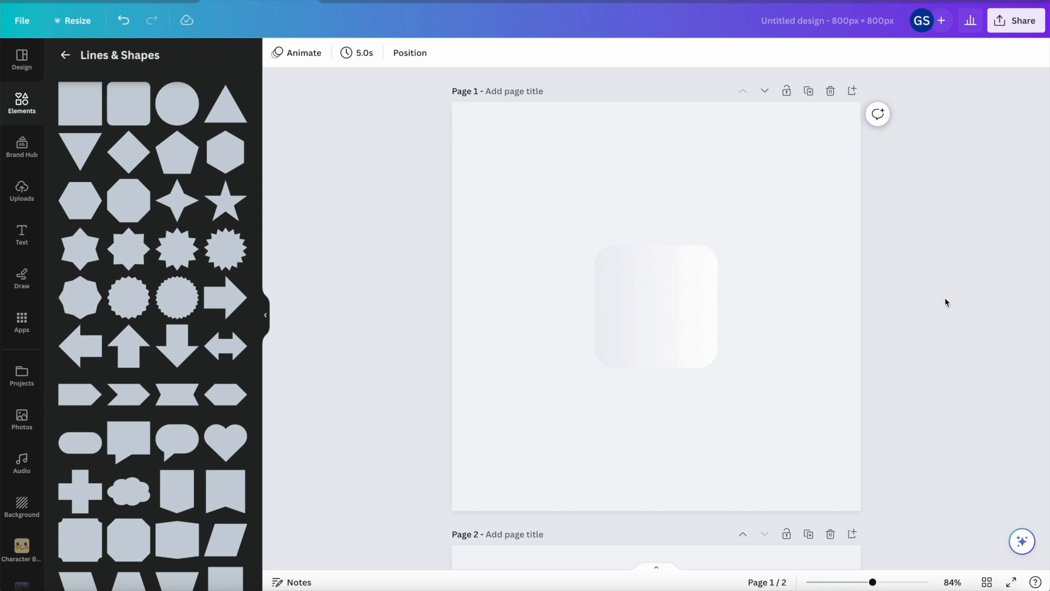
Step: Scroll down to page 2 and select its solid gray rounded square
{"action": "scroll", "scroll_direction": "down", "scroll_amount": 3}
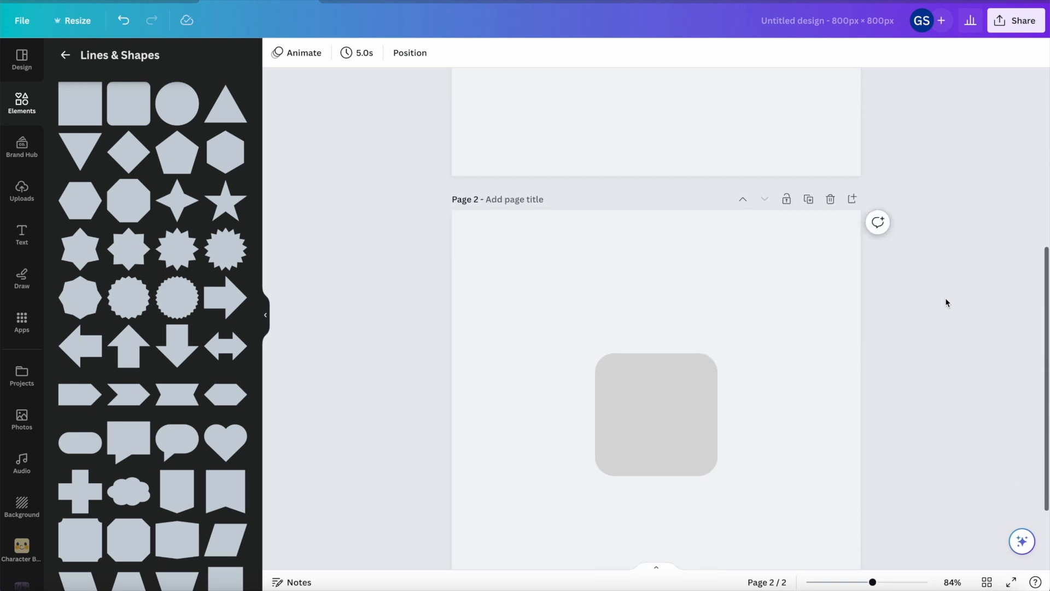
{"action": "left_click", "coordinate": [656, 413]}
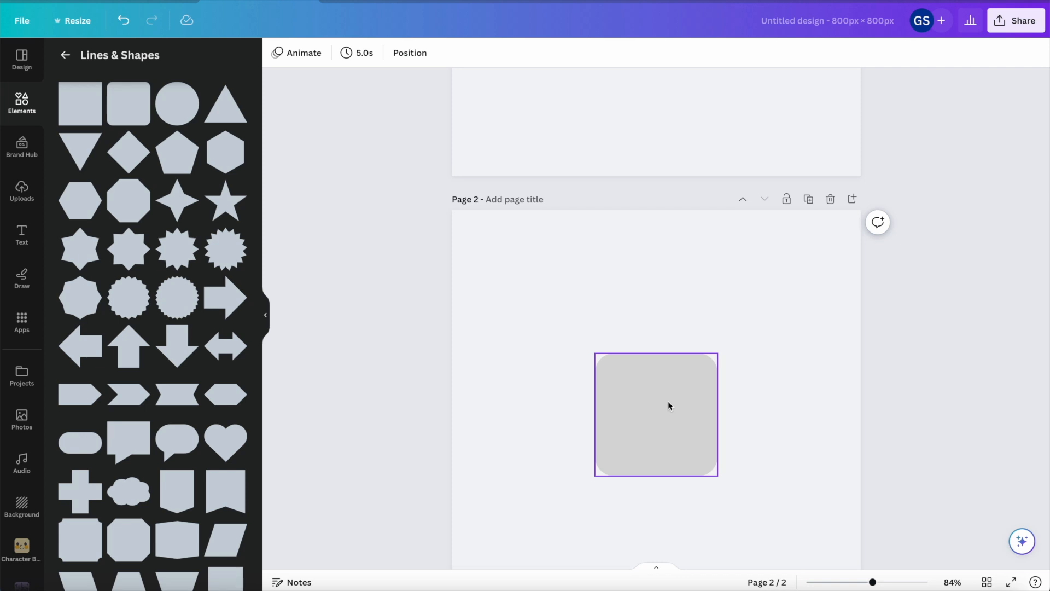
{"action": "mouse_move", "coordinate": [671, 406]}
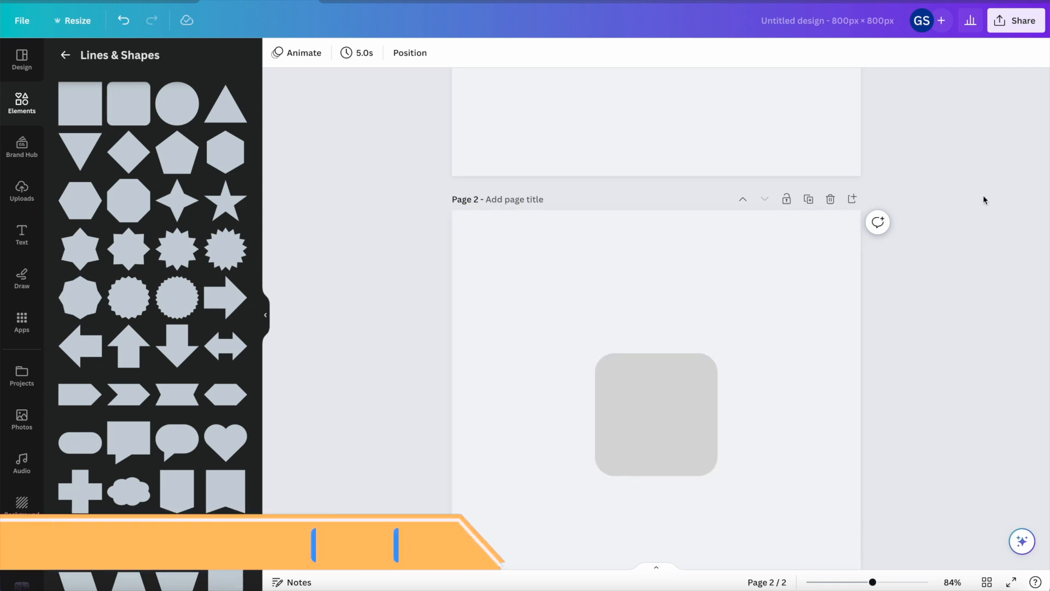
Step: Download only page 2 of the design as a PNG
{"action": "left_click", "coordinate": [1015, 21]}
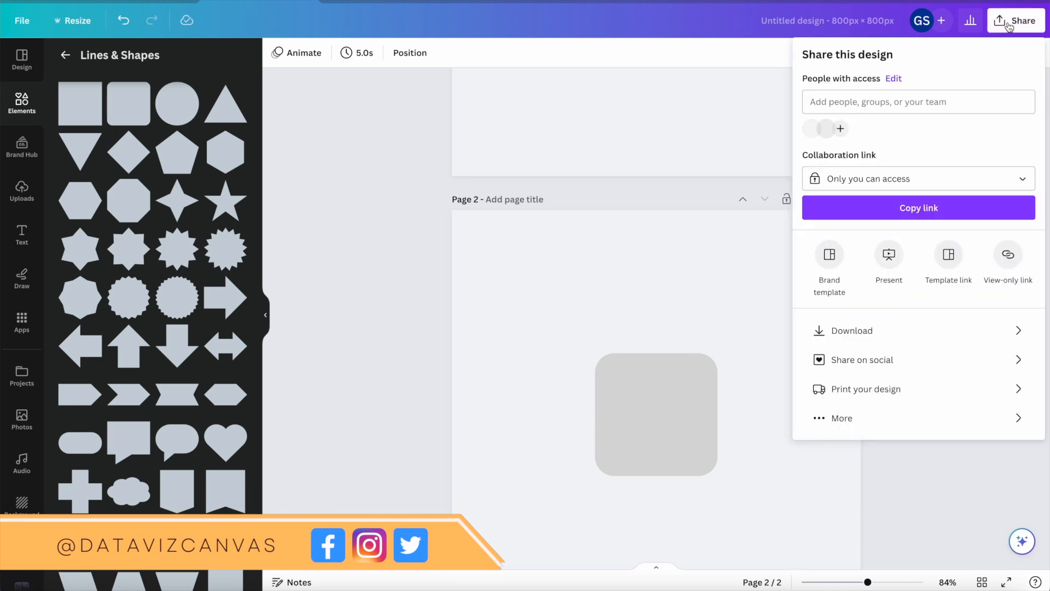
{"action": "left_click", "coordinate": [853, 330]}
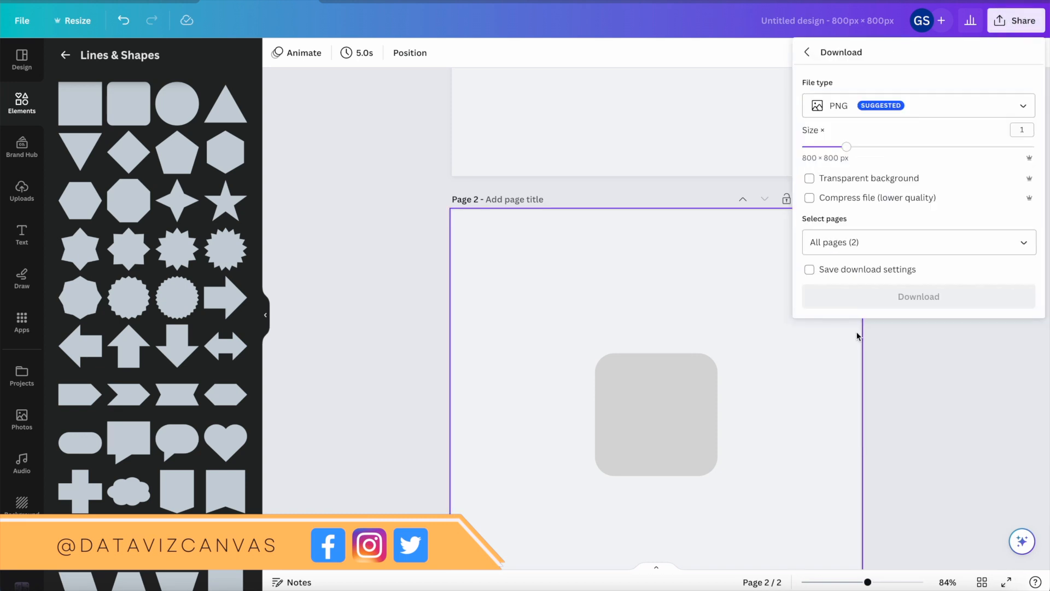
{"action": "left_click", "coordinate": [919, 242]}
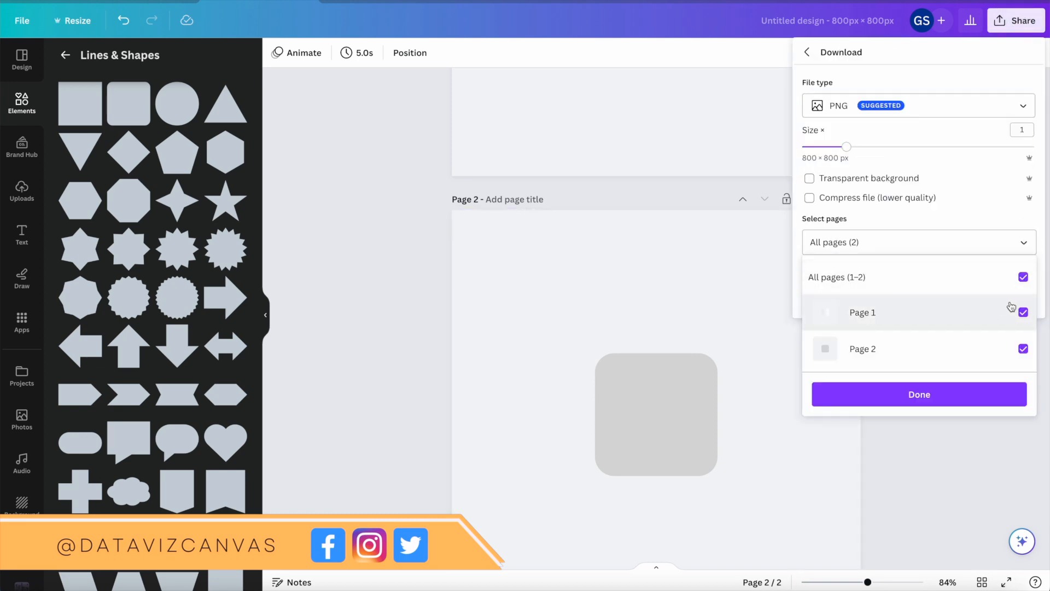
{"action": "left_click", "coordinate": [1023, 311]}
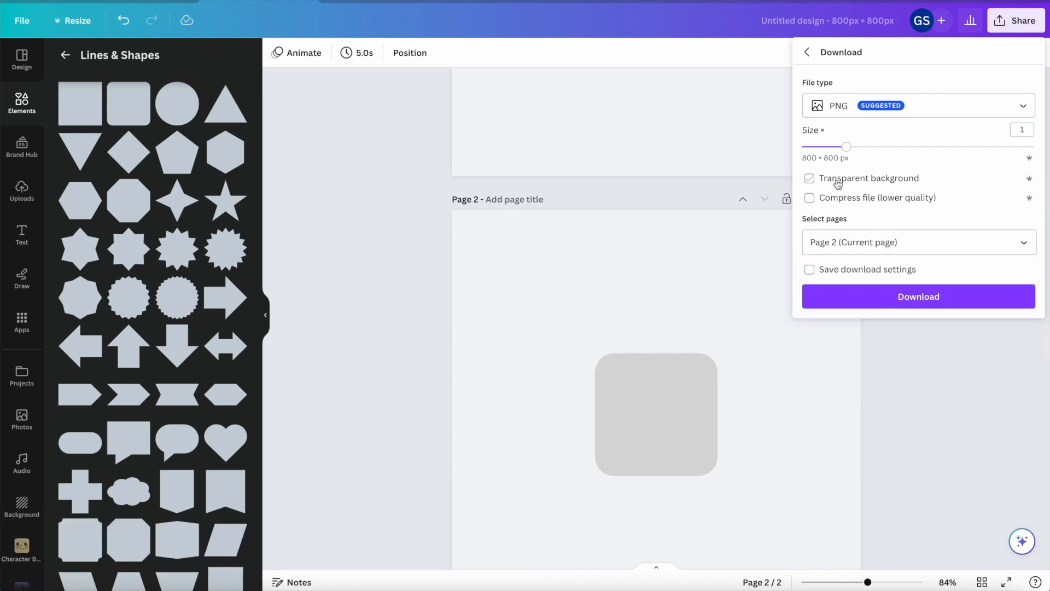
{"action": "left_click", "coordinate": [918, 296]}
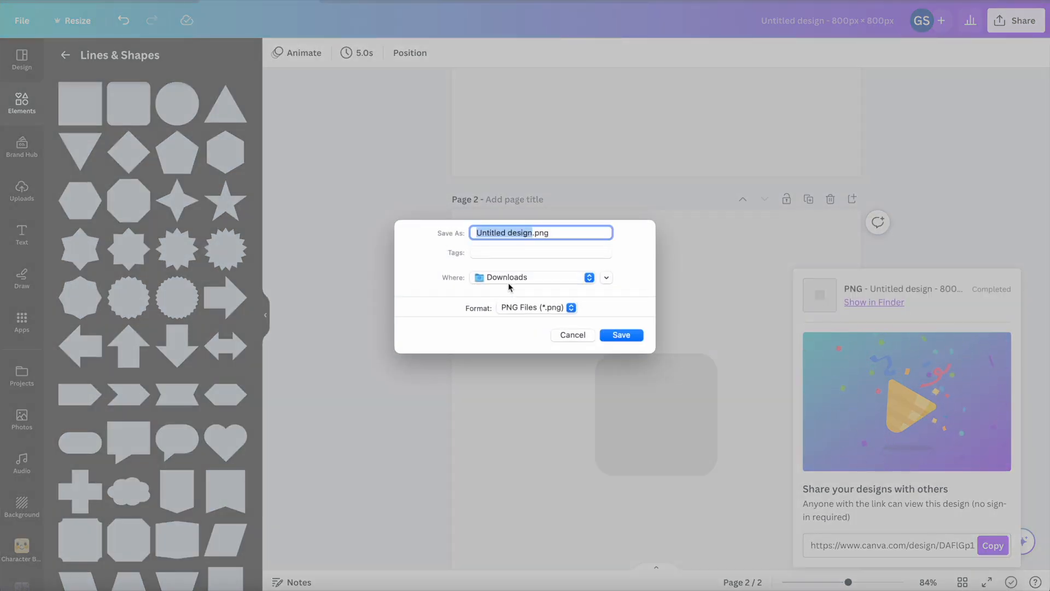
Step: Save the exported PNG as 'light grey button' in Downloads
{"action": "type", "text": "li.png"}
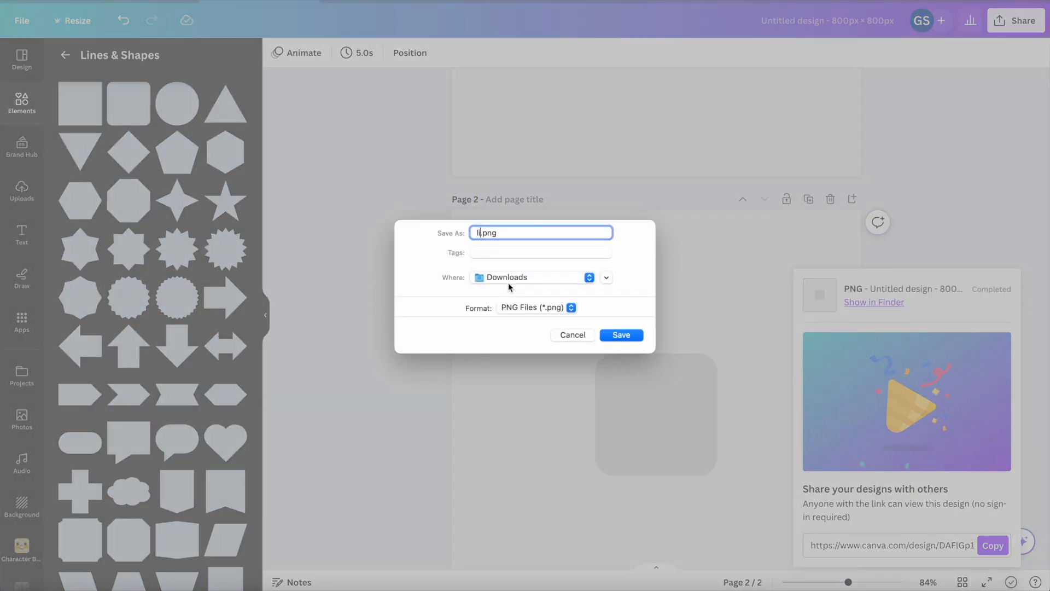
{"action": "type", "text": "light grey"}
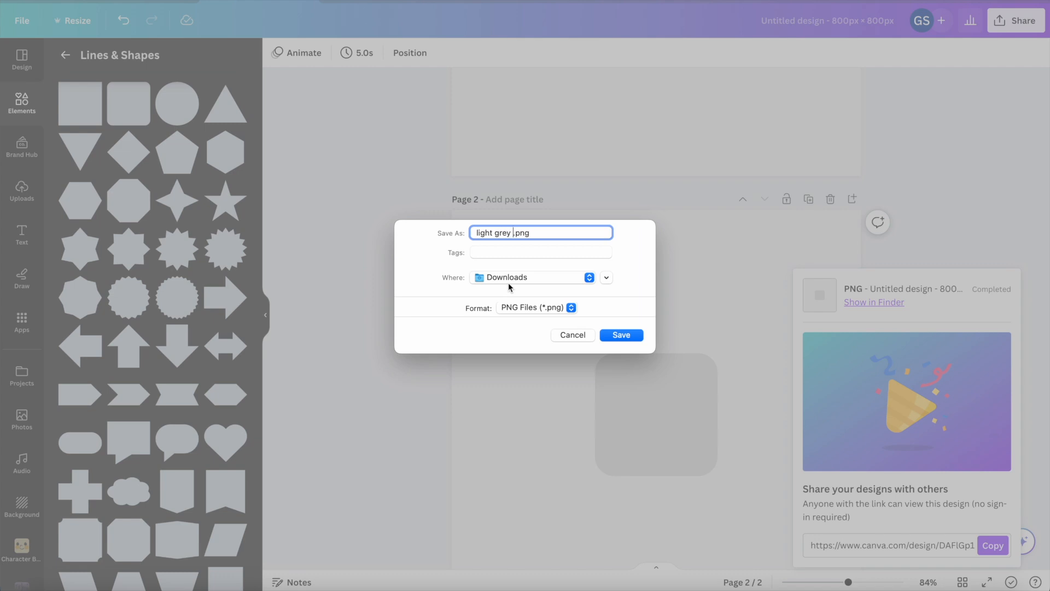
{"action": "type", "text": "button"}
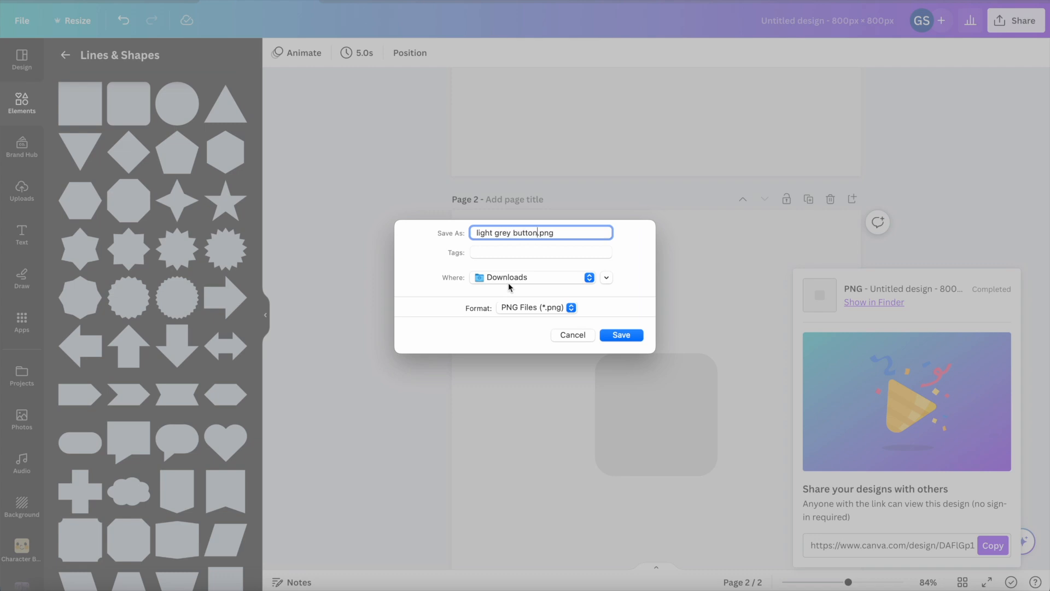
{"action": "left_click", "coordinate": [620, 335]}
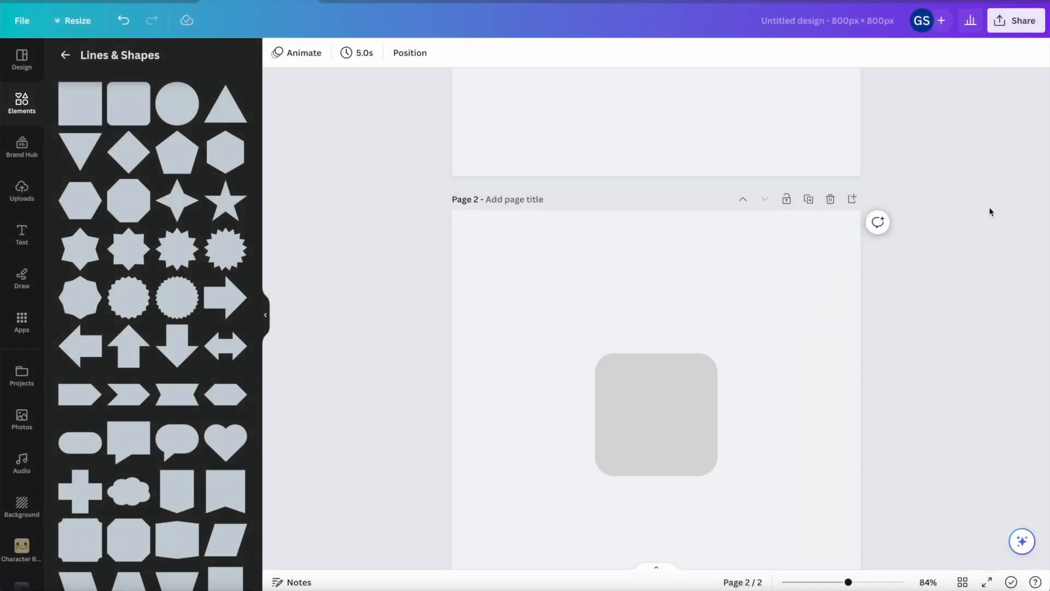
{"action": "mouse_move", "coordinate": [808, 200]}
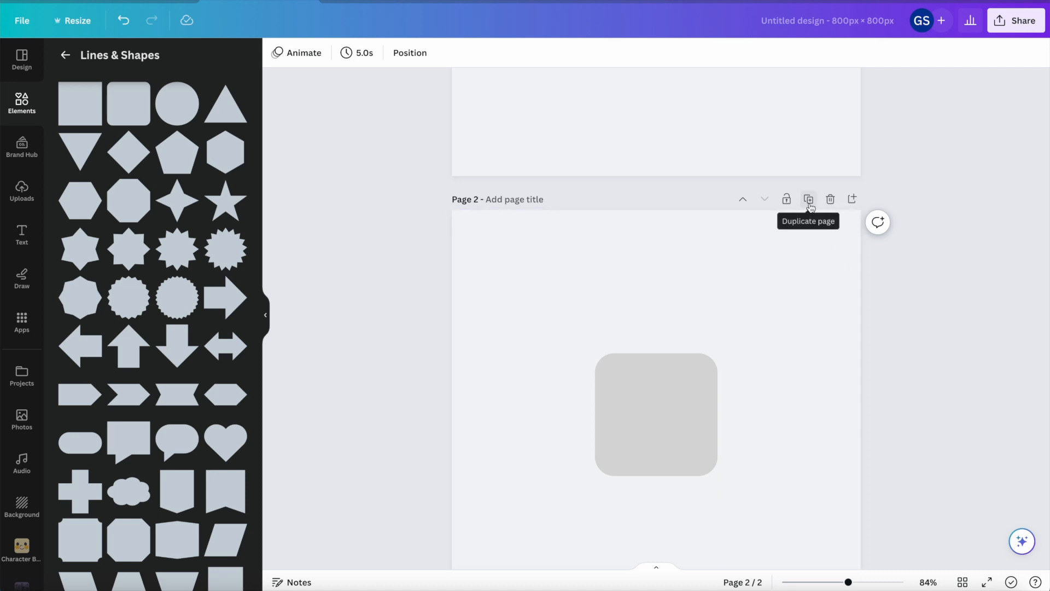
Step: Duplicate page 2 into page 3 and make its rounded square white
{"action": "left_click", "coordinate": [809, 199]}
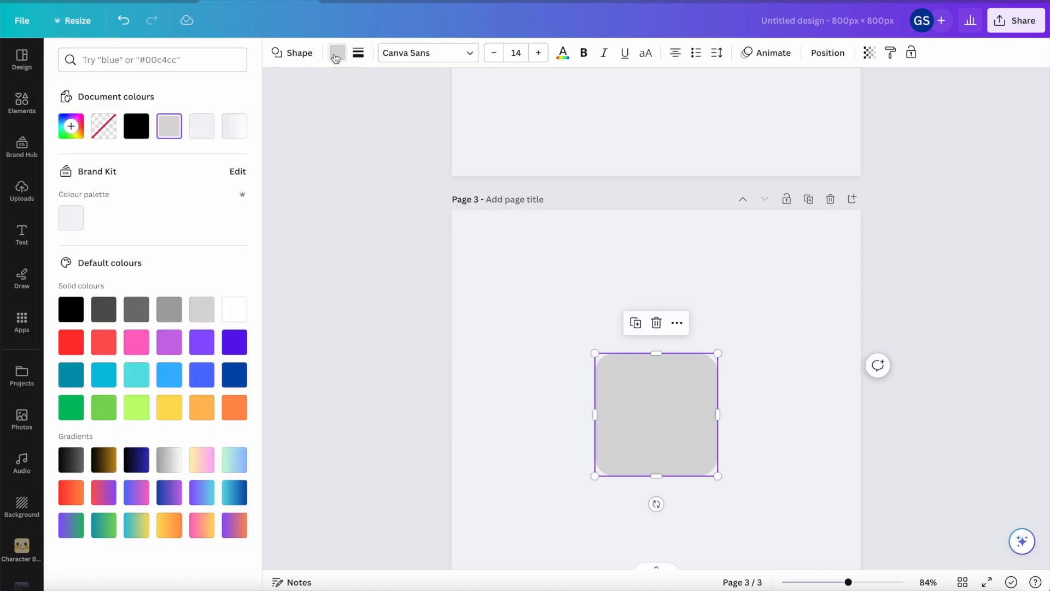
{"action": "left_click", "coordinate": [234, 308]}
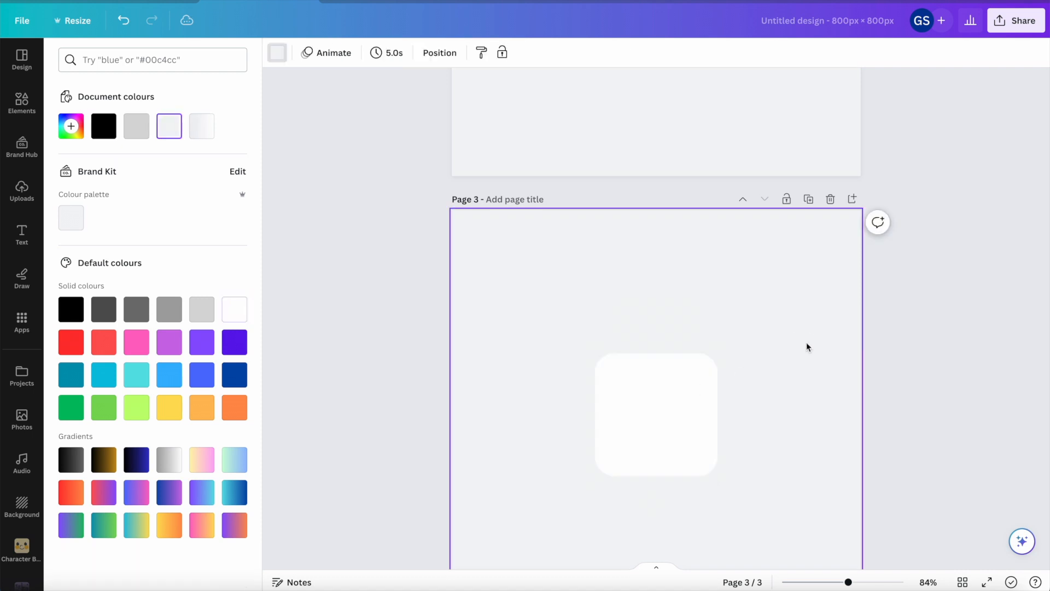
{"action": "left_click", "coordinate": [655, 414]}
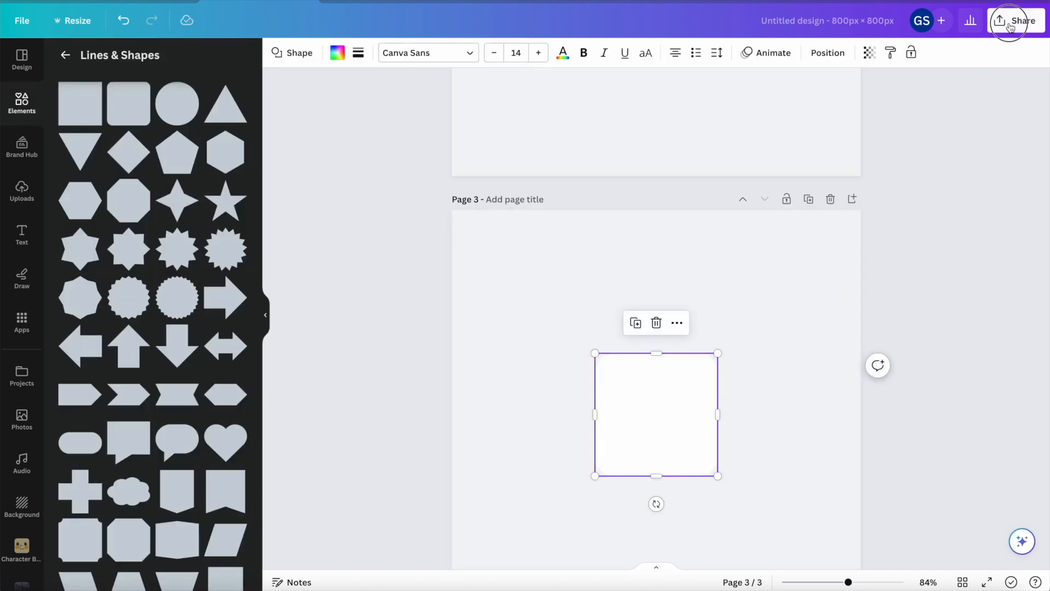
Step: Export page 3 as a transparent-background PNG named 'White square' in Downloads
{"action": "left_click", "coordinate": [1016, 20]}
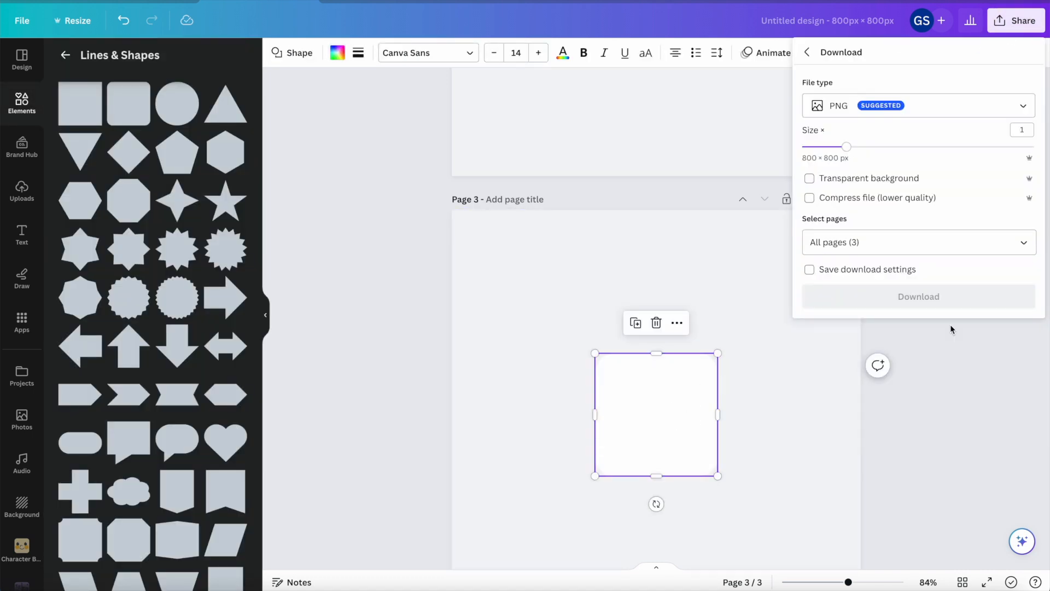
{"action": "left_click", "coordinate": [919, 242]}
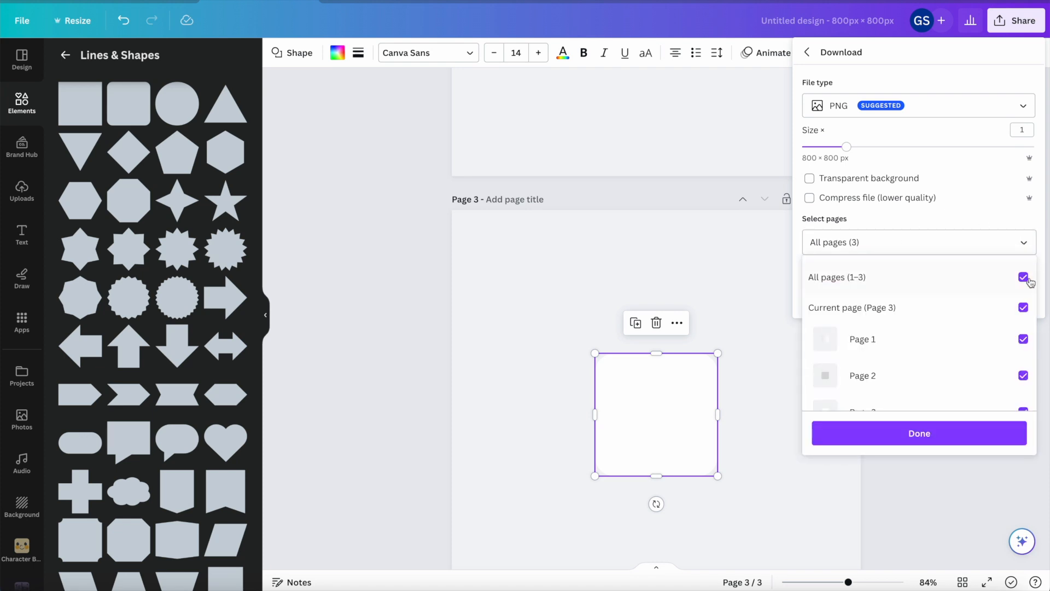
{"action": "left_click", "coordinate": [1023, 277]}
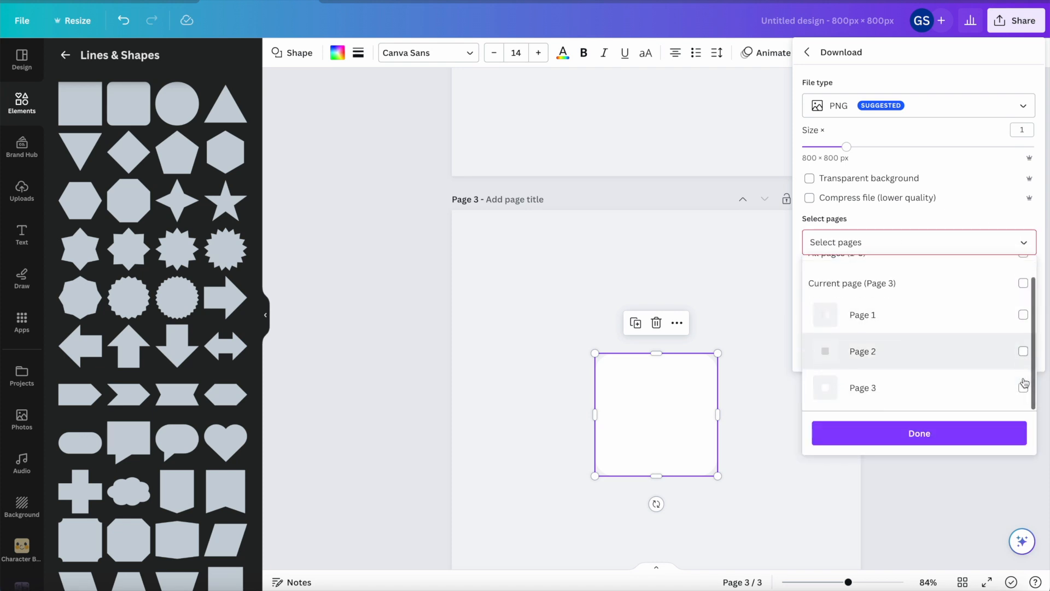
{"action": "left_click", "coordinate": [810, 178]}
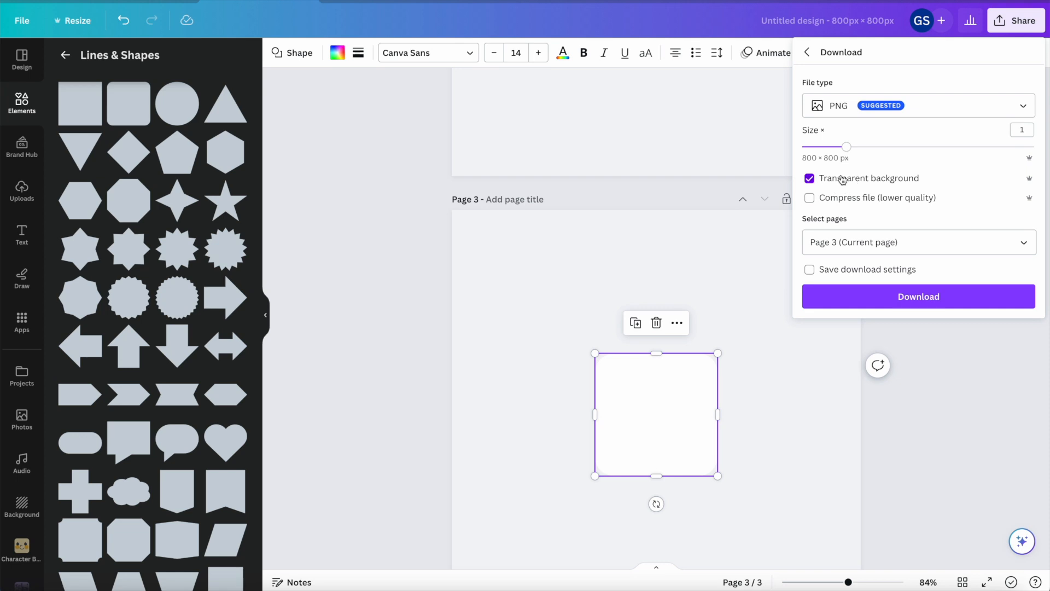
{"action": "left_click", "coordinate": [918, 296]}
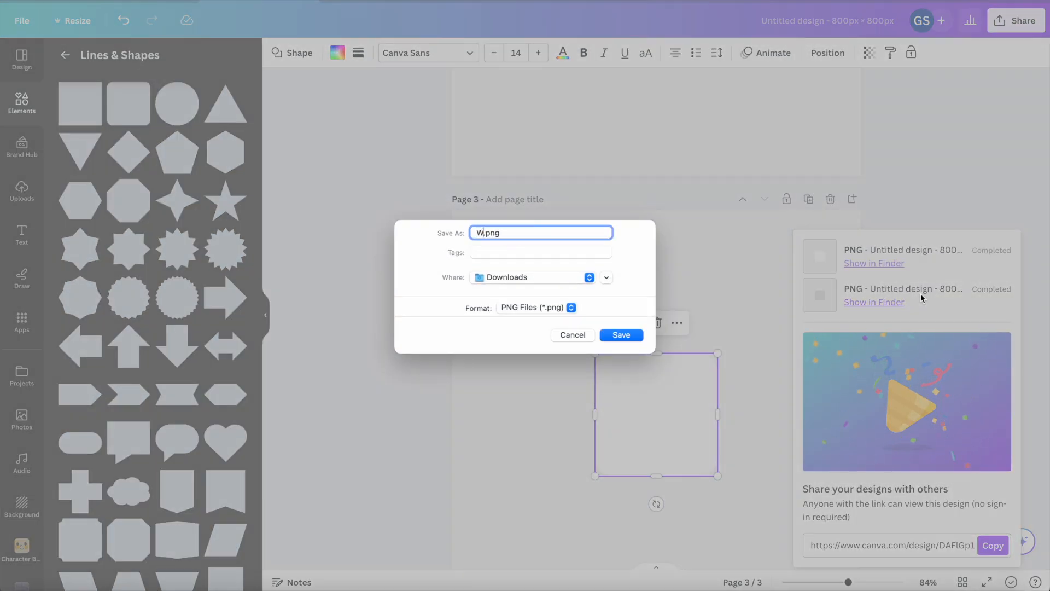
{"action": "type", "text": "White square"}
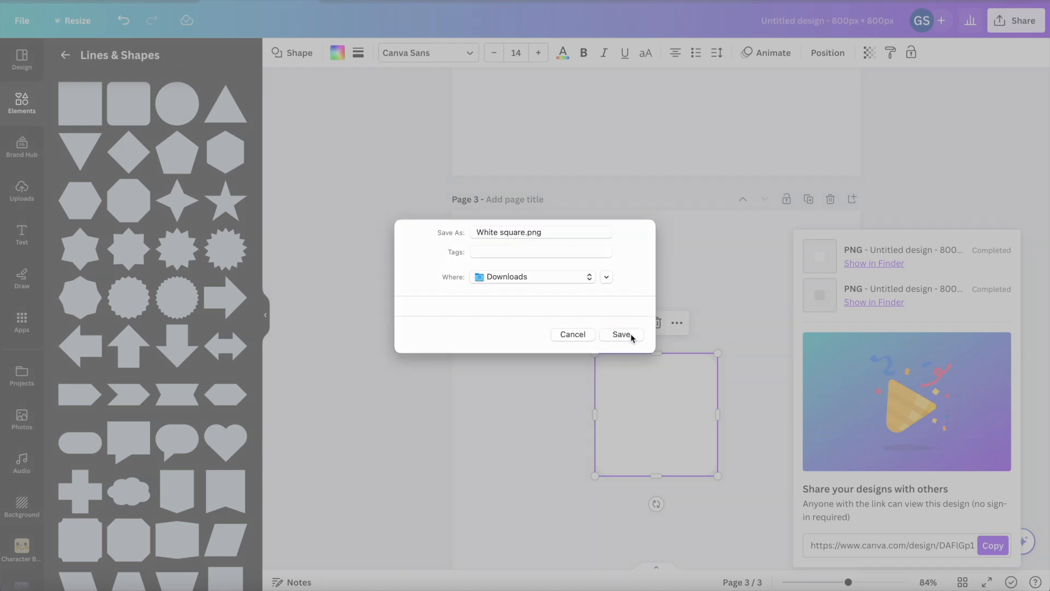
{"action": "left_click", "coordinate": [621, 335]}
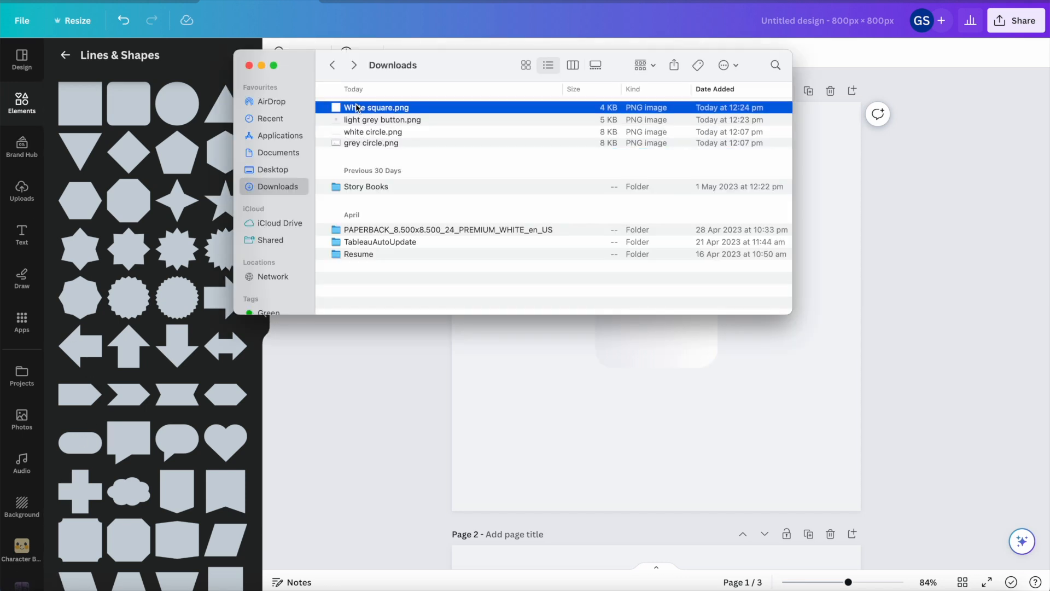
Step: Select White square.png in the Finder Downloads folder
{"action": "left_click", "coordinate": [382, 119]}
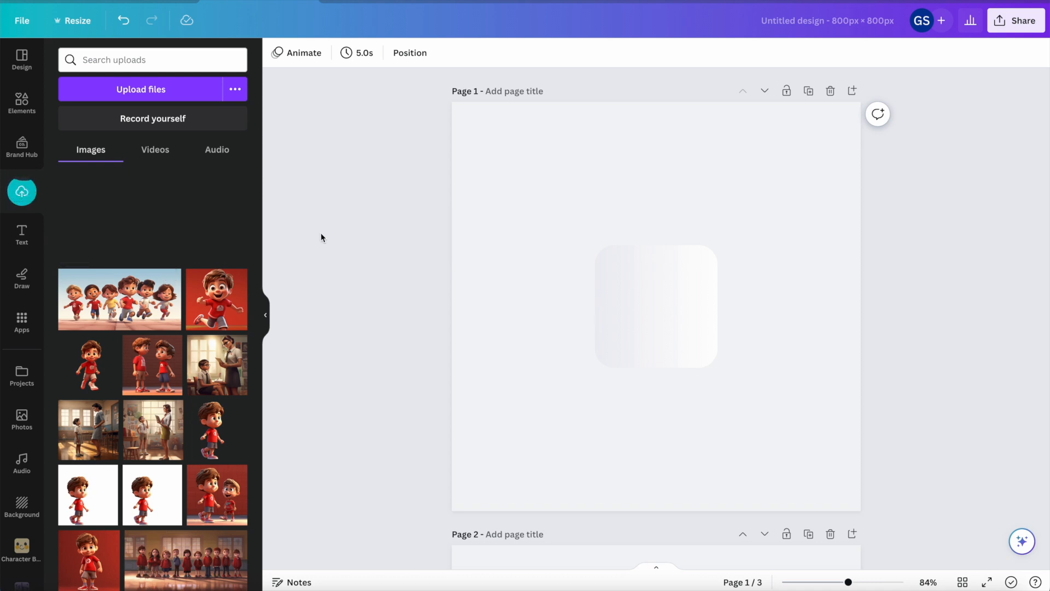
Step: Add the uploaded grey button image and stretch it from the top-left to fill page 1
{"action": "left_click", "coordinate": [22, 191]}
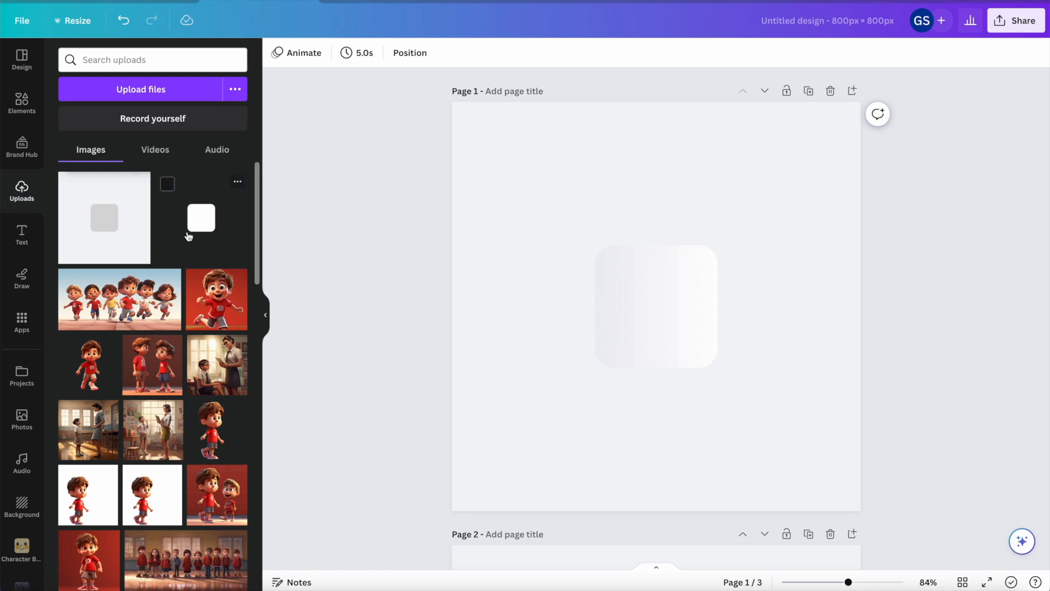
{"action": "left_click", "coordinate": [104, 217]}
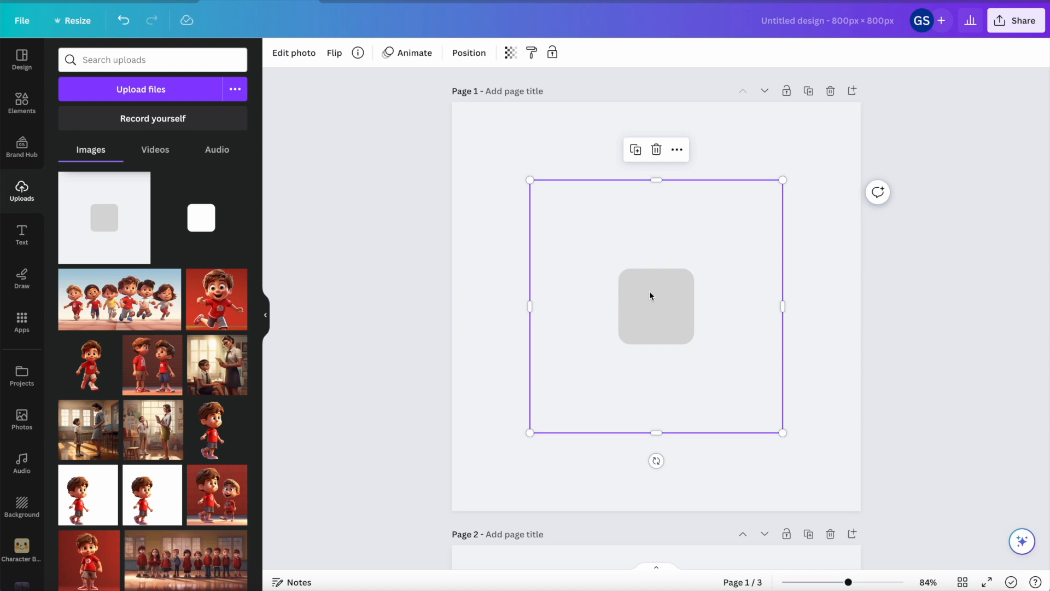
{"action": "left_click_drag", "start_coordinate": [656, 306], "coordinate": [591, 241]}
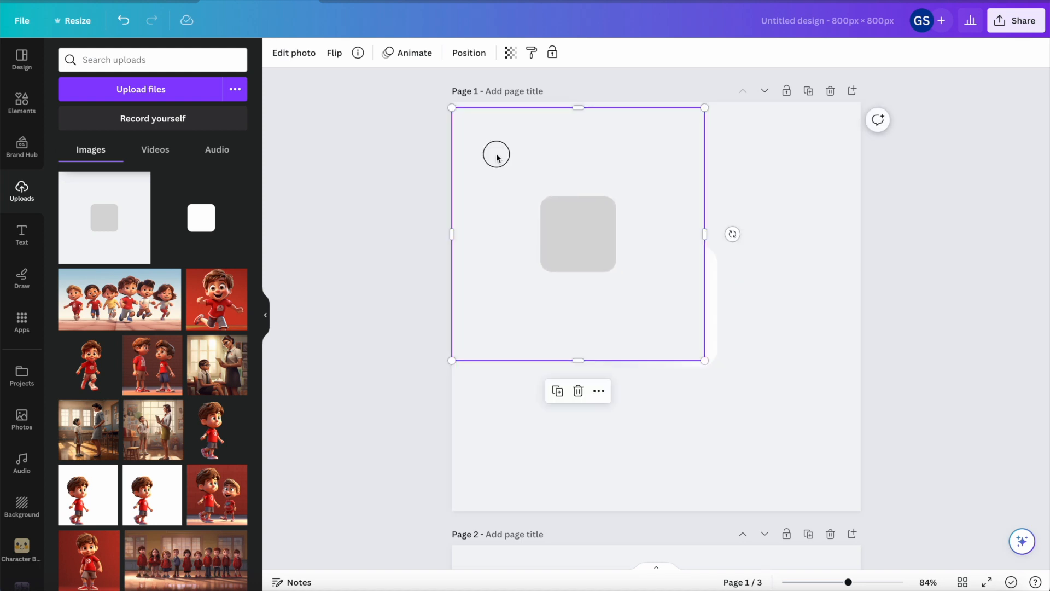
{"action": "left_click_drag", "start_coordinate": [704, 360], "coordinate": [704, 355]}
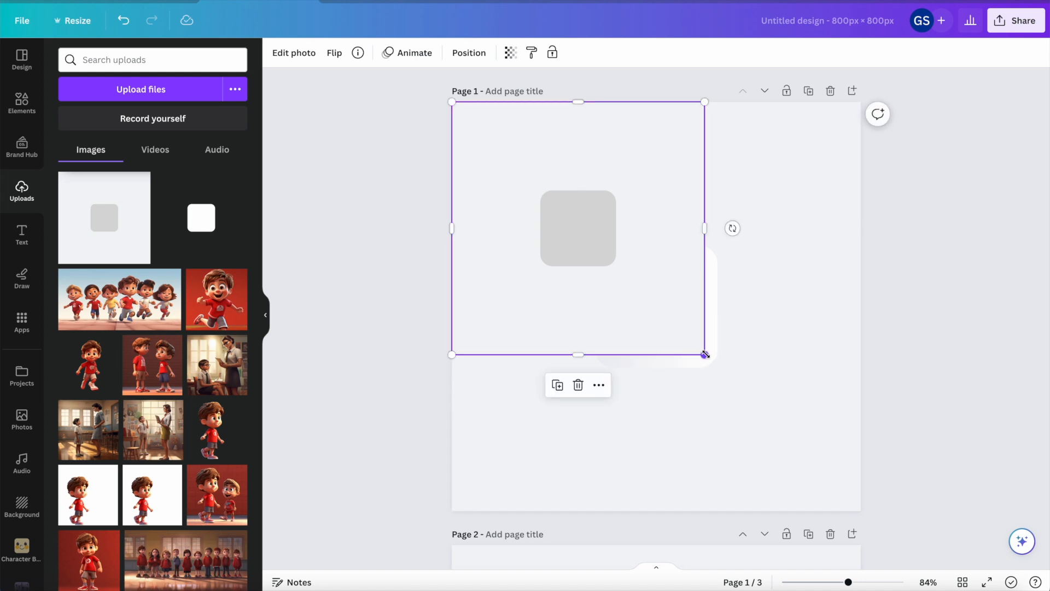
{"action": "left_click_drag", "start_coordinate": [703, 354], "coordinate": [858, 508]}
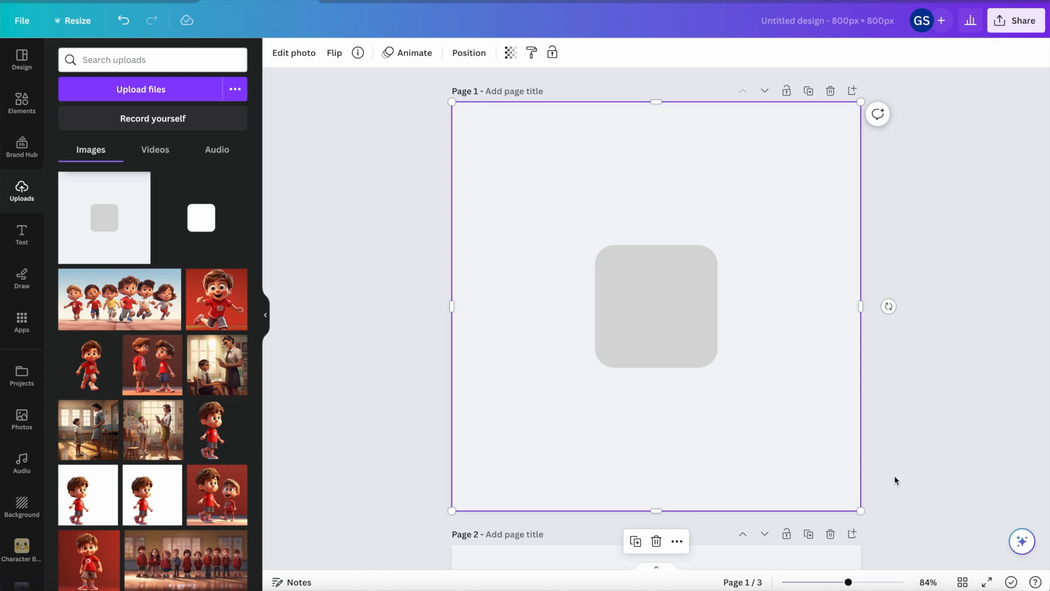
{"action": "mouse_move", "coordinate": [444, 87]}
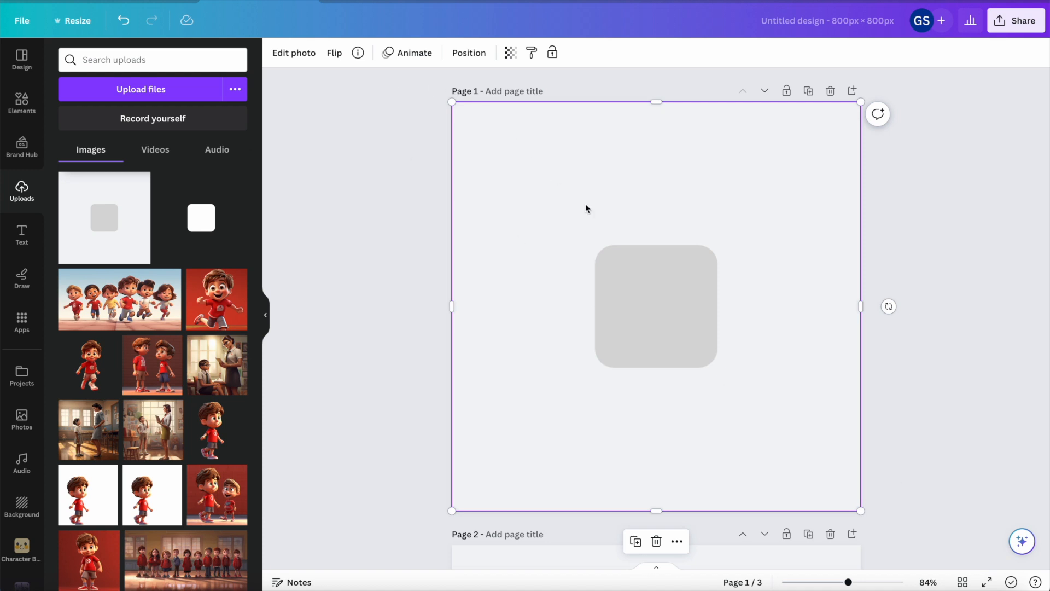
{"action": "mouse_move", "coordinate": [660, 323]}
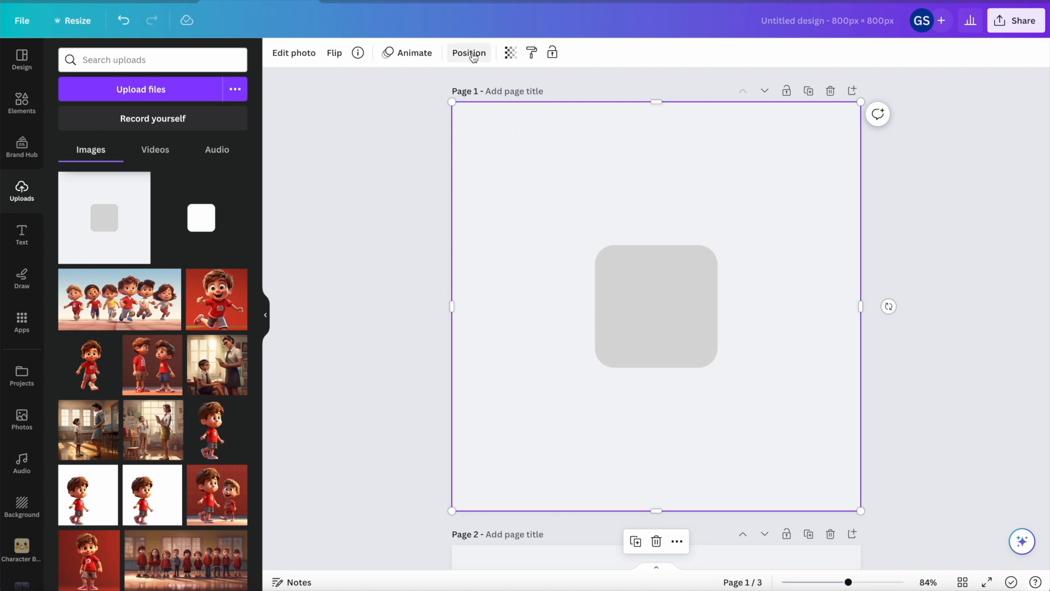
Step: Offset the grey image 10 px and send it behind the button as a shadow
{"action": "left_click", "coordinate": [469, 52]}
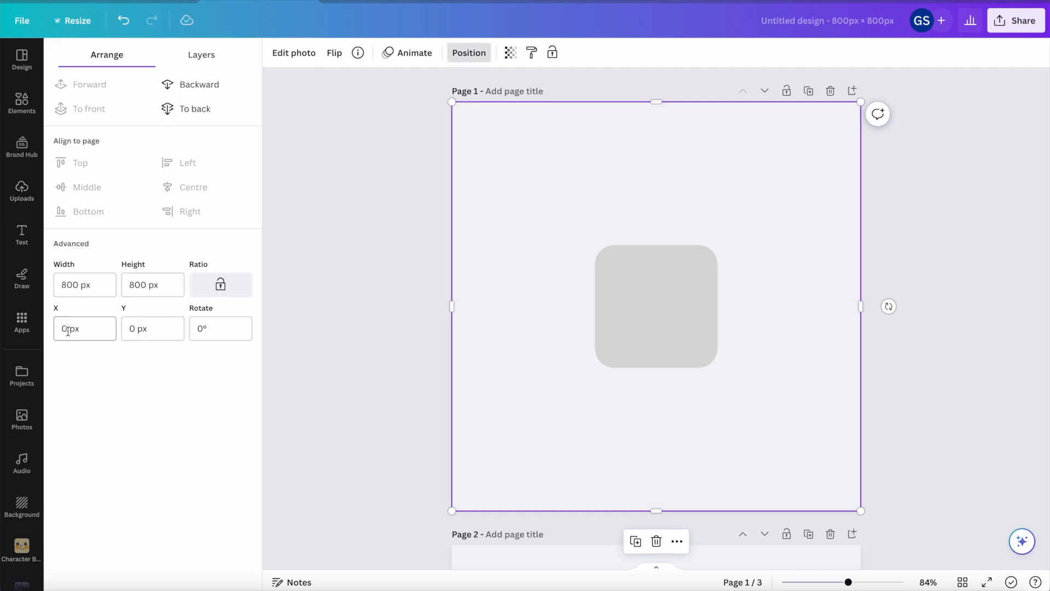
{"action": "left_click", "coordinate": [84, 328]}
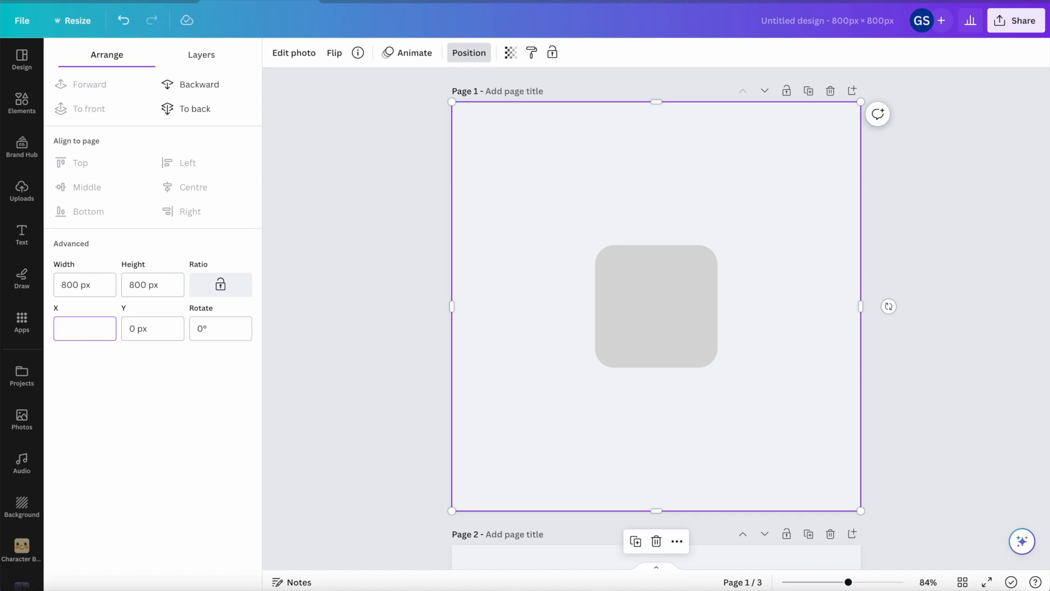
{"action": "type", "text": "10 px"}
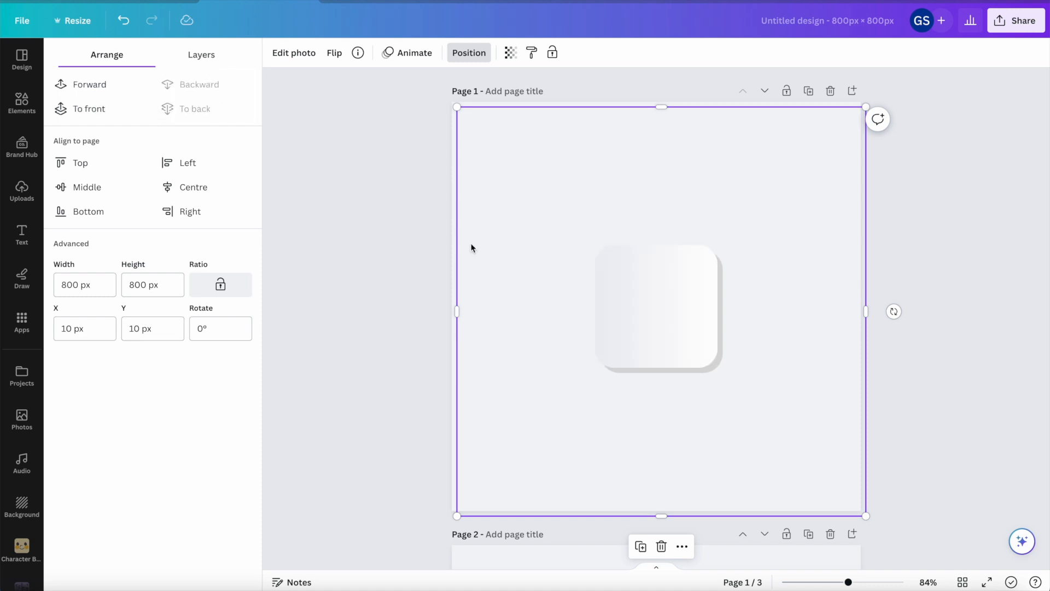
{"action": "mouse_move", "coordinate": [709, 405]}
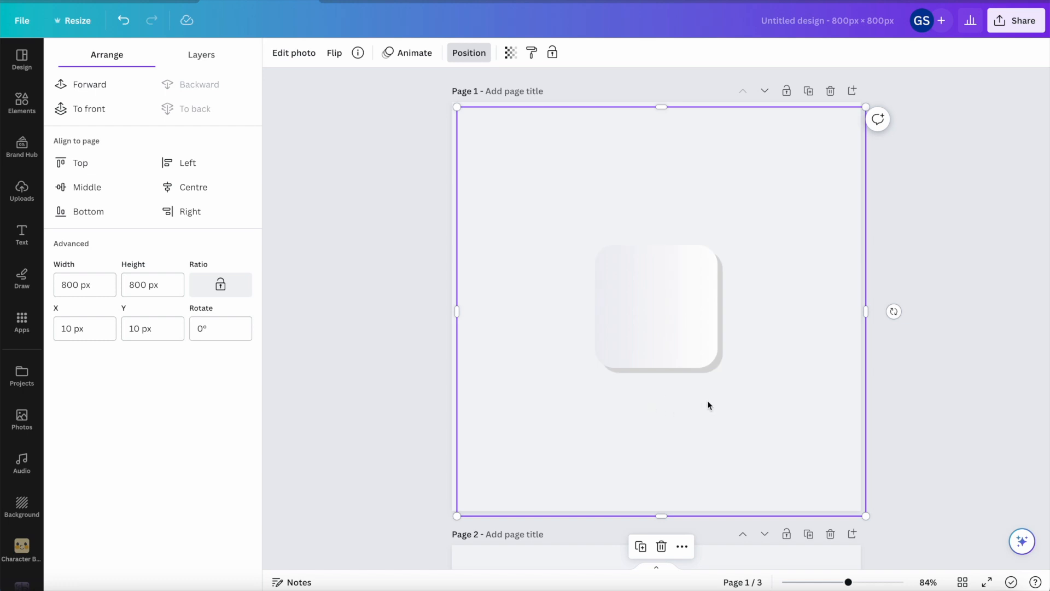
{"action": "mouse_move", "coordinate": [707, 406]}
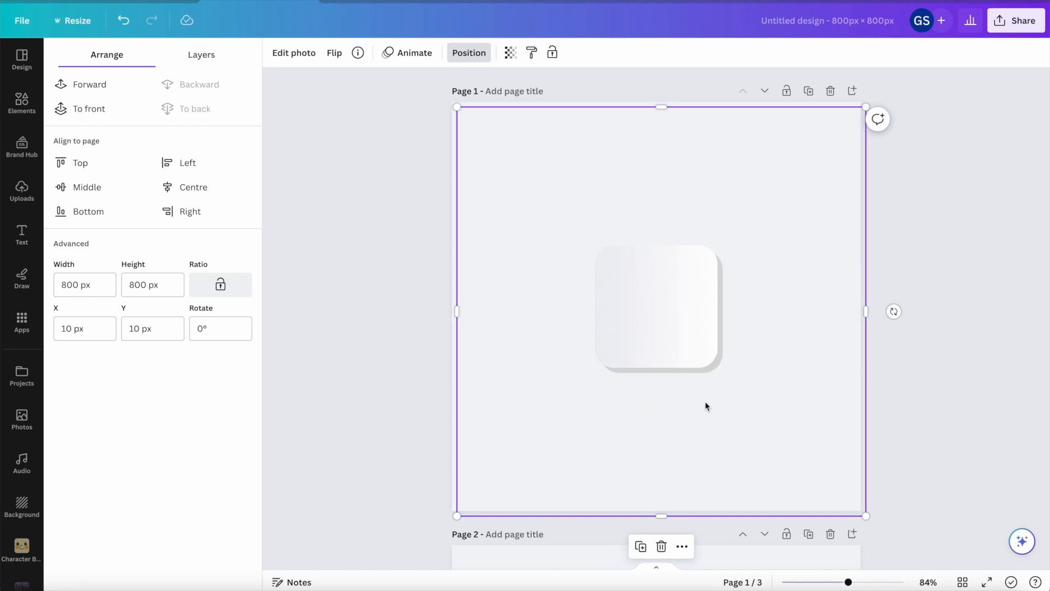
{"action": "mouse_move", "coordinate": [702, 408]}
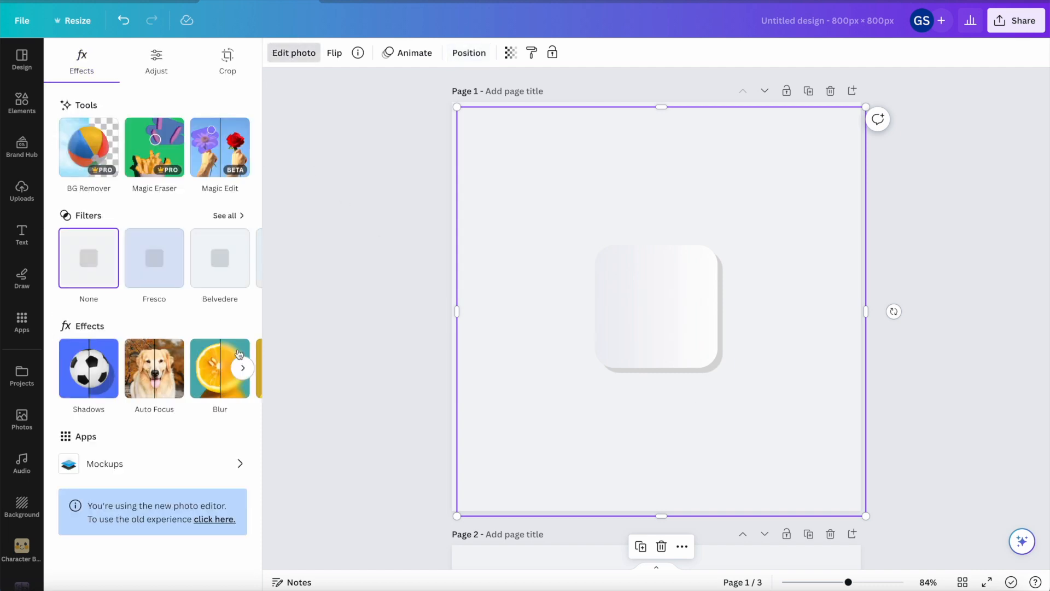
Step: Apply Blur to the grey shadow image and settle the intensity at 53
{"action": "left_click", "coordinate": [220, 369]}
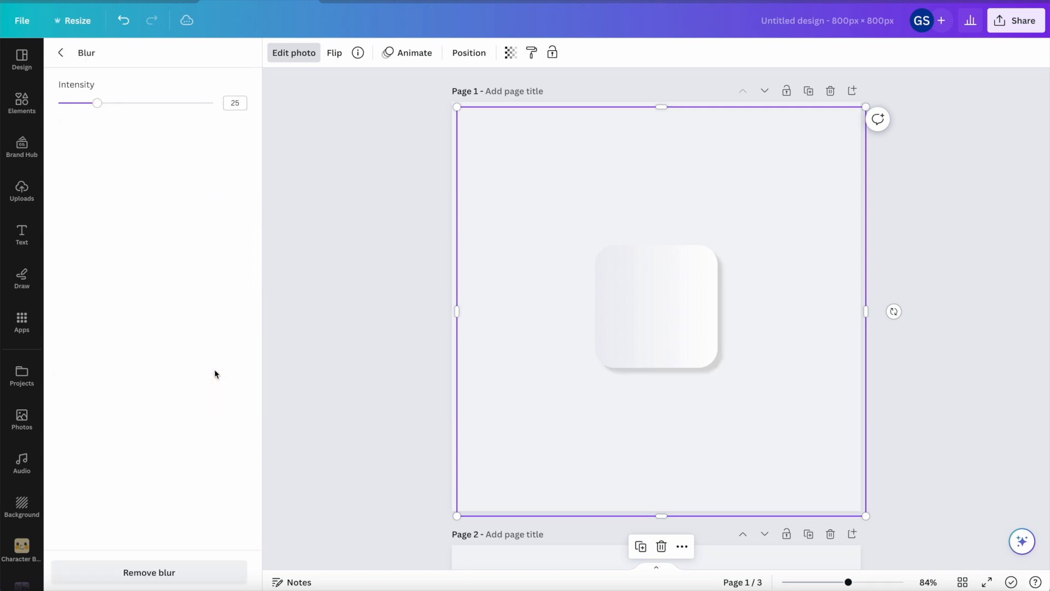
{"action": "mouse_move", "coordinate": [167, 196]}
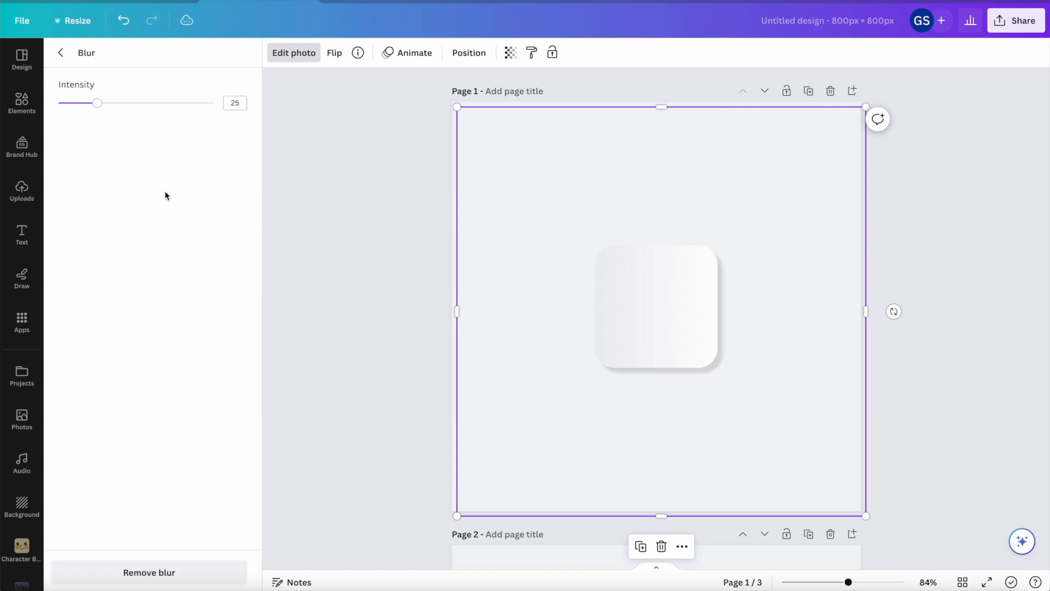
{"action": "left_click_drag", "start_coordinate": [98, 103], "coordinate": [158, 103]}
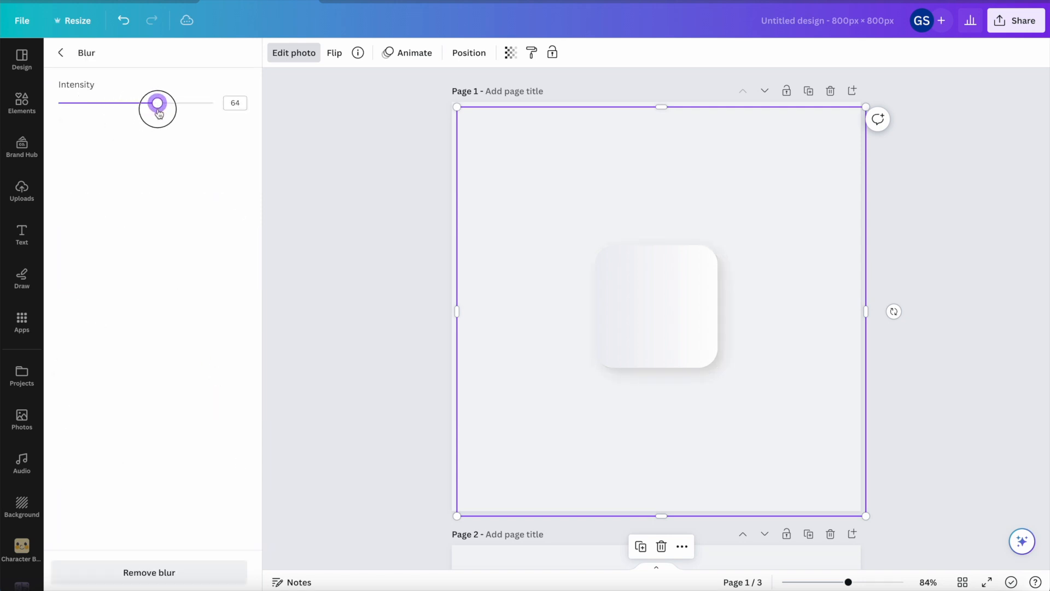
{"action": "left_click_drag", "start_coordinate": [158, 104], "coordinate": [152, 105]}
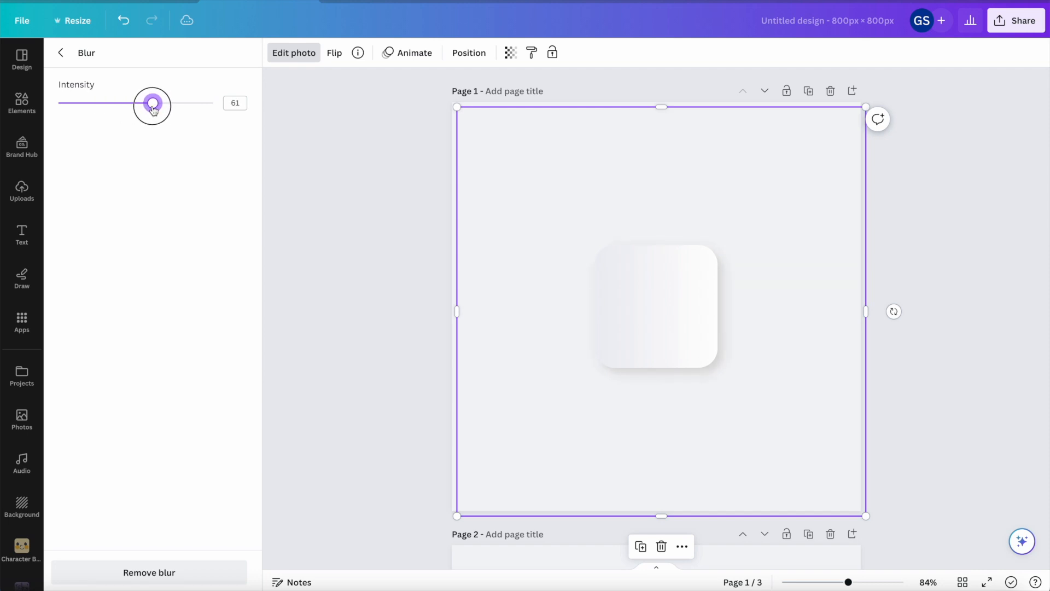
{"action": "left_click_drag", "start_coordinate": [152, 105], "coordinate": [149, 105]}
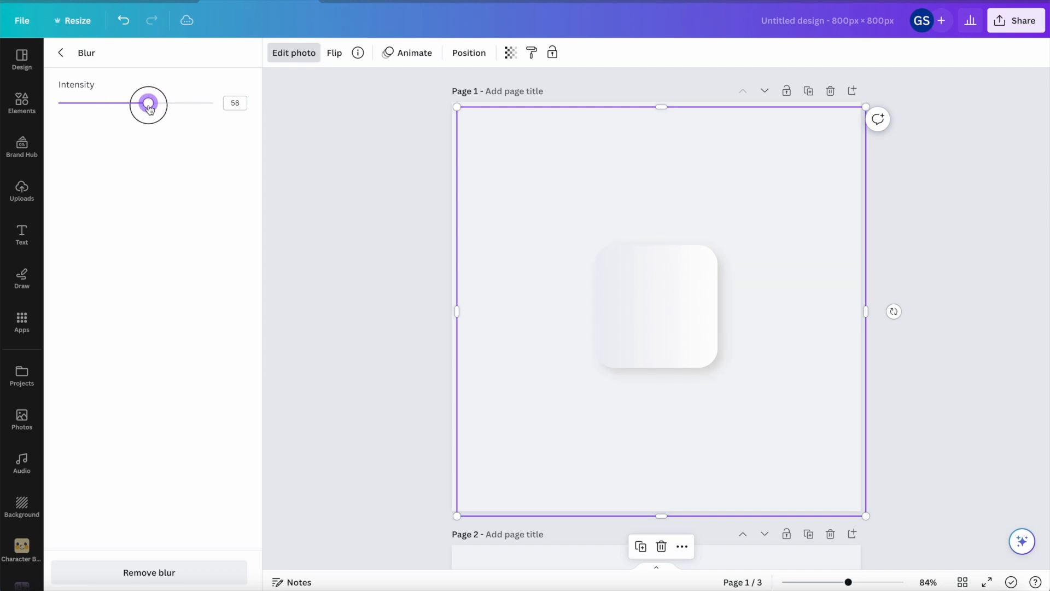
{"action": "left_click_drag", "start_coordinate": [148, 104], "coordinate": [140, 104]}
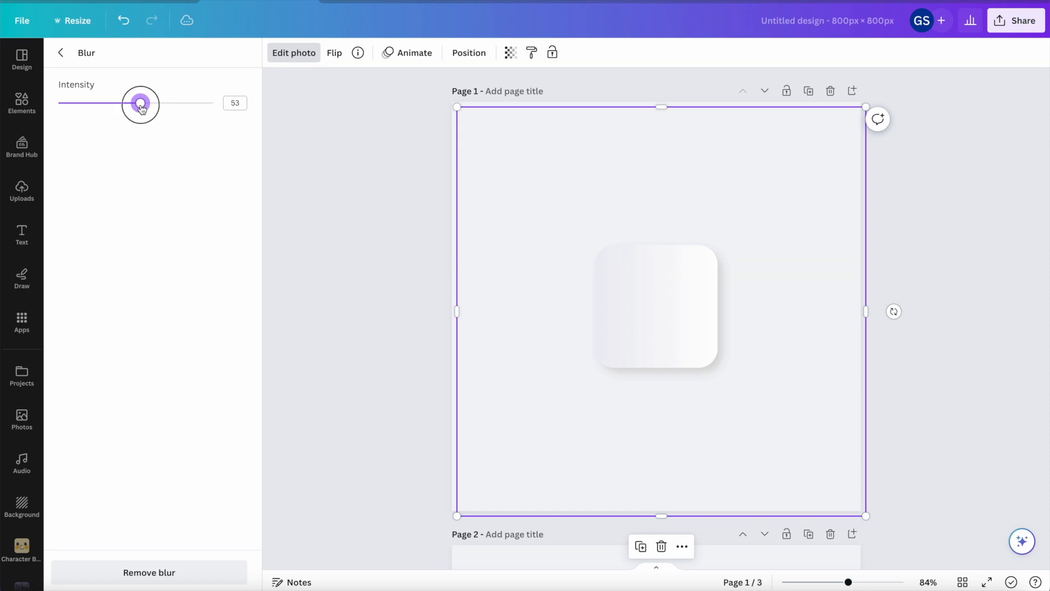
{"action": "left_click_drag", "start_coordinate": [140, 104], "coordinate": [74, 104]}
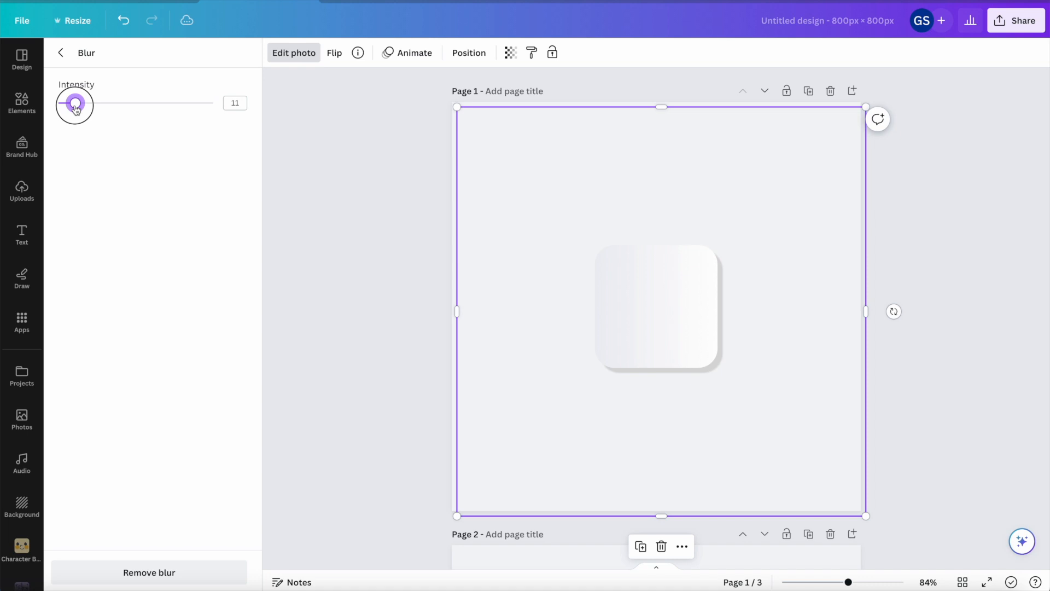
{"action": "left_click_drag", "start_coordinate": [75, 103], "coordinate": [141, 104]}
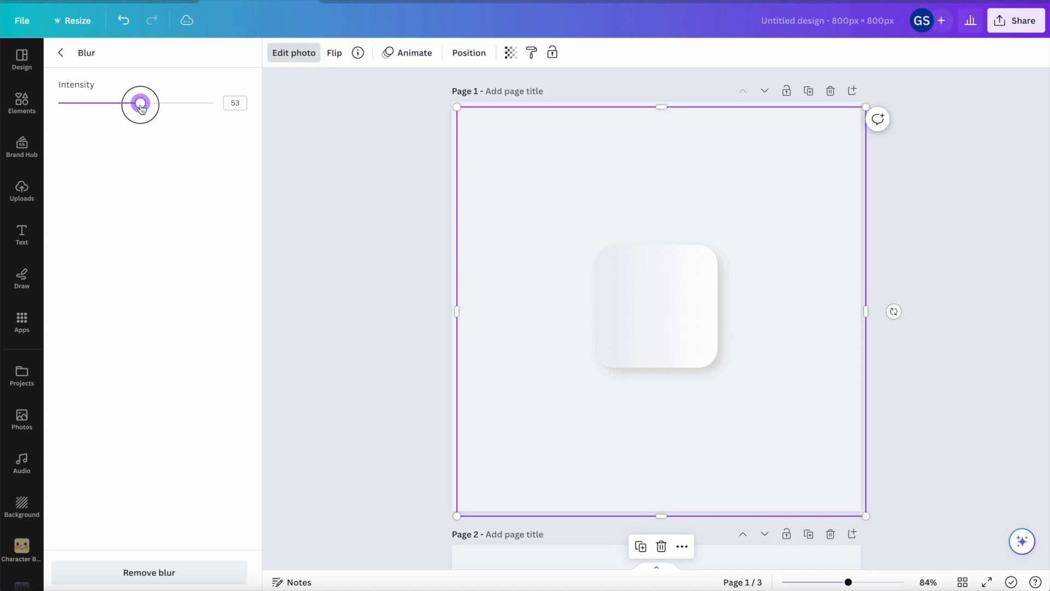
{"action": "left_click_drag", "start_coordinate": [141, 103], "coordinate": [138, 103]}
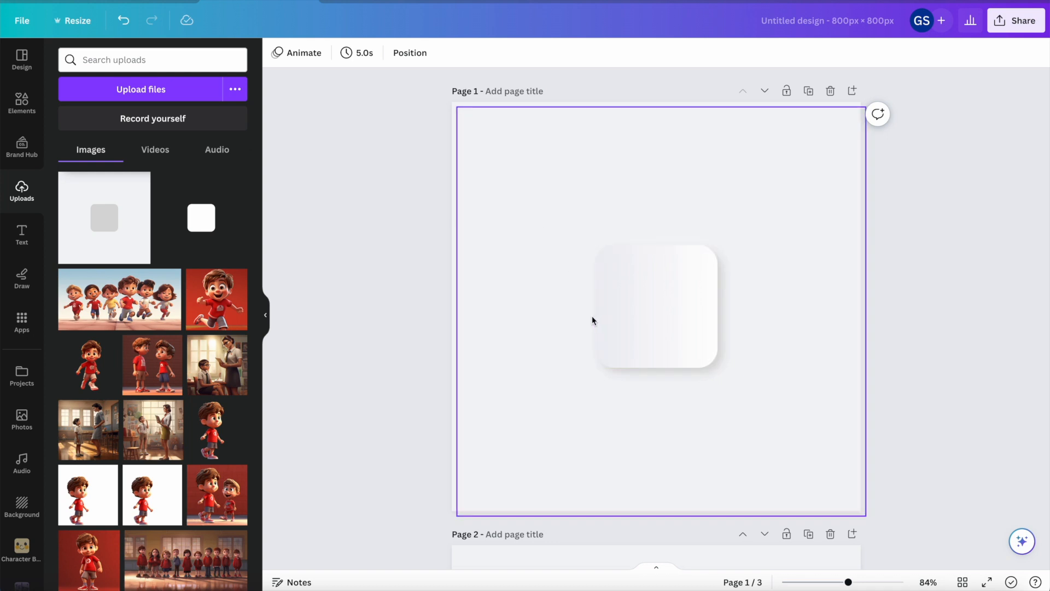
{"action": "mouse_move", "coordinate": [590, 251]}
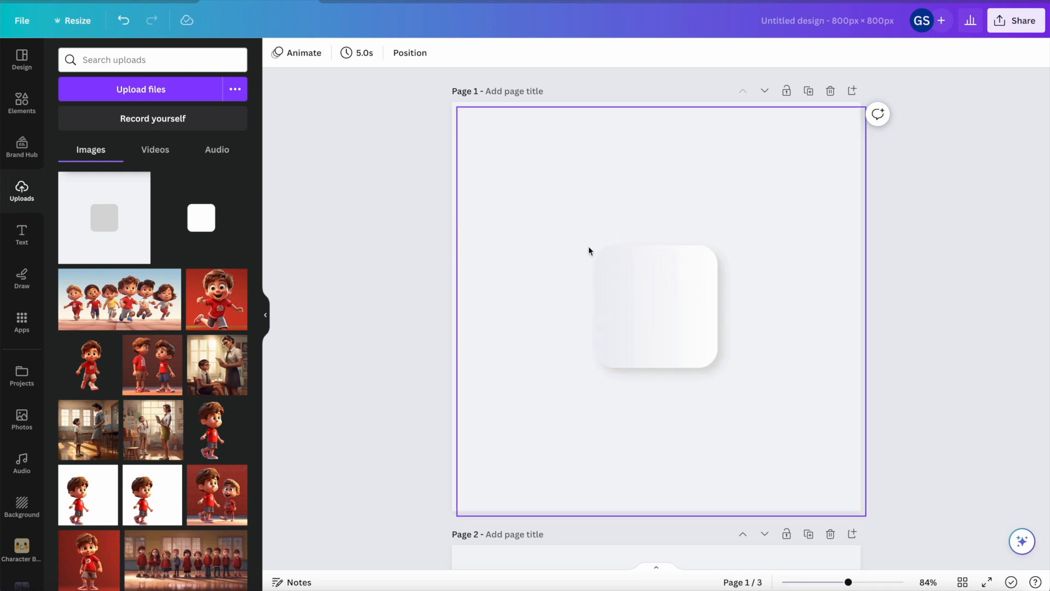
{"action": "mouse_move", "coordinate": [502, 303]}
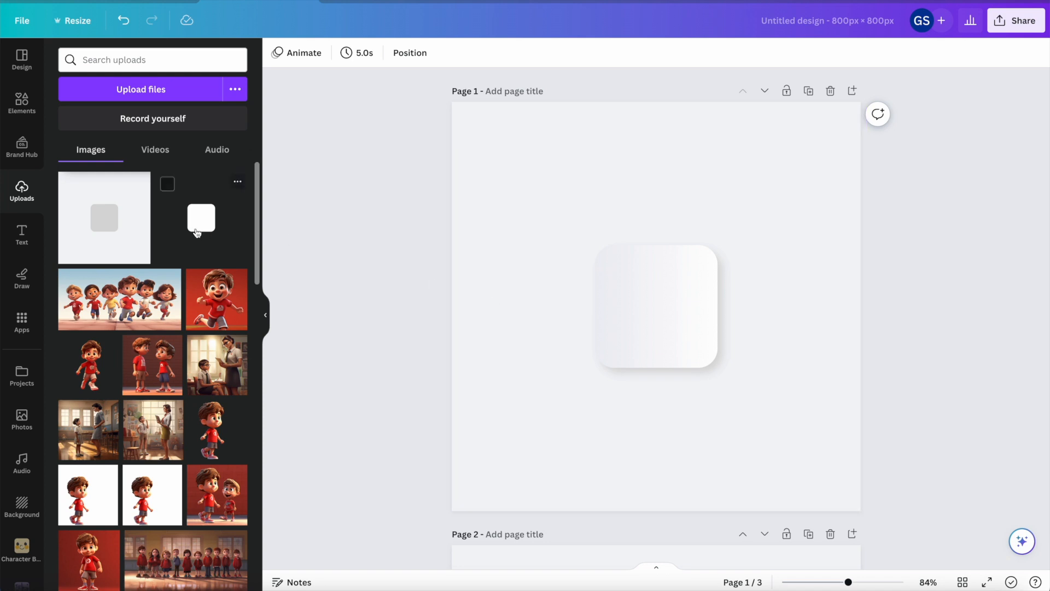
{"action": "mouse_move", "coordinate": [209, 228]}
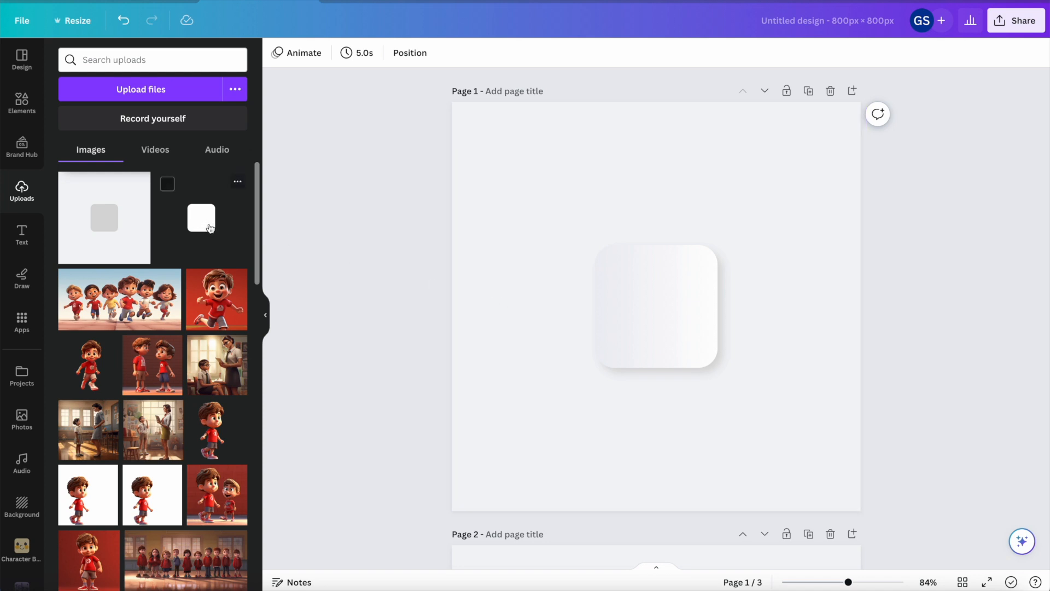
Step: Add the white square image and enlarge it to fill the 800×800 page
{"action": "left_click", "coordinate": [656, 306]}
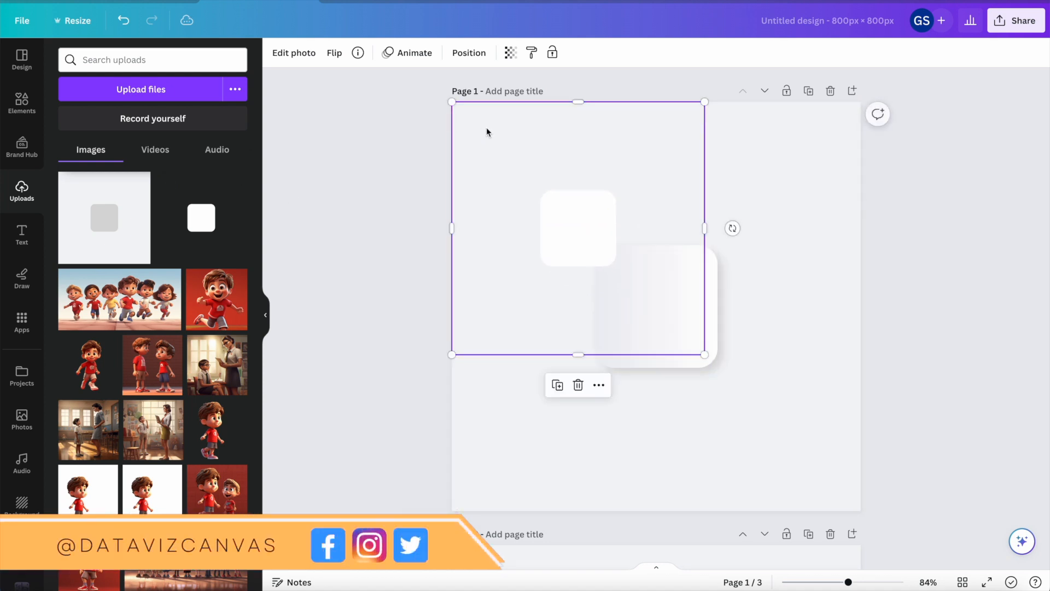
{"action": "left_click_drag", "start_coordinate": [704, 354], "coordinate": [849, 499]}
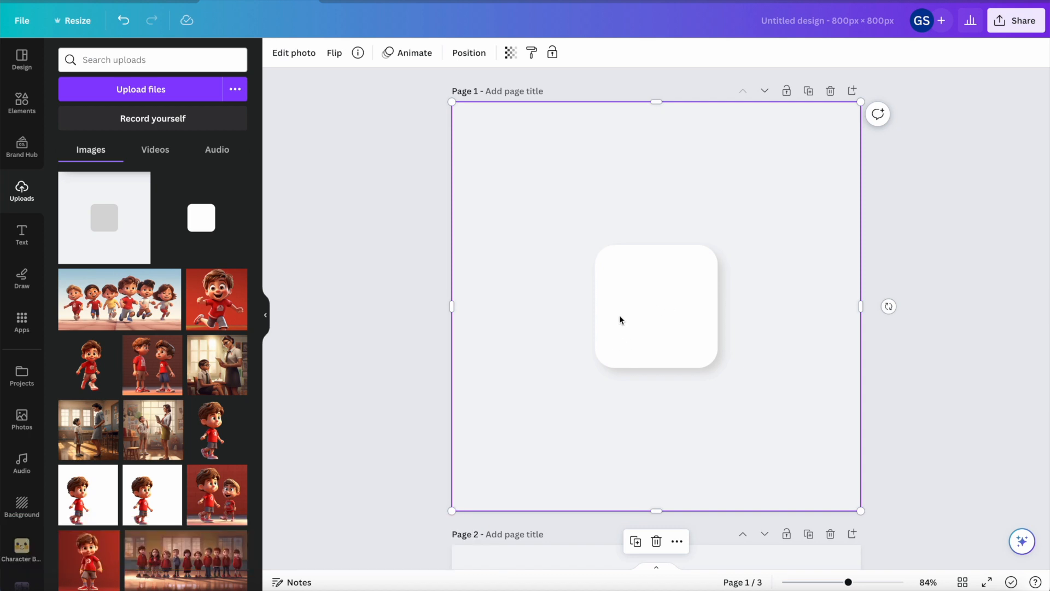
Step: Place the white image behind the gradient button at X −10 px, Y −10 px
{"action": "left_click", "coordinate": [469, 54]}
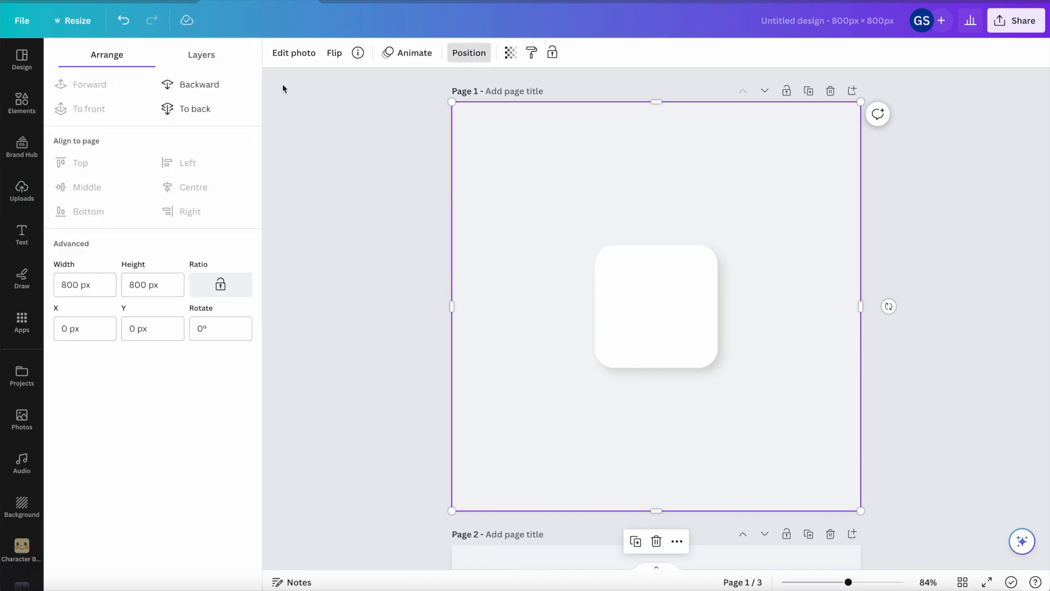
{"action": "left_click", "coordinate": [201, 54]}
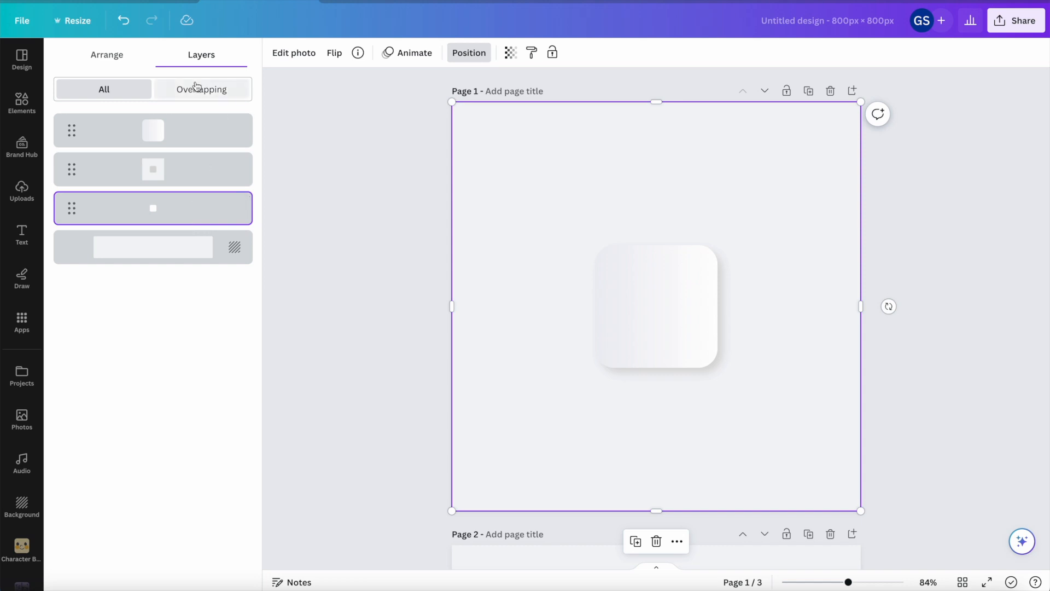
{"action": "left_click", "coordinate": [106, 54]}
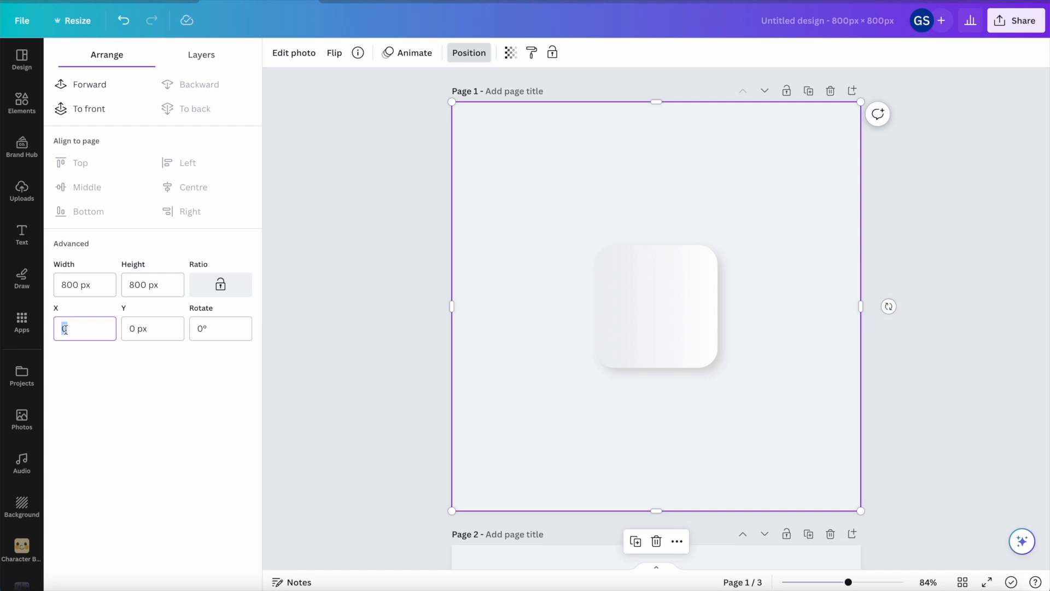
{"action": "type", "text": "-10"}
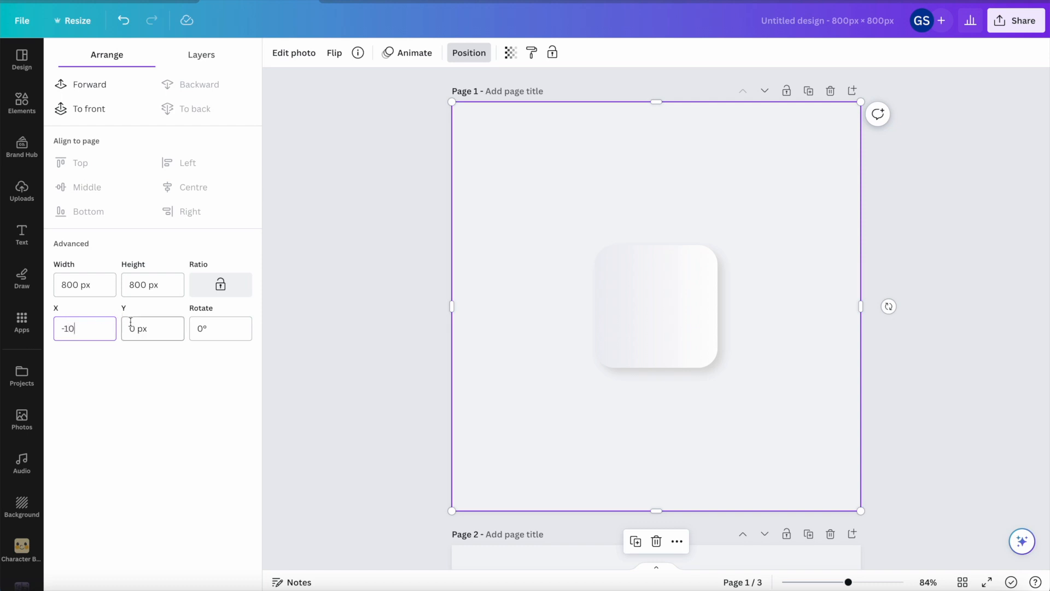
{"action": "type", "text": "10"}
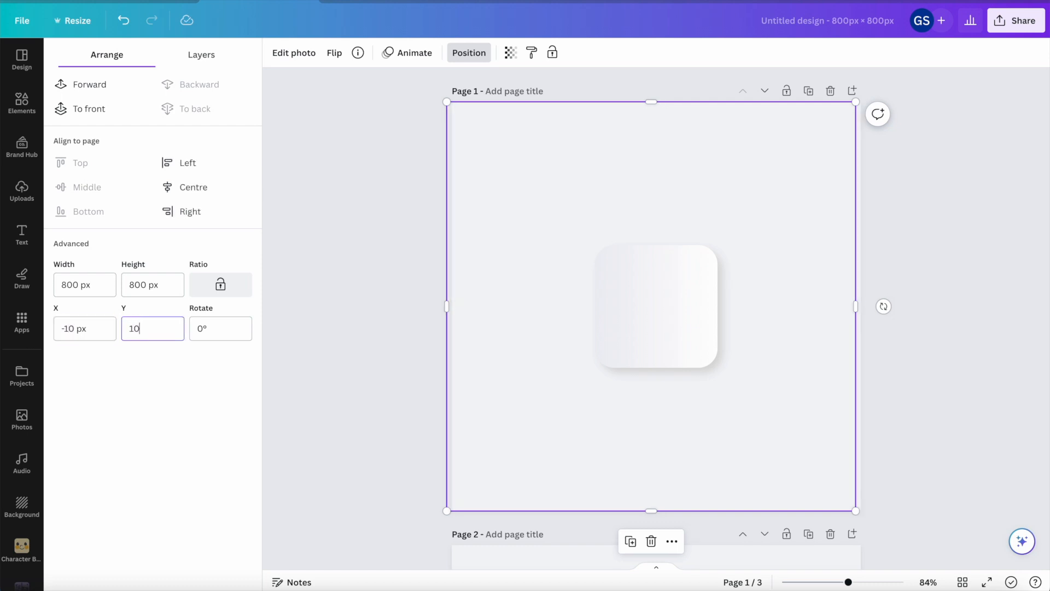
{"action": "type", "text": "-10"}
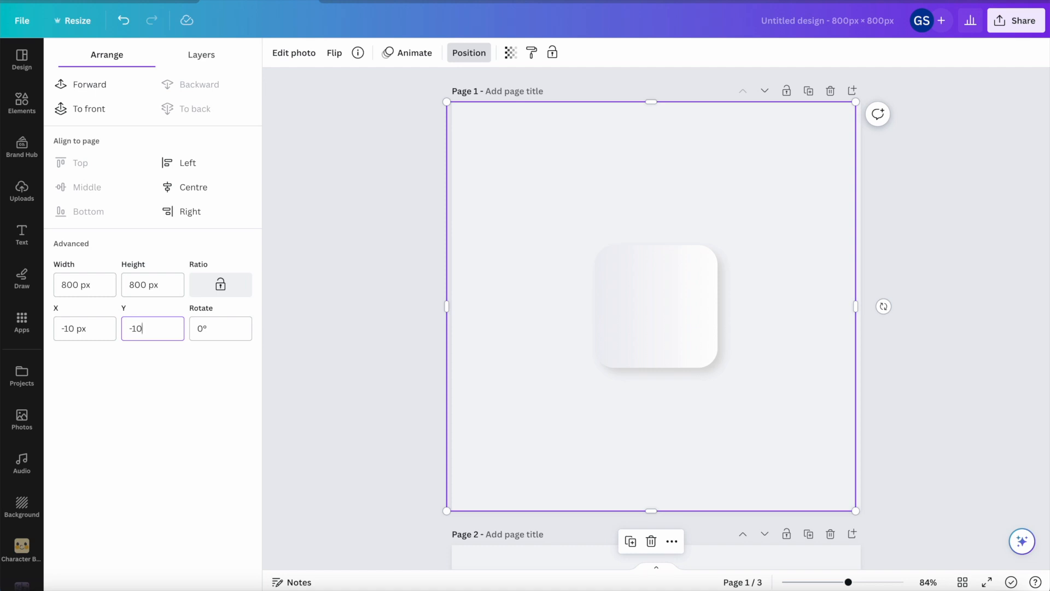
{"action": "key", "text": "Enter"}
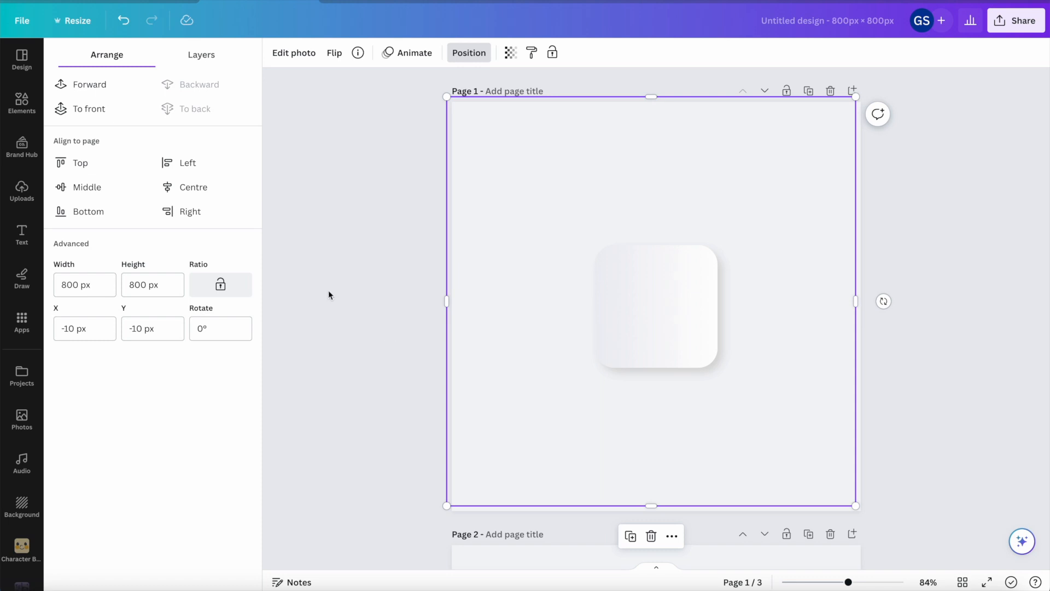
Step: Blur the white image at intensity 57 and review its layer order
{"action": "left_click", "coordinate": [293, 53]}
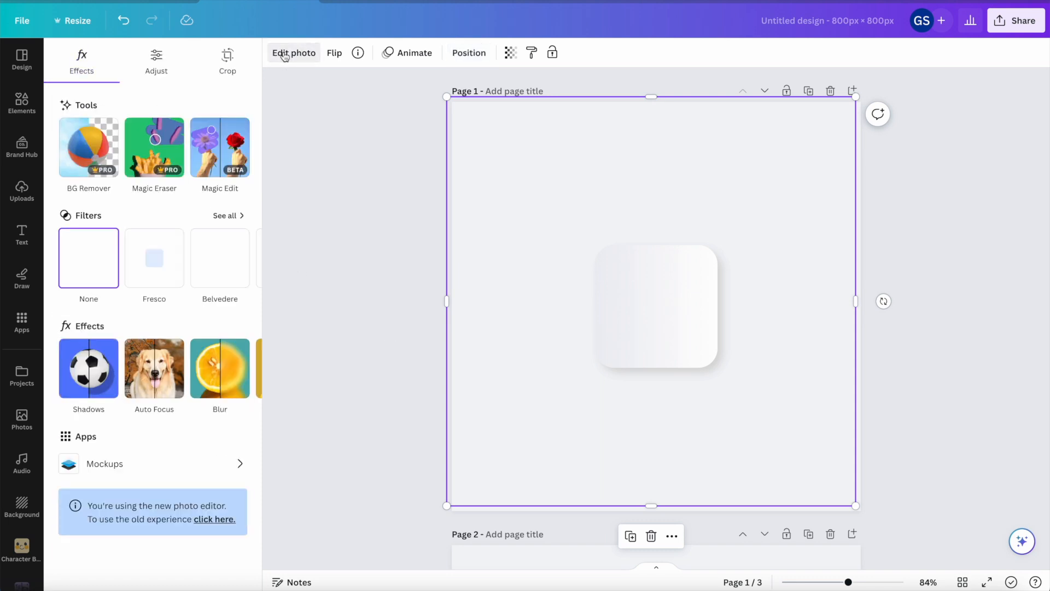
{"action": "left_click", "coordinate": [220, 368]}
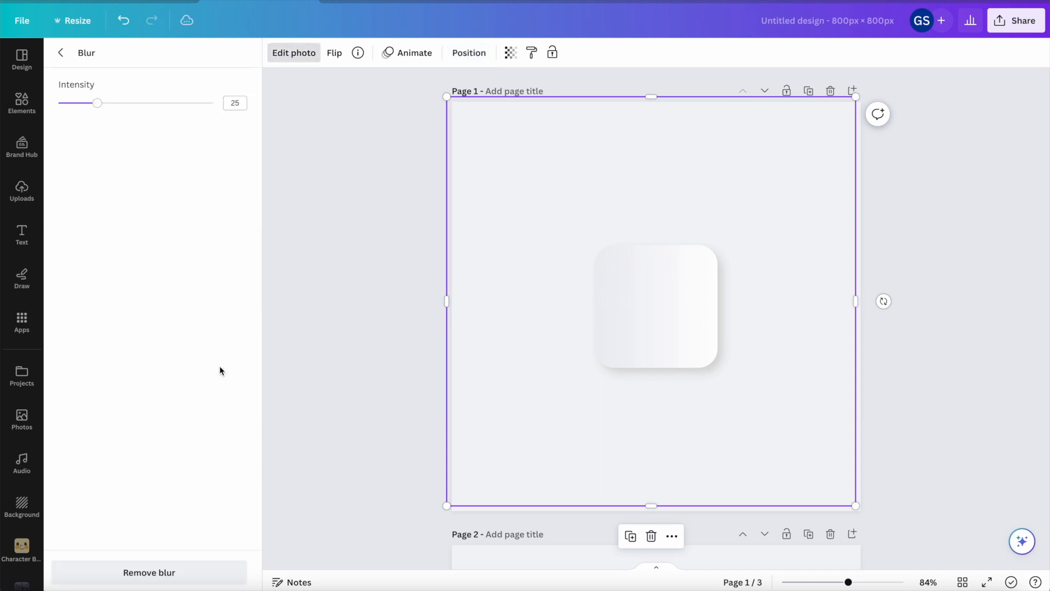
{"action": "left_click_drag", "start_coordinate": [99, 104], "coordinate": [147, 103]}
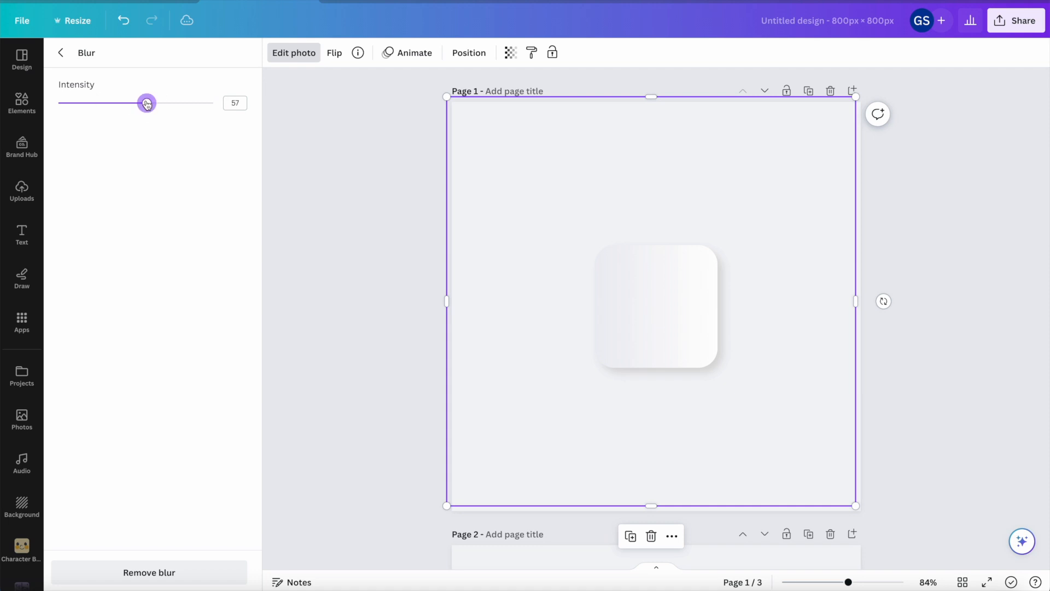
{"action": "mouse_move", "coordinate": [134, 62]}
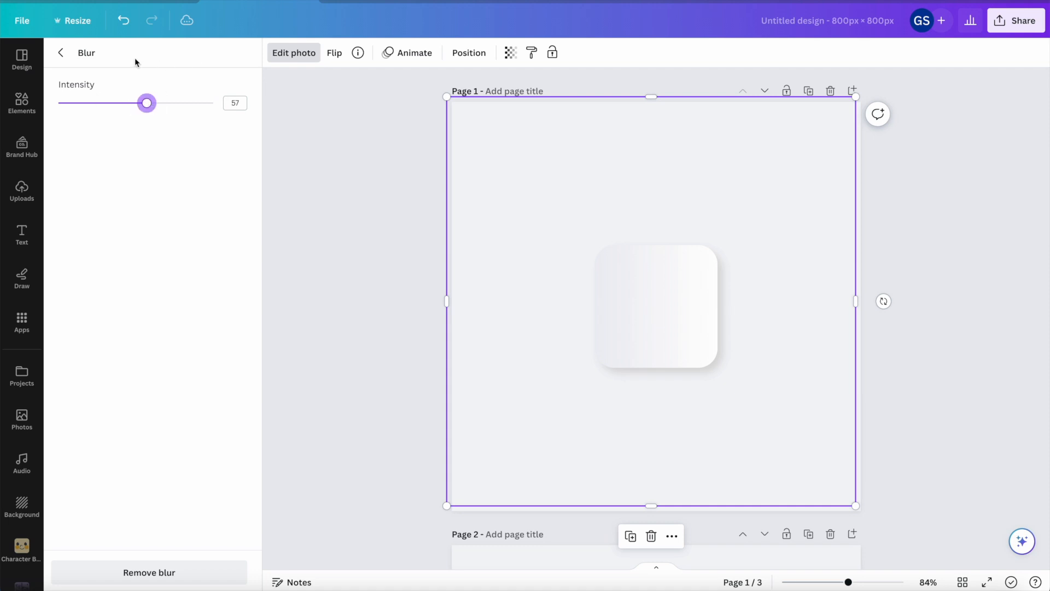
{"action": "left_click", "coordinate": [469, 53]}
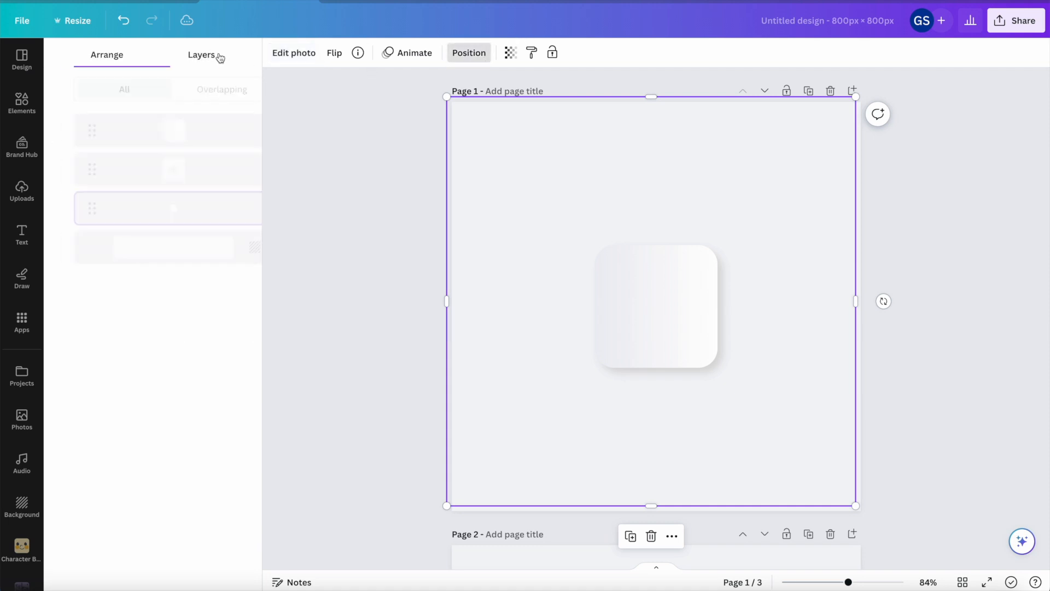
{"action": "left_click", "coordinate": [201, 55]}
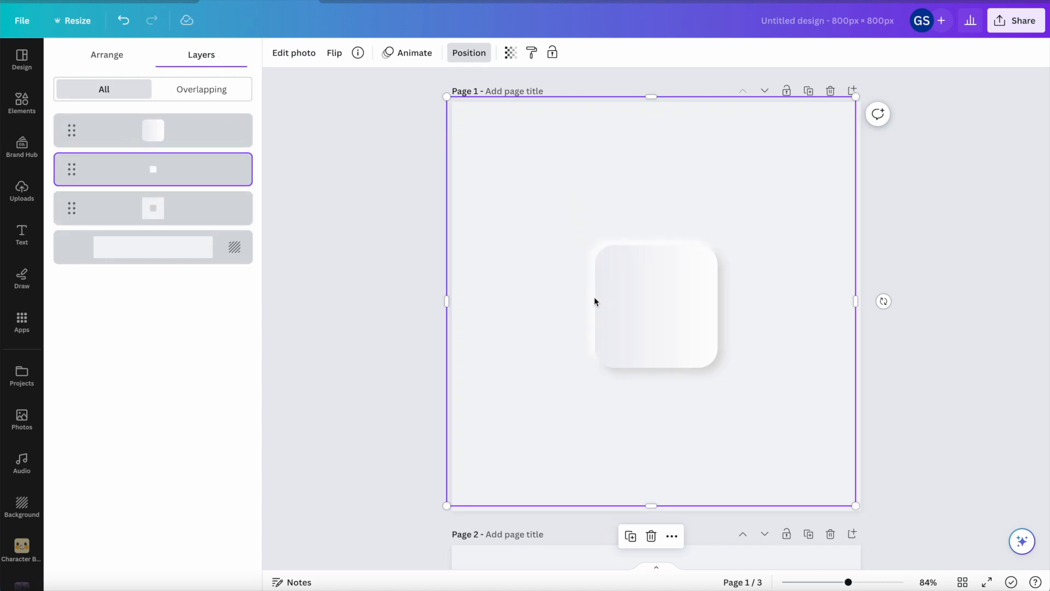
{"action": "mouse_move", "coordinate": [719, 183]}
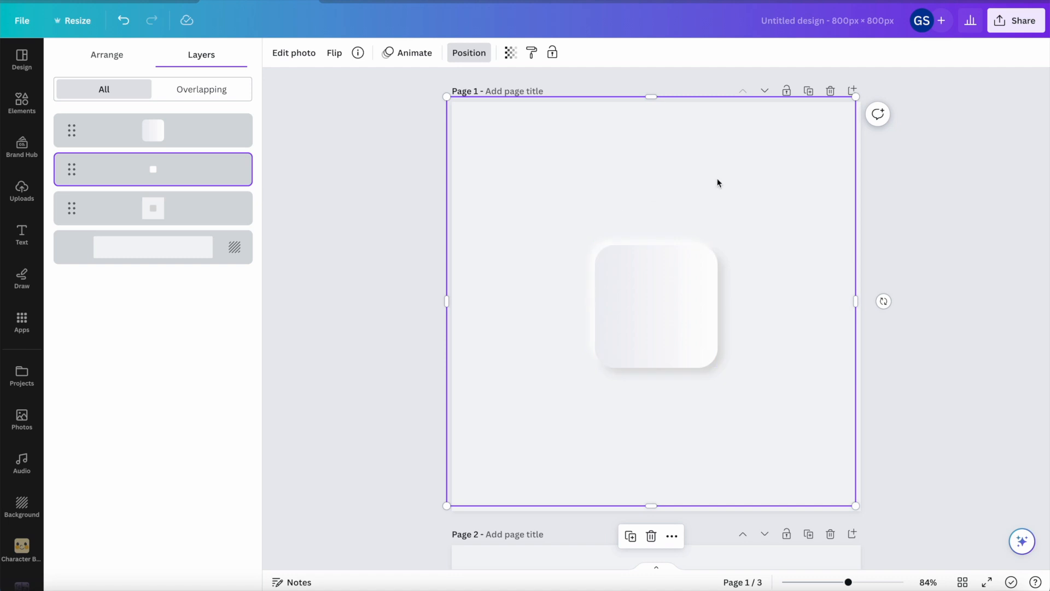
{"action": "mouse_move", "coordinate": [735, 188]}
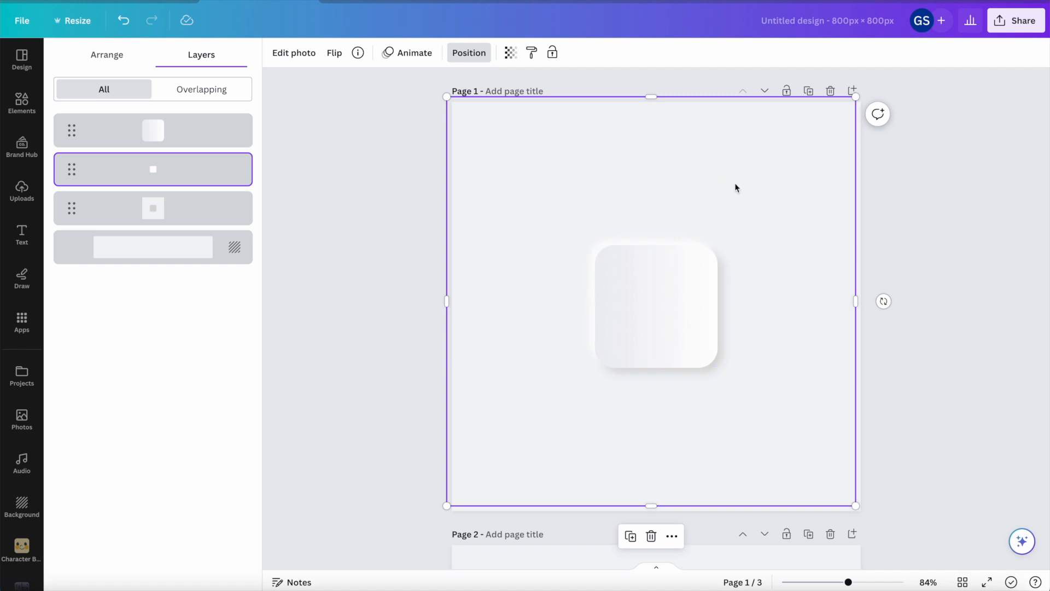
Step: Reopen Blur on the white highlight and readjust the intensity to about 47
{"action": "left_click", "coordinate": [293, 53]}
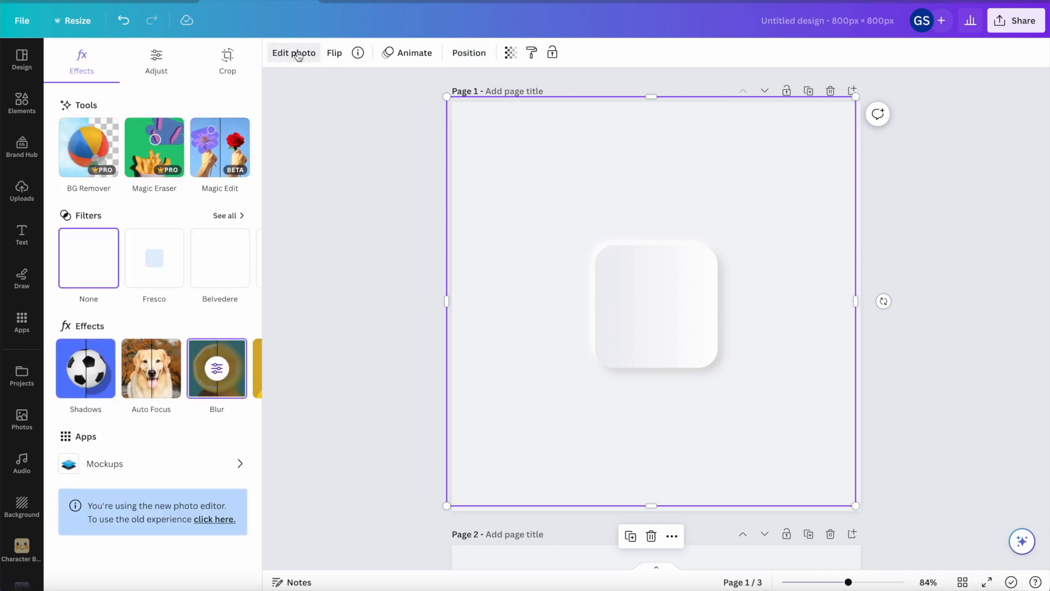
{"action": "left_click", "coordinate": [216, 368]}
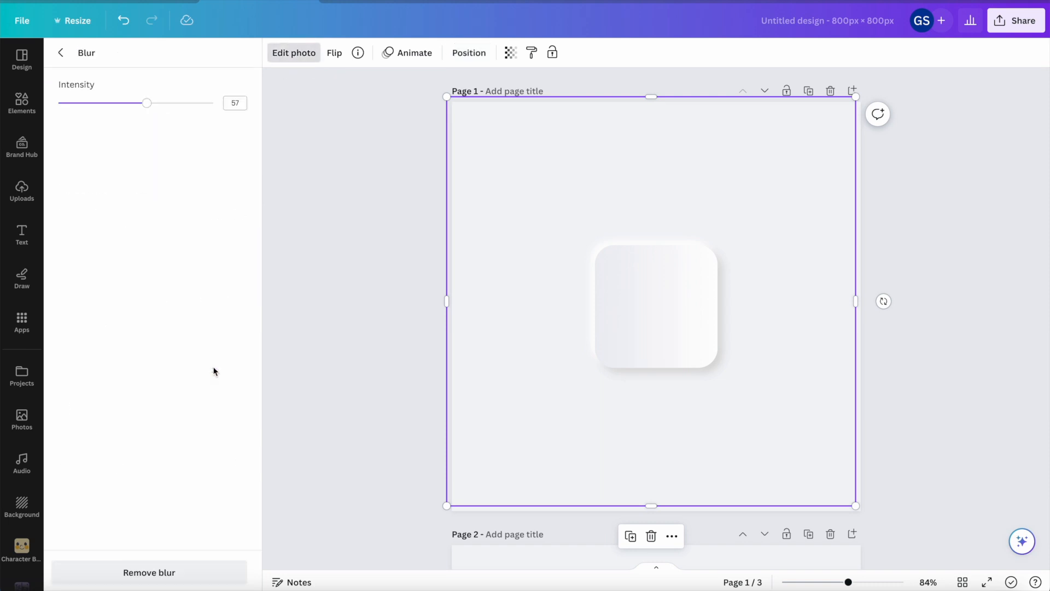
{"action": "left_click_drag", "start_coordinate": [147, 103], "coordinate": [74, 102]}
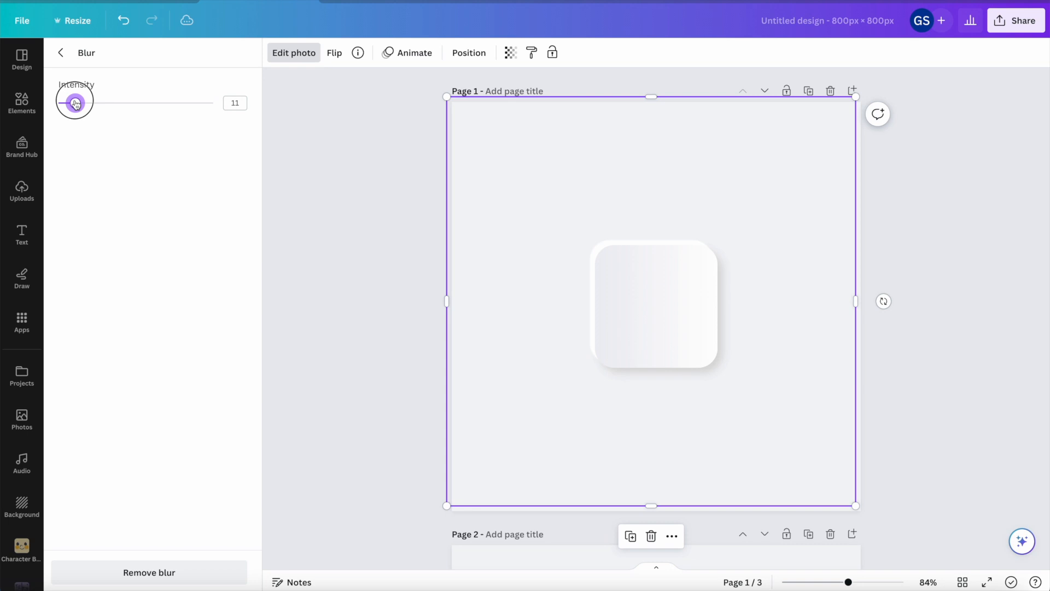
{"action": "left_click_drag", "start_coordinate": [74, 102], "coordinate": [131, 103]}
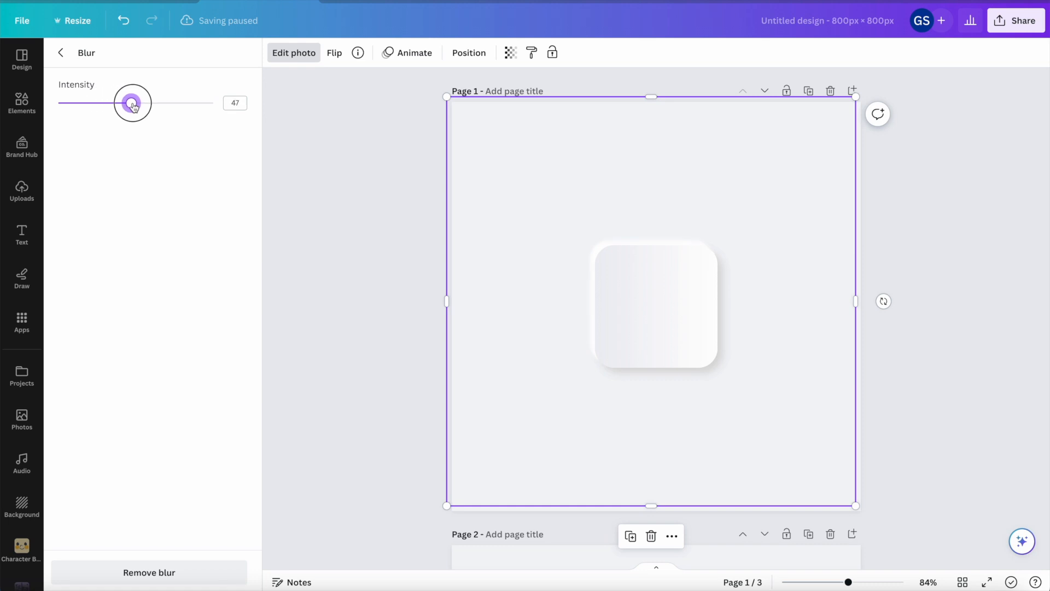
{"action": "left_click_drag", "start_coordinate": [132, 102], "coordinate": [141, 103]}
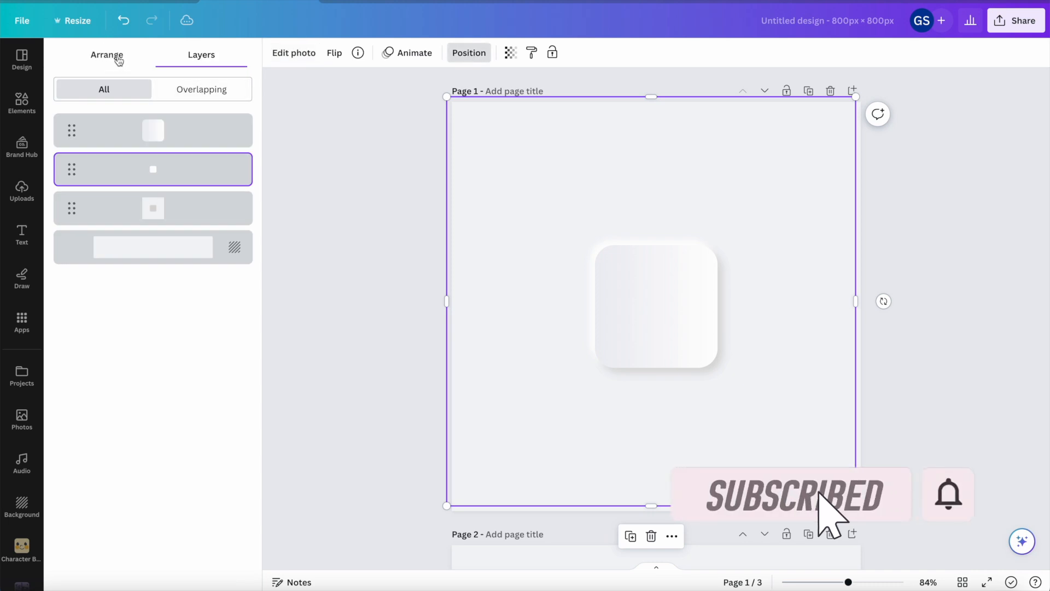
Step: Set the white highlight's X and Y to −8 px and deselect the design
{"action": "left_click", "coordinate": [107, 54]}
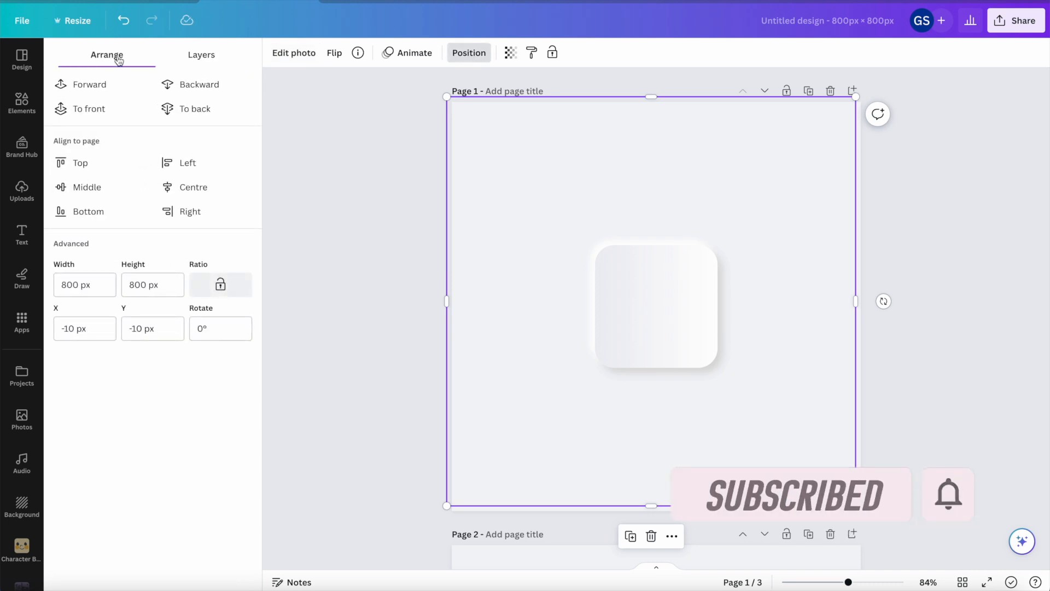
{"action": "left_click", "coordinate": [84, 328]}
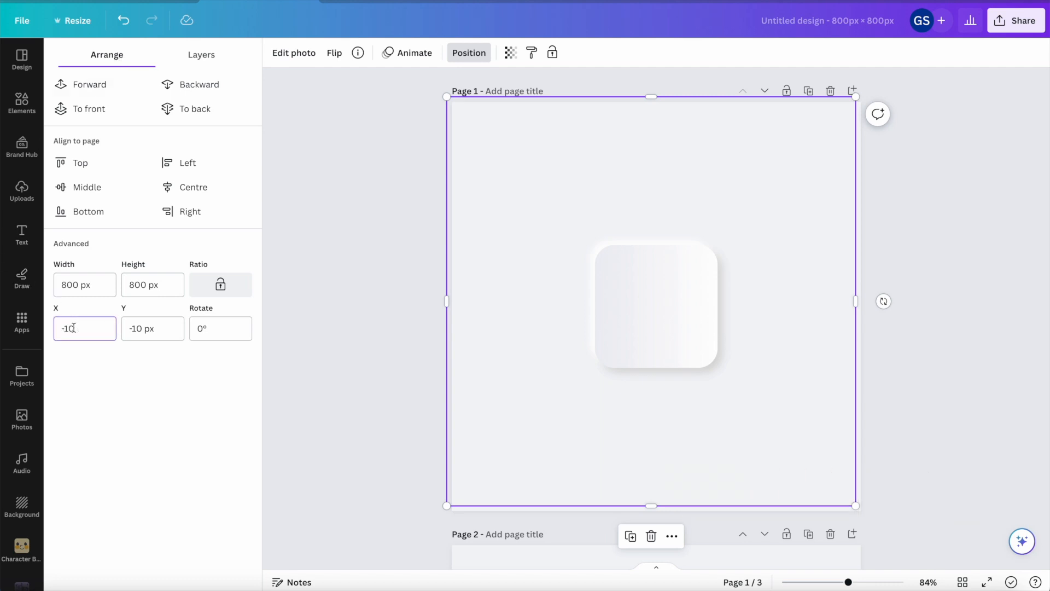
{"action": "left_click", "coordinate": [152, 329]}
{"action": "type", "text": "-8"}
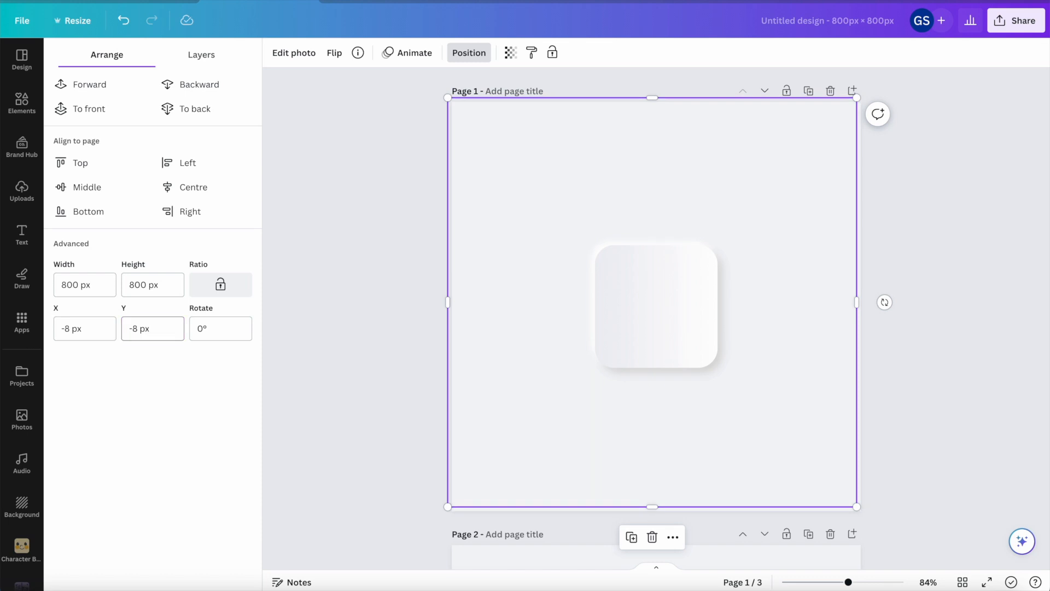
{"action": "left_click", "coordinate": [22, 191]}
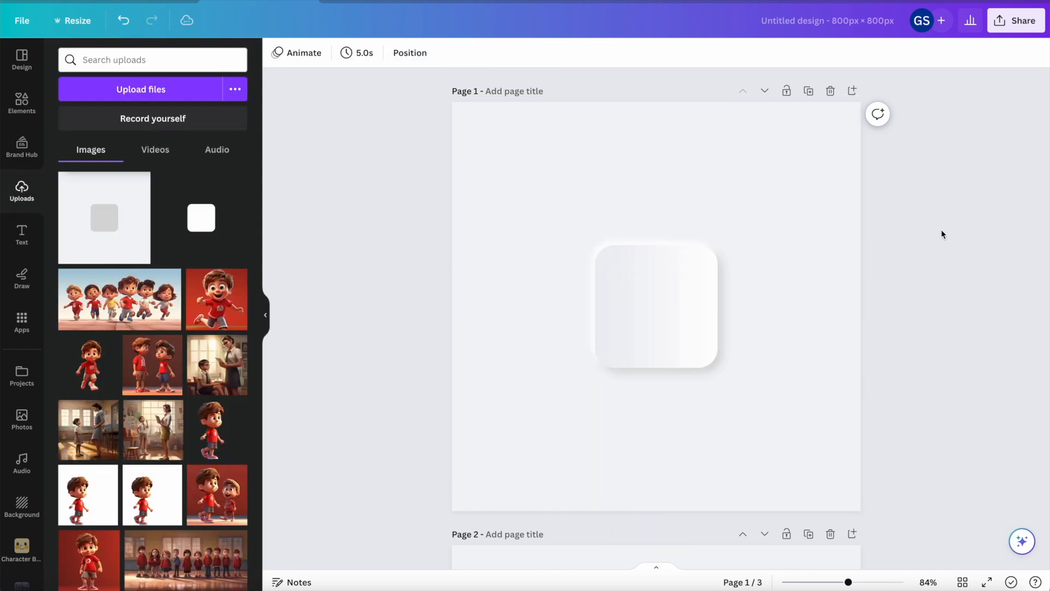